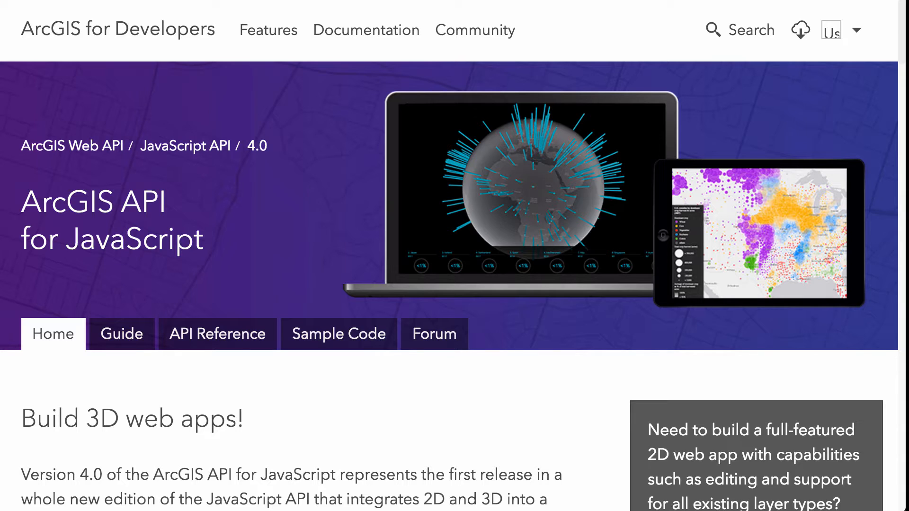
mouse_move(328, 414)
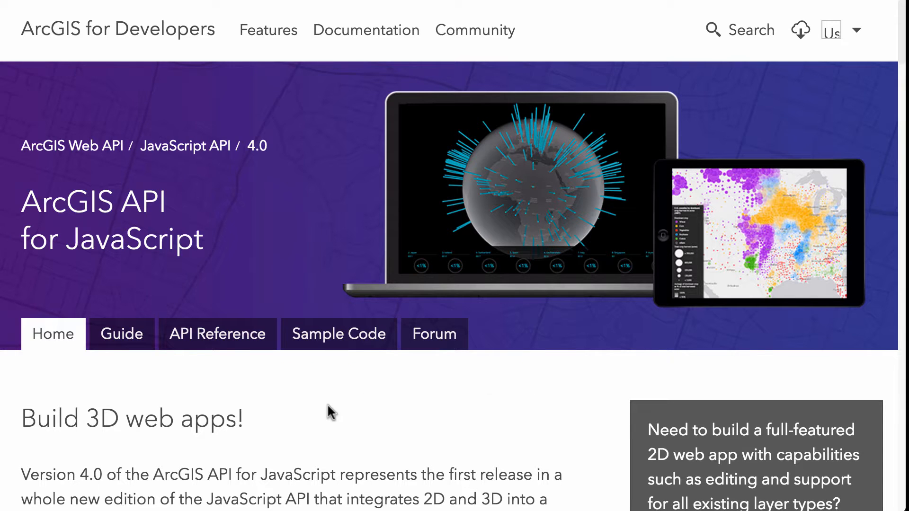
Scroll the 4.0 page, select the stylesheet and script reference lines, then deselect them
scroll(down, 3)
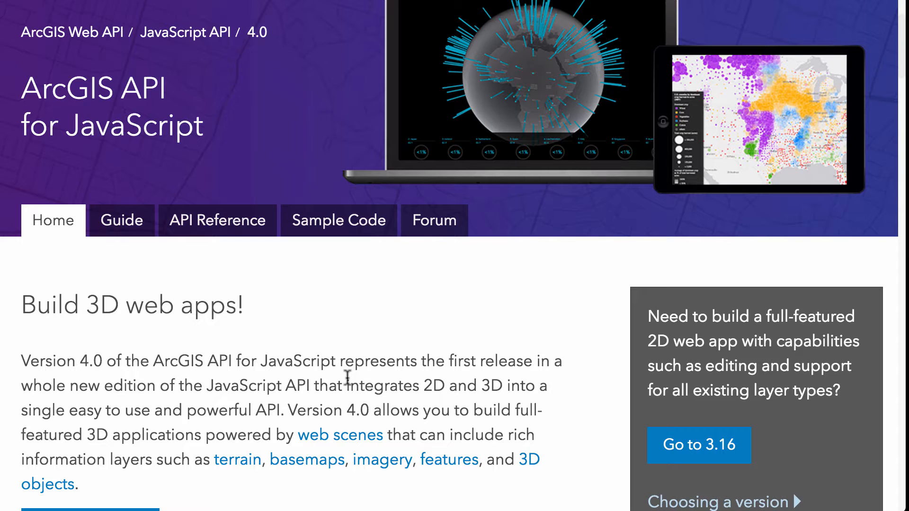
scroll(down, 3)
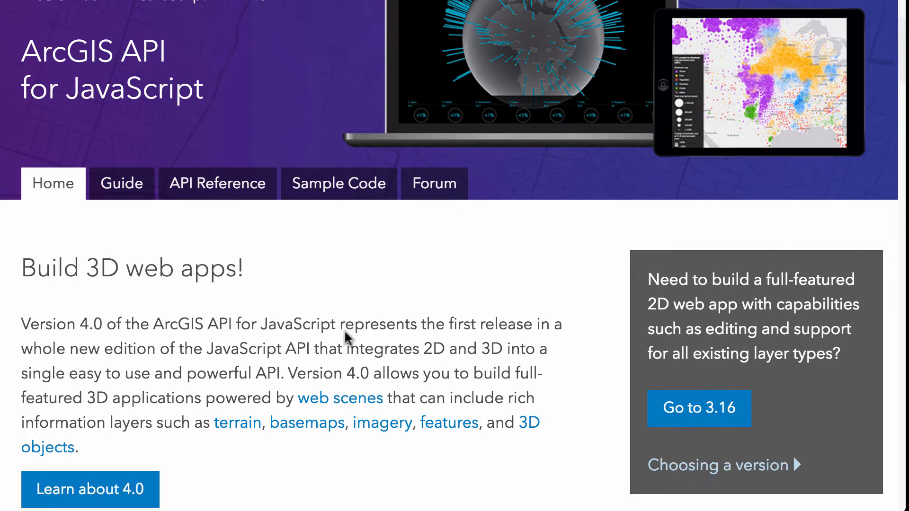
scroll(down, 3)
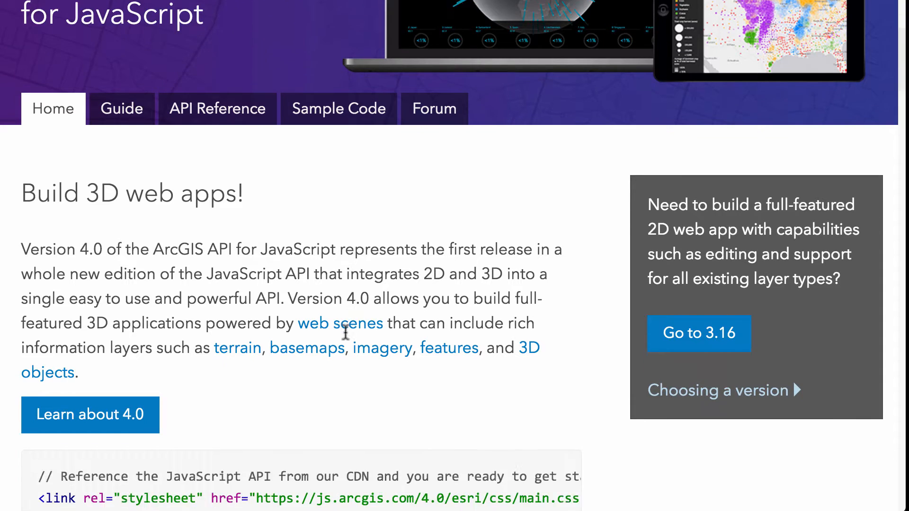
scroll(down, 3)
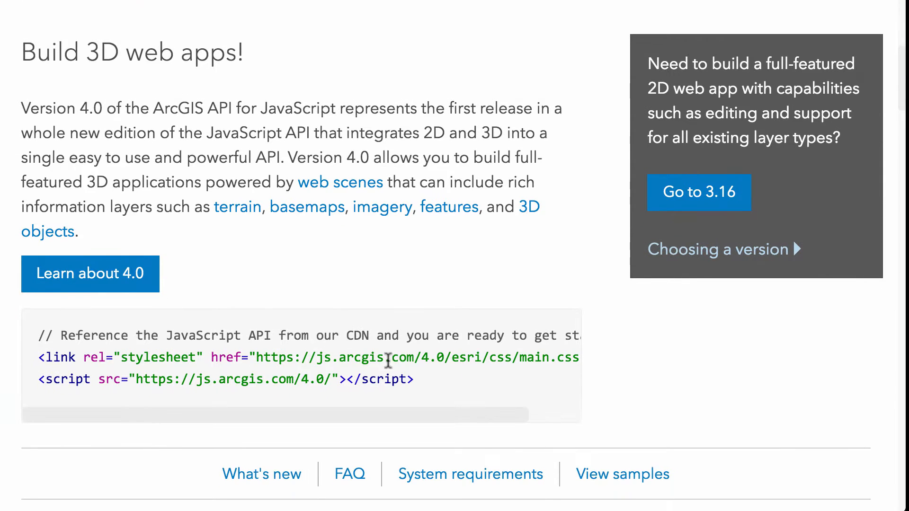
triple_click(224, 379)
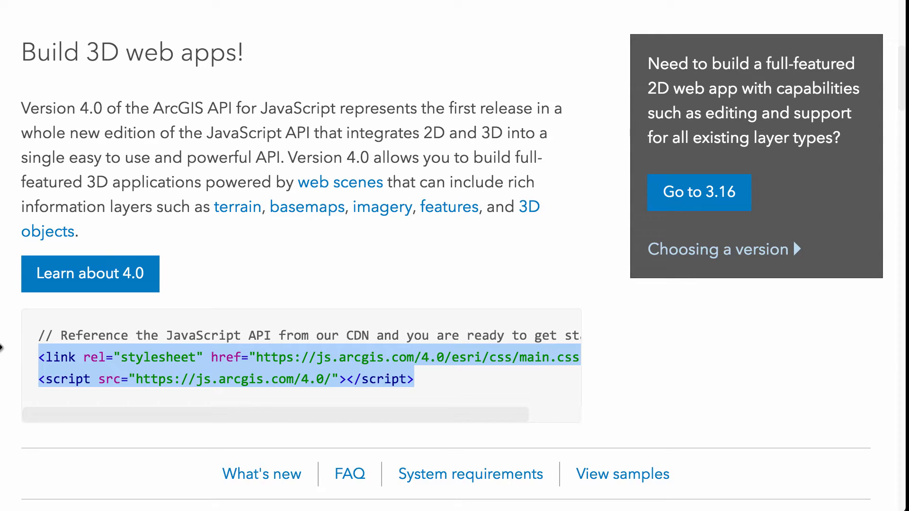
click(375, 357)
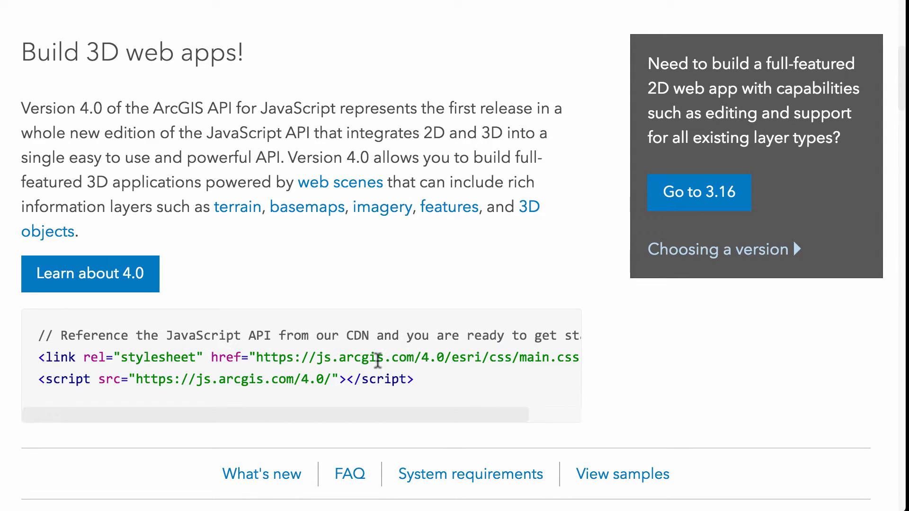
mouse_move(699, 193)
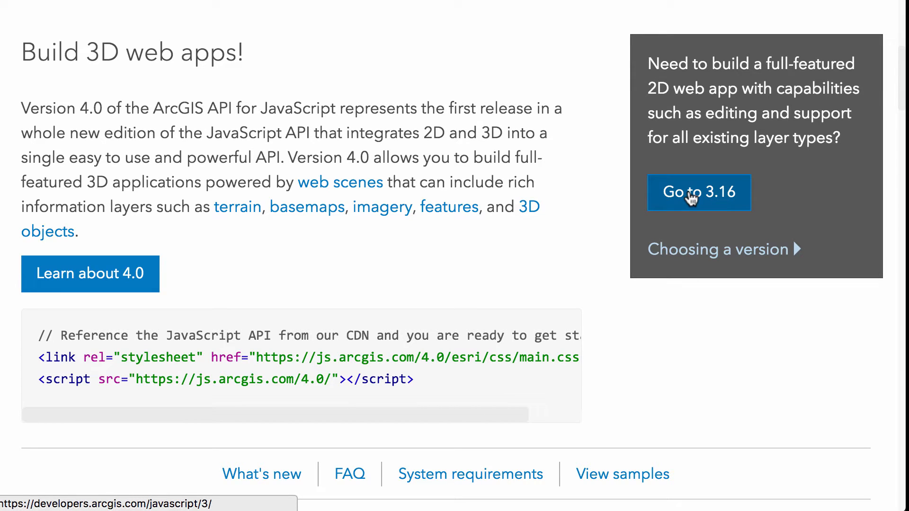
Scroll further down the 4.0 documentation page
scroll(down, 3)
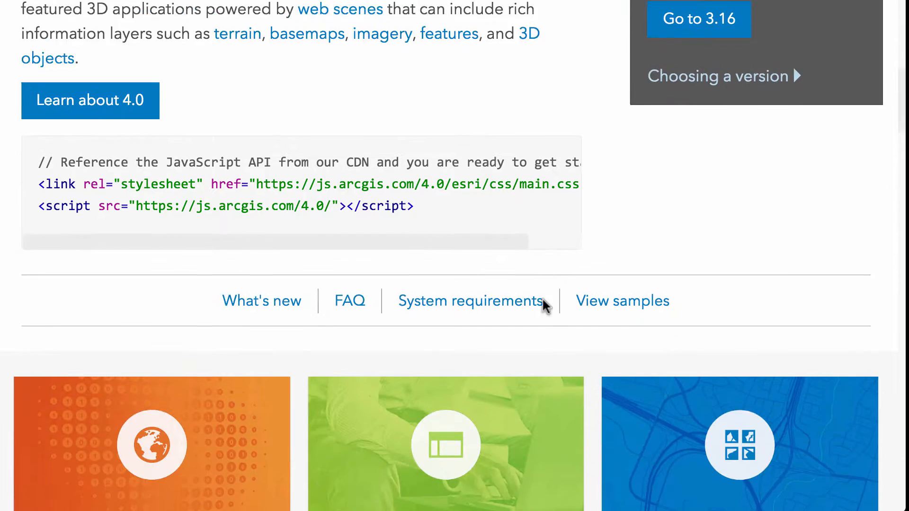
scroll(down, 3)
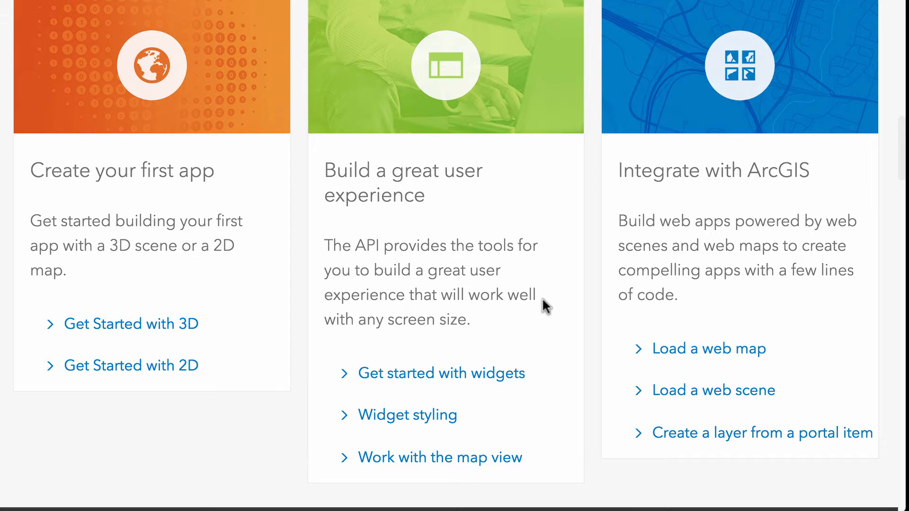
scroll(down, 3)
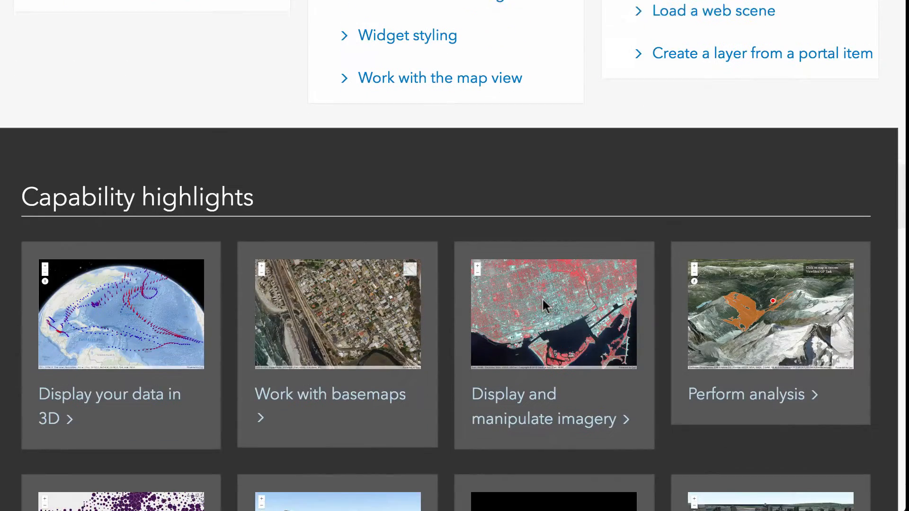
scroll(down, 3)
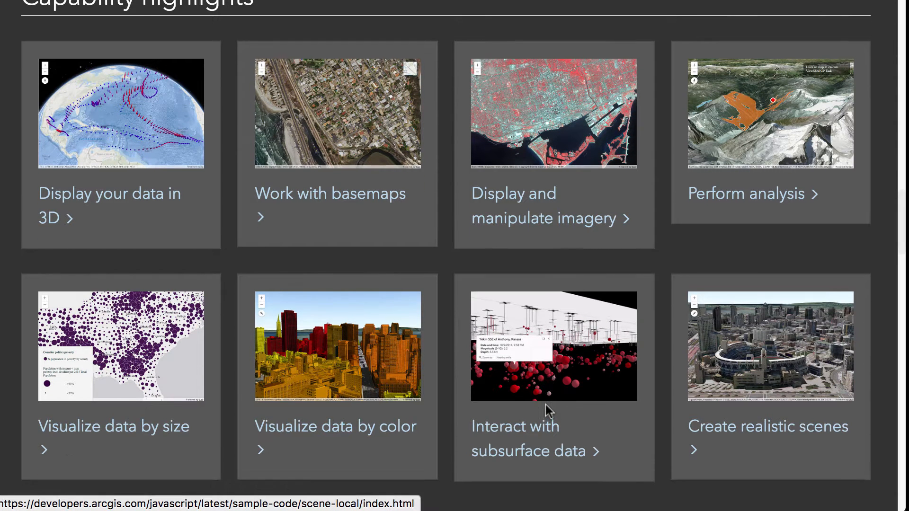
scroll(down, 3)
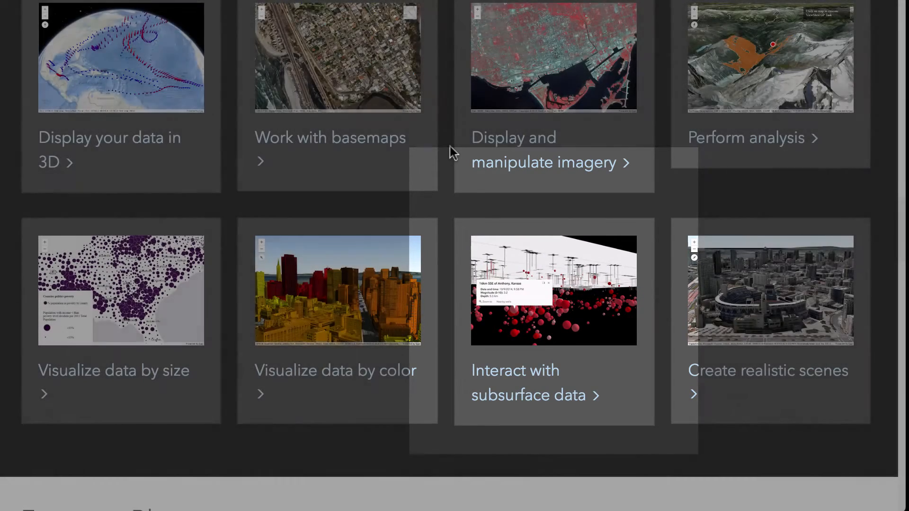
scroll(down, 3)
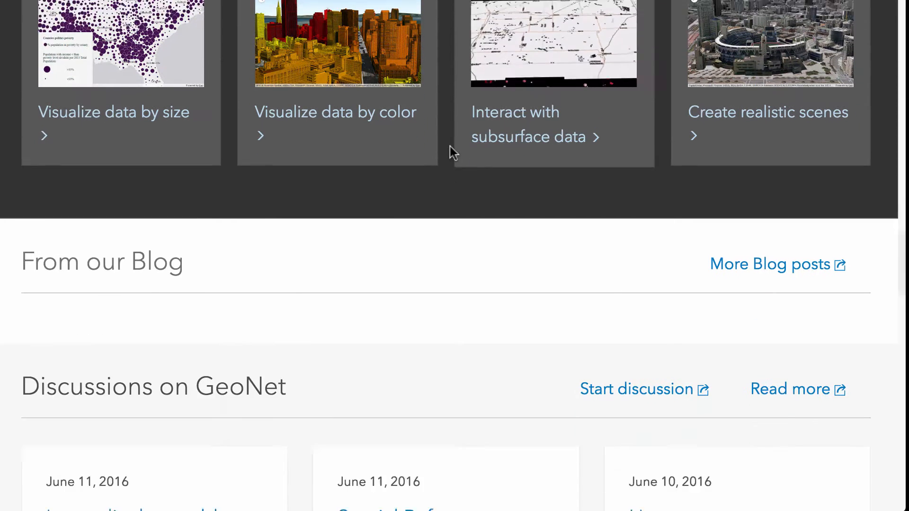
scroll(down, 3)
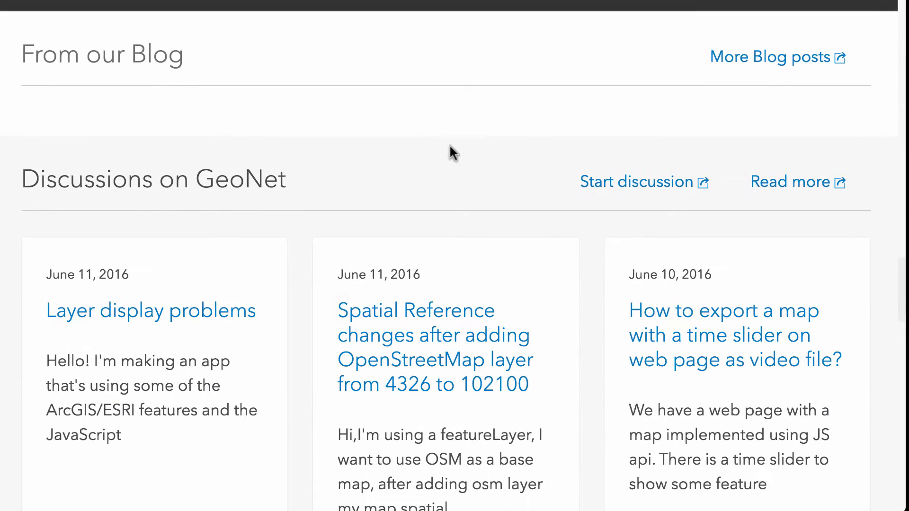
scroll(down, 3)
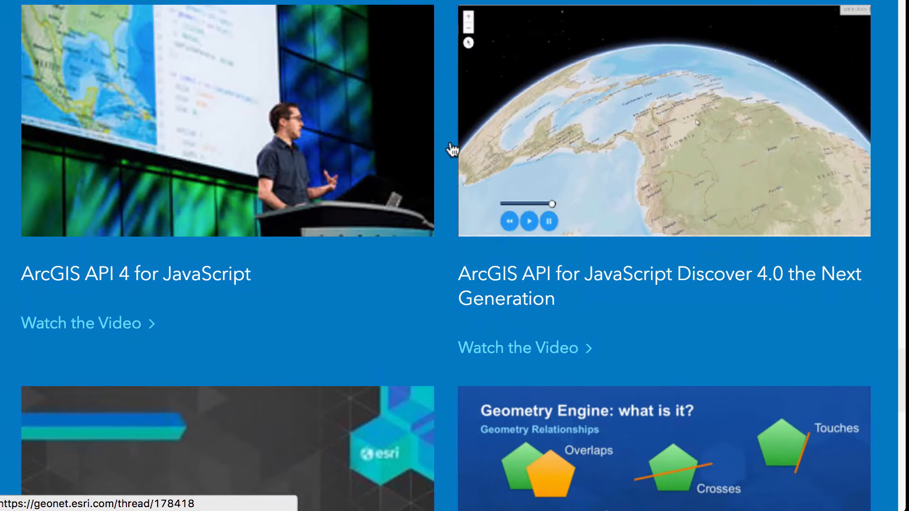
scroll(down, 3)
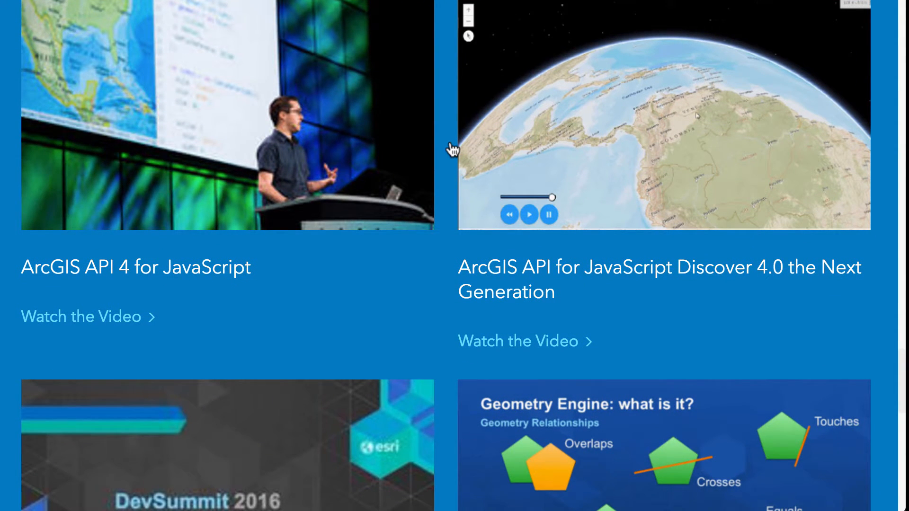
mouse_move(399, 149)
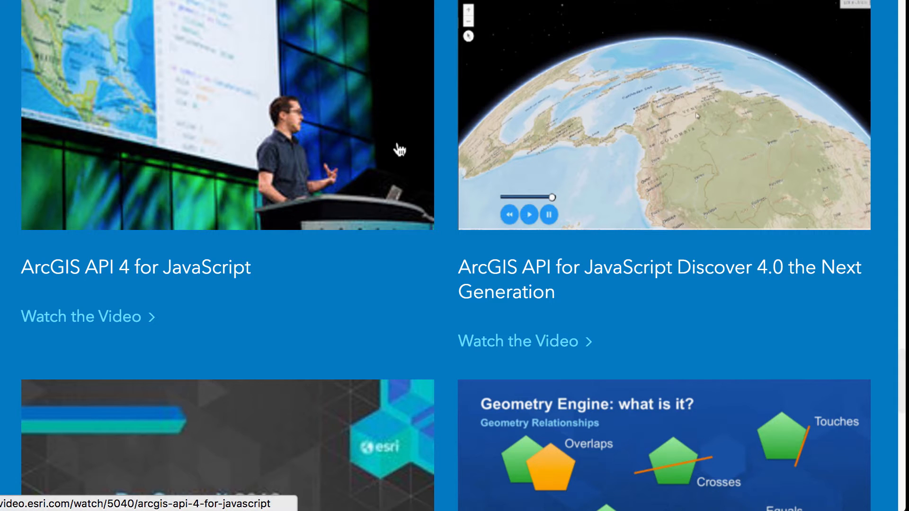
mouse_move(524, 184)
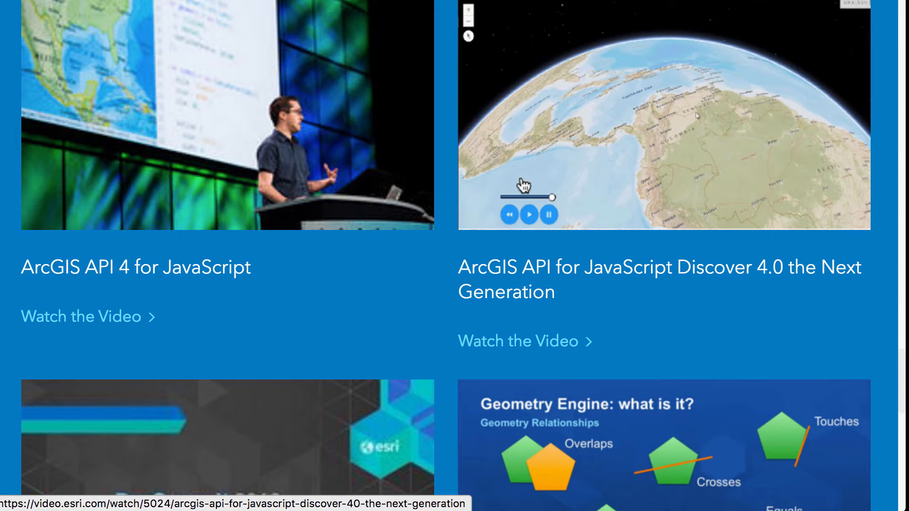
scroll(down, 3)
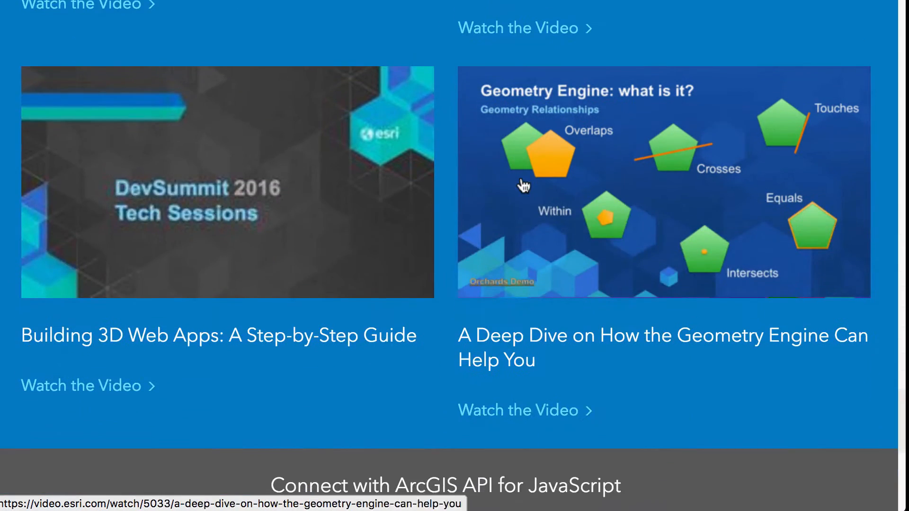
mouse_move(525, 215)
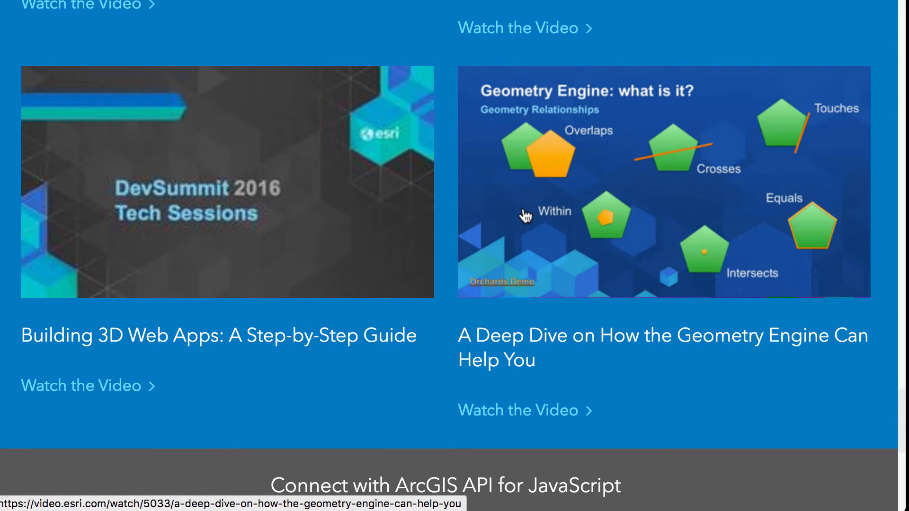
mouse_move(440, 214)
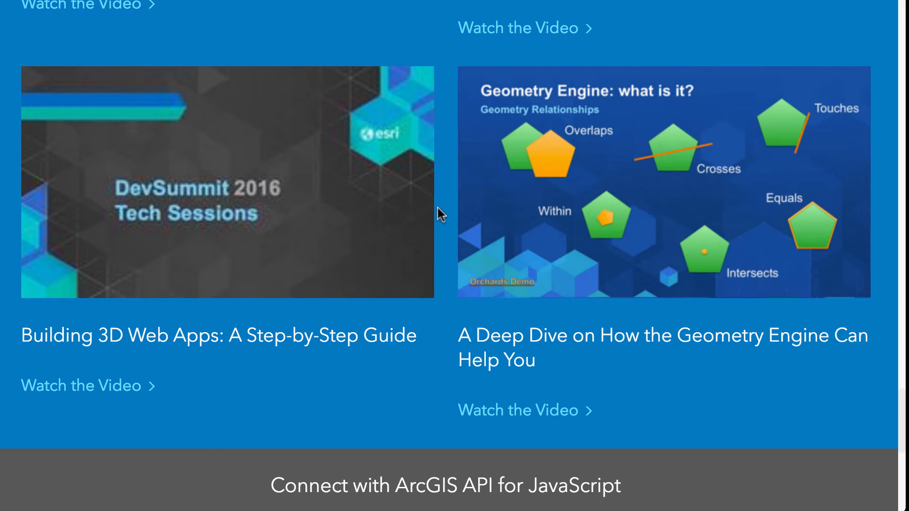
scroll(down, 3)
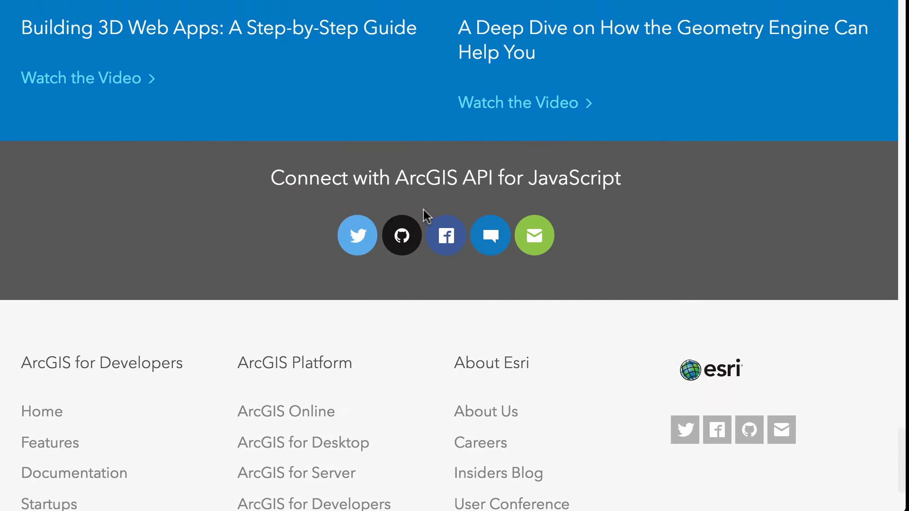
mouse_move(357, 236)
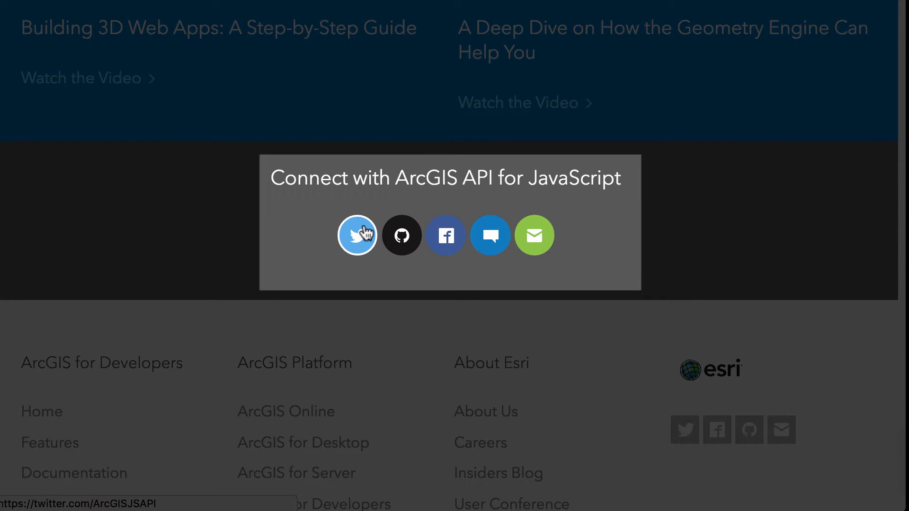
mouse_move(401, 236)
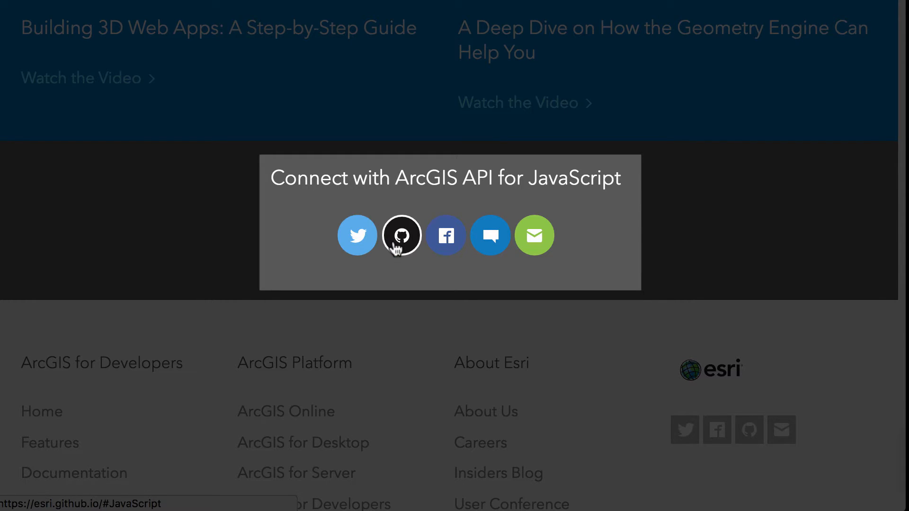
mouse_move(405, 240)
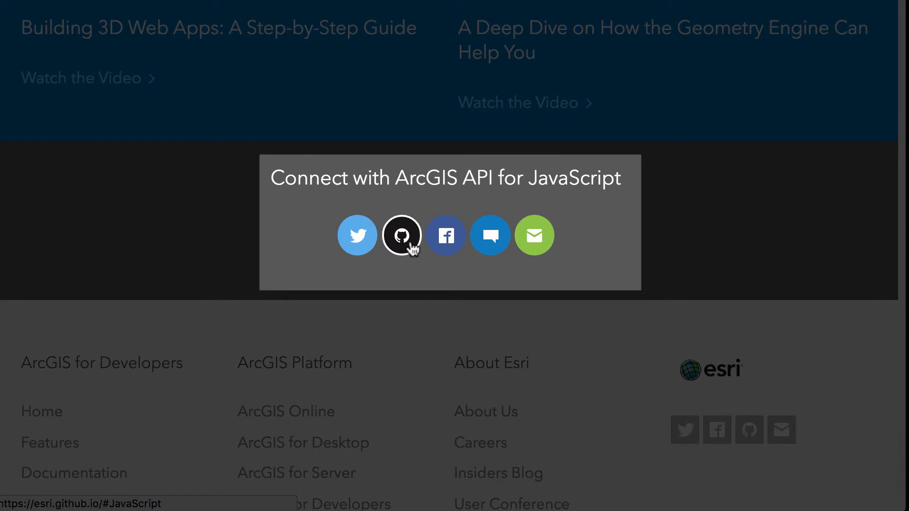
mouse_move(445, 235)
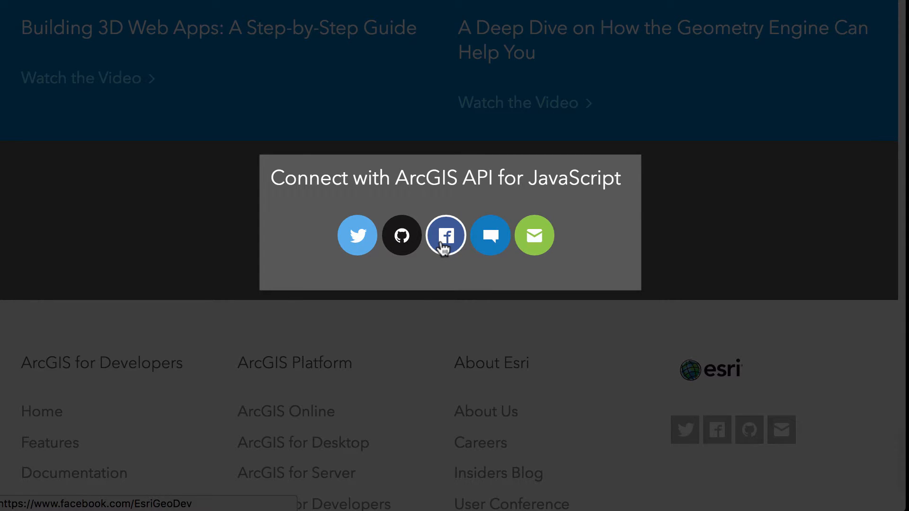
mouse_move(490, 235)
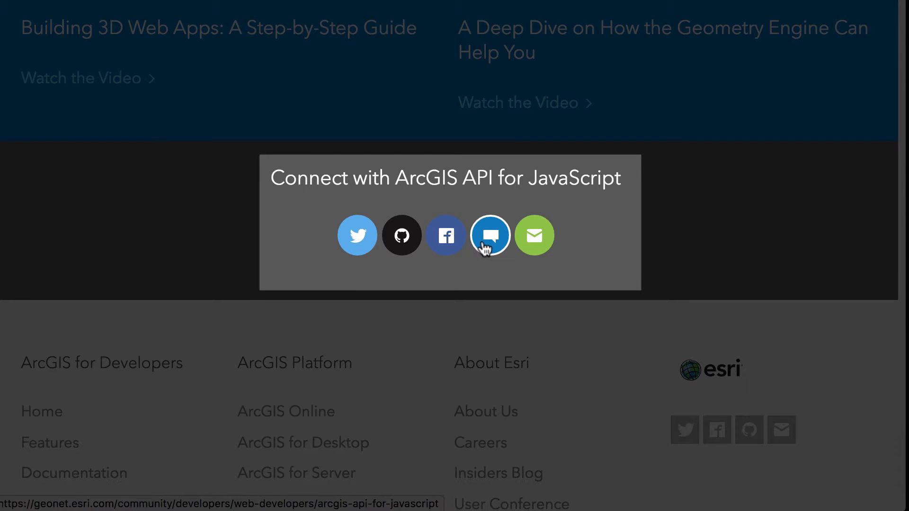
mouse_move(534, 235)
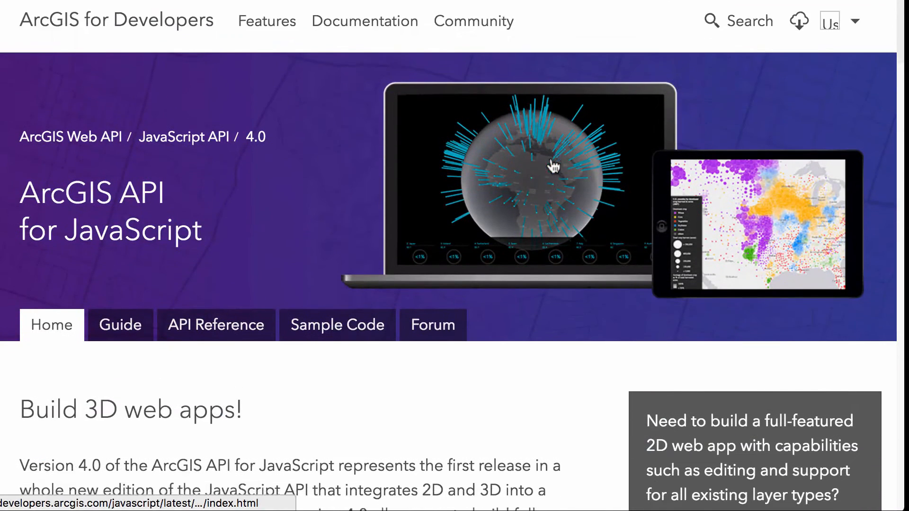
Go to the 3.16 documentation home page using the 'Go to 3.16' button
scroll(down, 3)
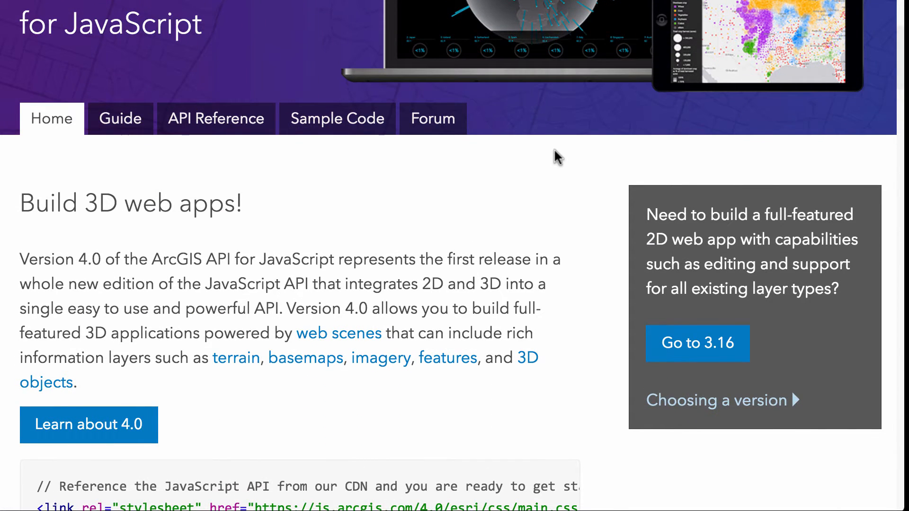
right_click(697, 343)
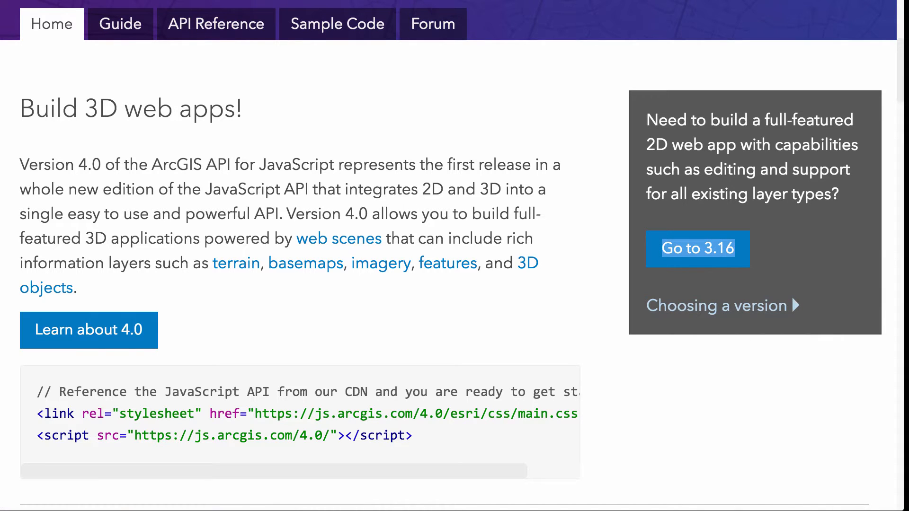
click(697, 248)
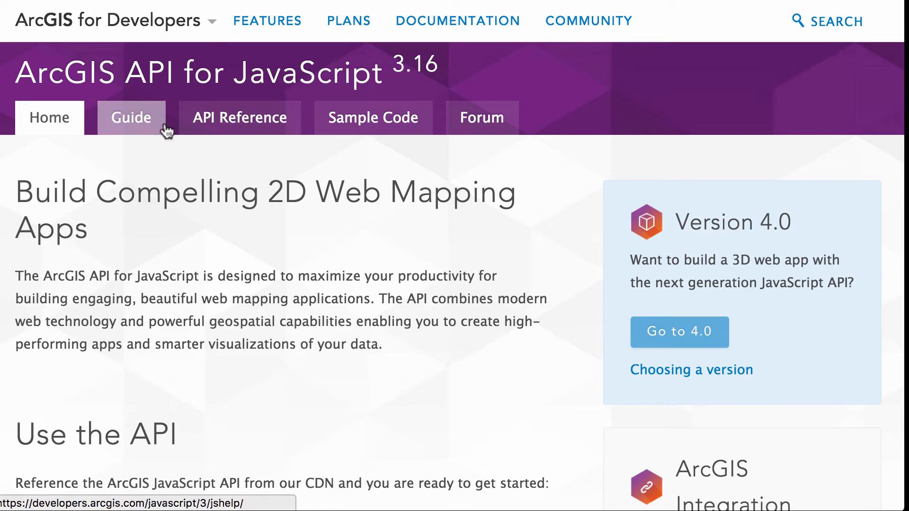
mouse_move(186, 206)
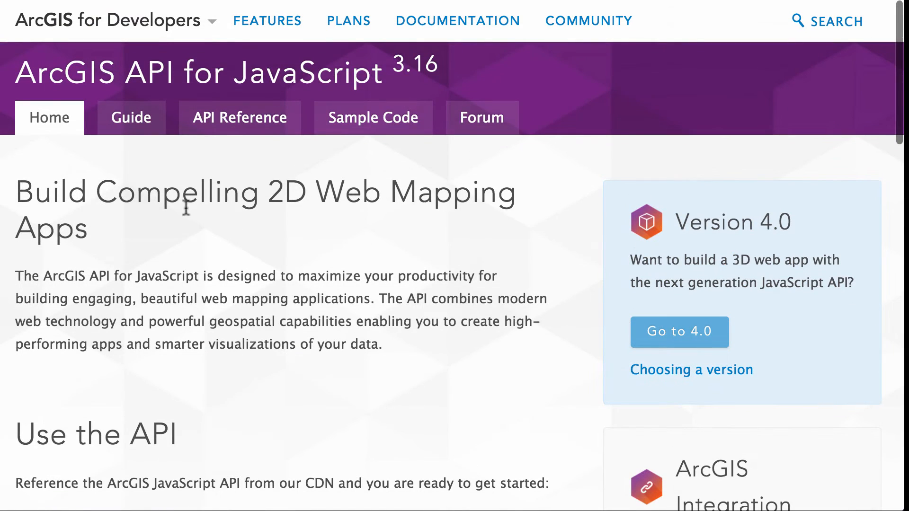
View the 3.16 Guide overview, then switch to the 3.16 API Reference overview
click(131, 118)
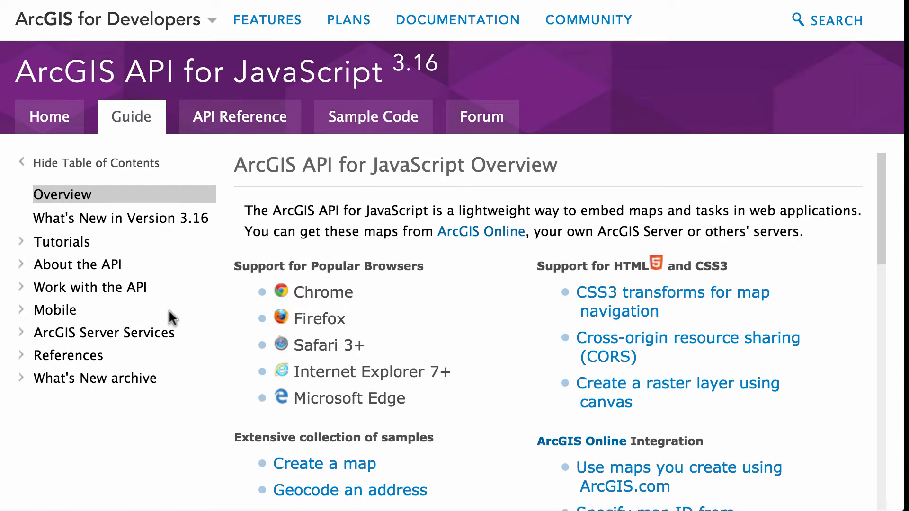
click(238, 116)
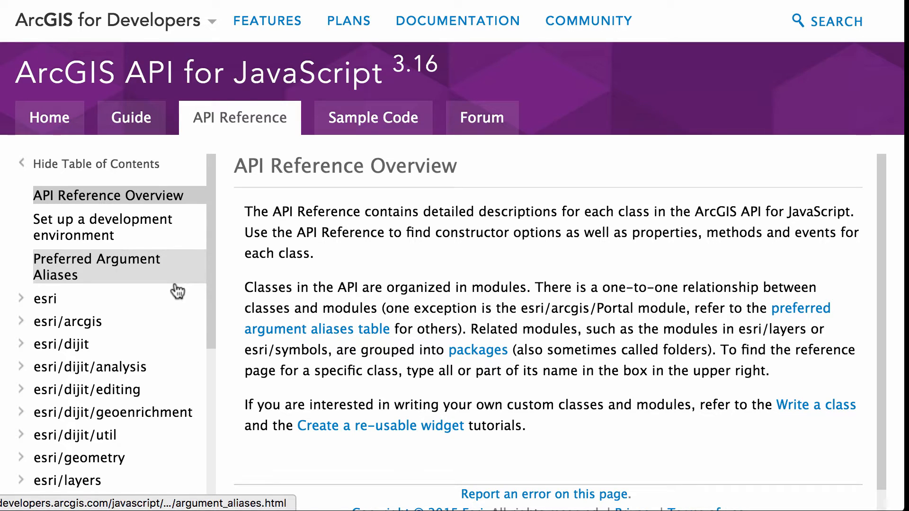
Expand esri/plugins, and expand then collapse esri/geometry in the table of contents
scroll(down, 3)
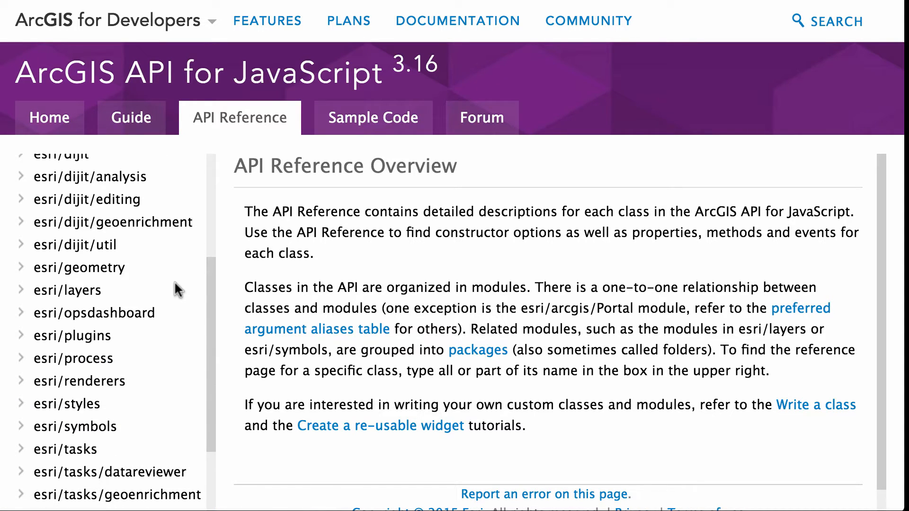
click(28, 336)
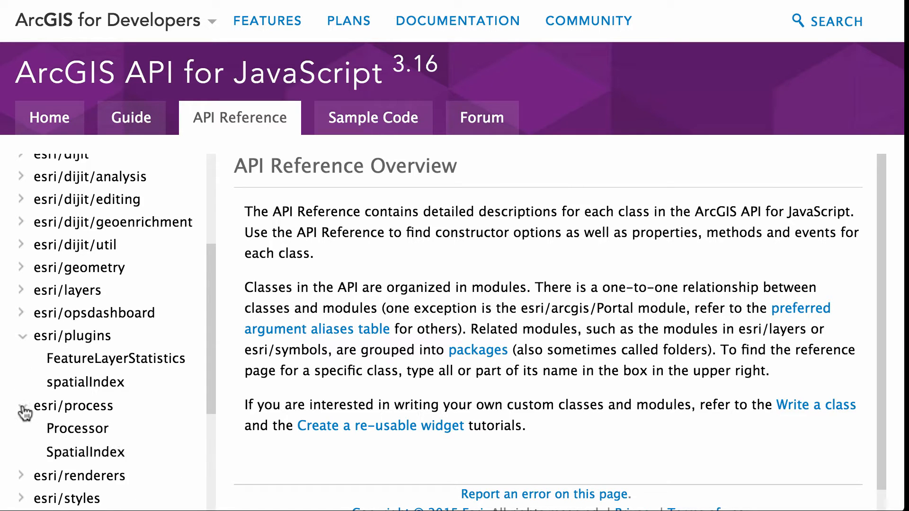
scroll(down, 3)
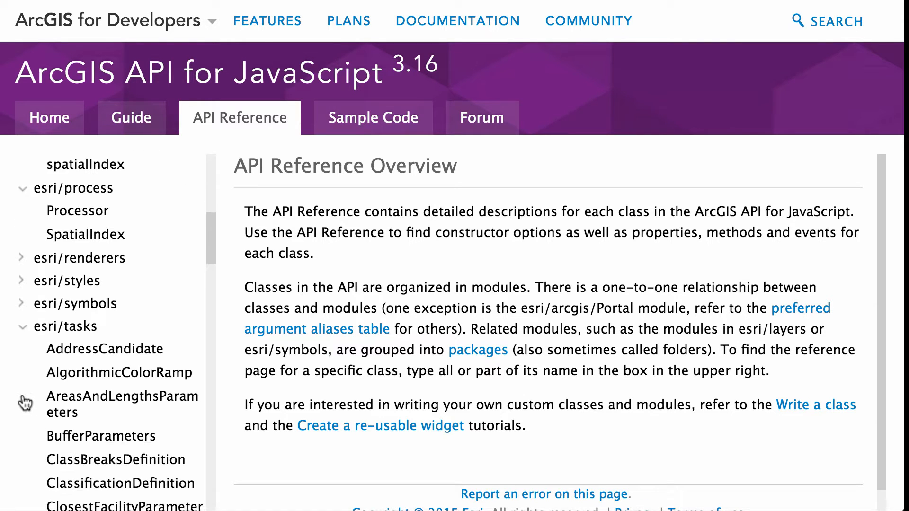
click(25, 326)
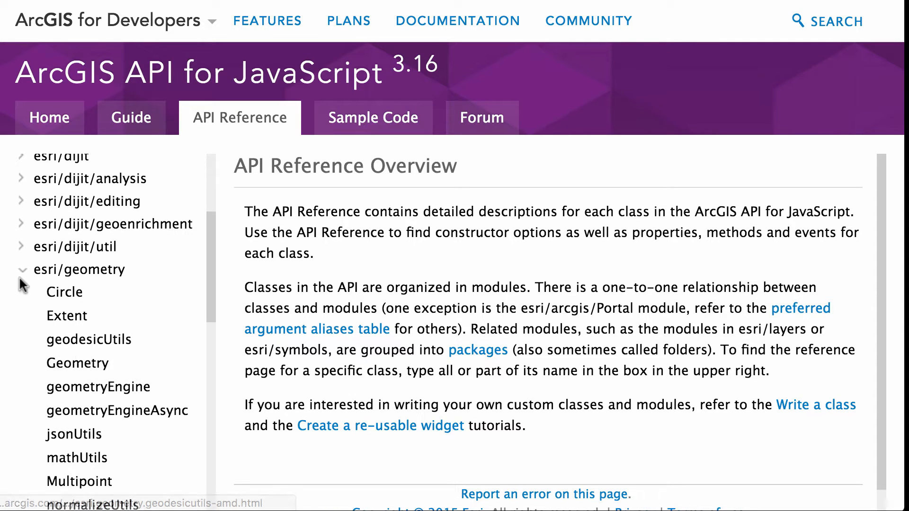
click(23, 269)
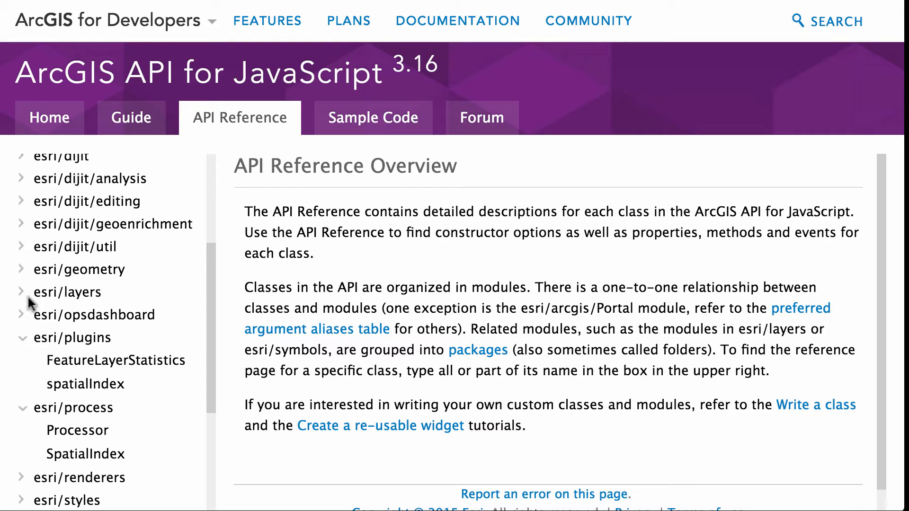
mouse_move(20, 342)
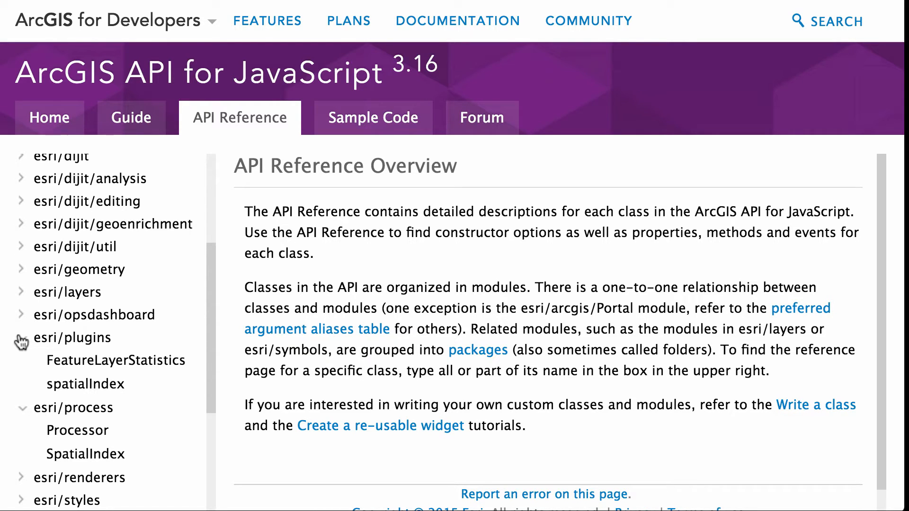
mouse_move(42, 368)
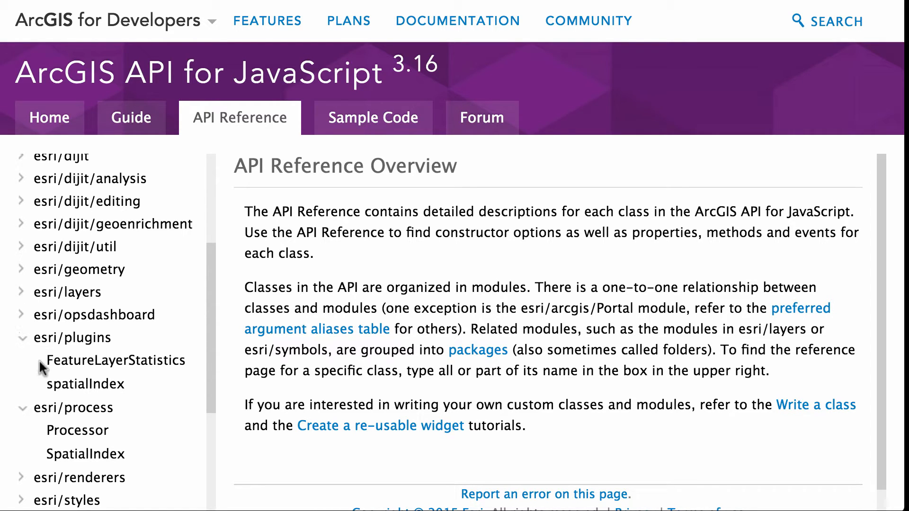
Open the smartMapping reference page under esri/renderers
scroll(down, 3)
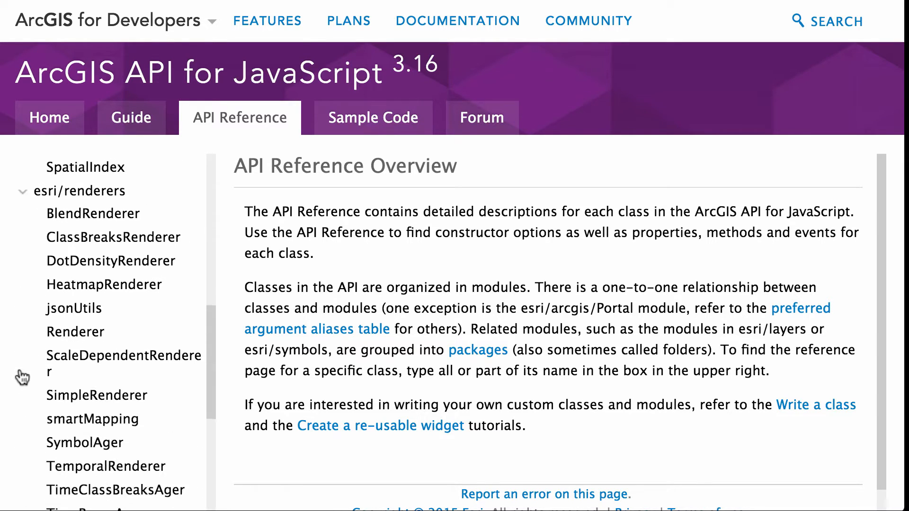
scroll(down, 3)
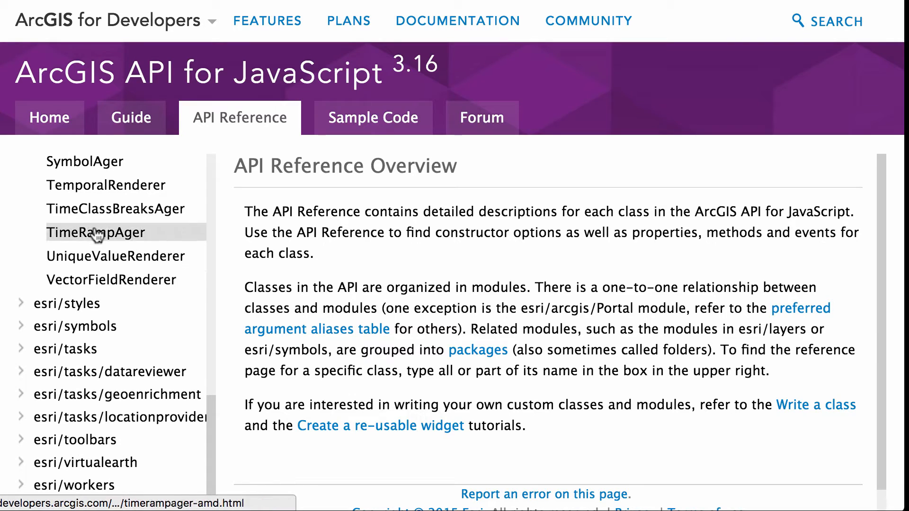
scroll(up, 3)
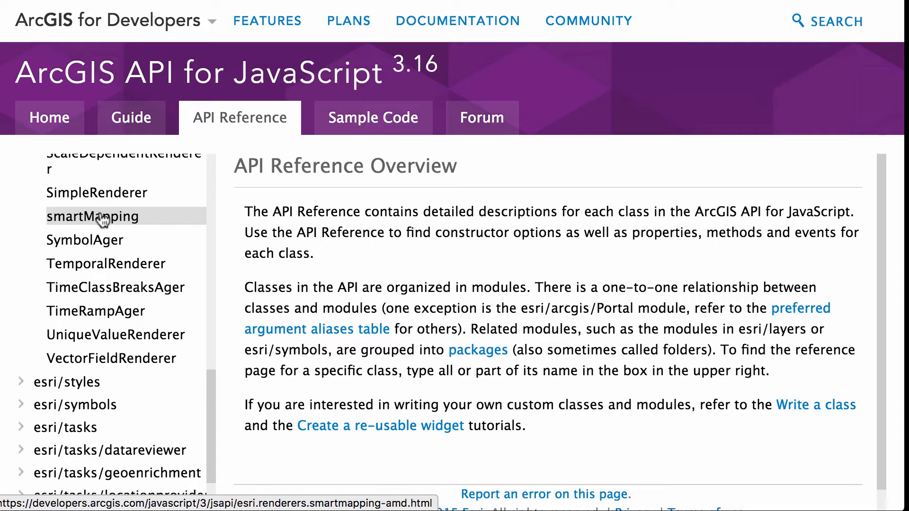
click(96, 216)
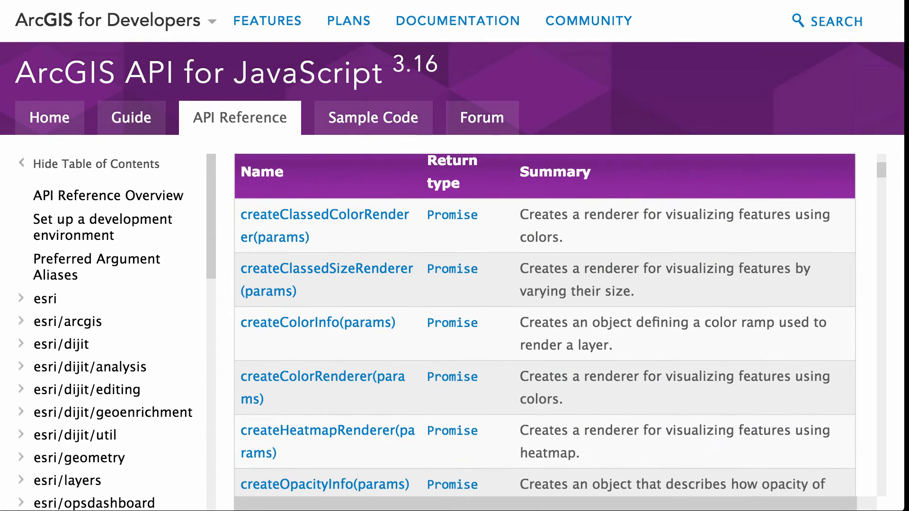
Return to the 4.0 home page and browse the API Reference quick links
click(48, 118)
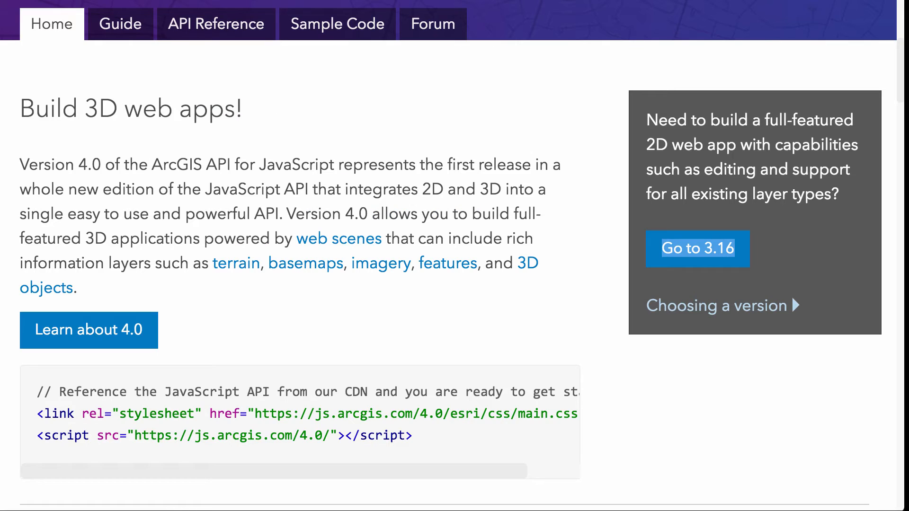
mouse_move(216, 24)
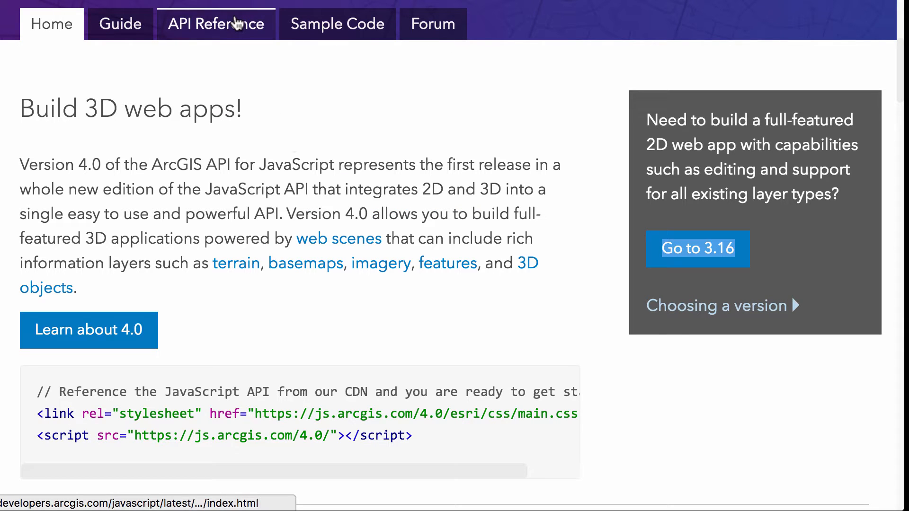
click(215, 24)
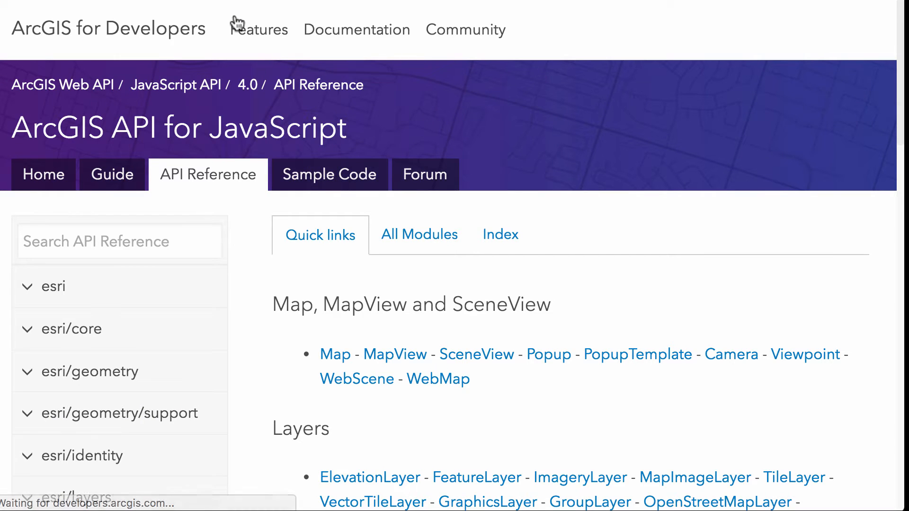
mouse_move(133, 217)
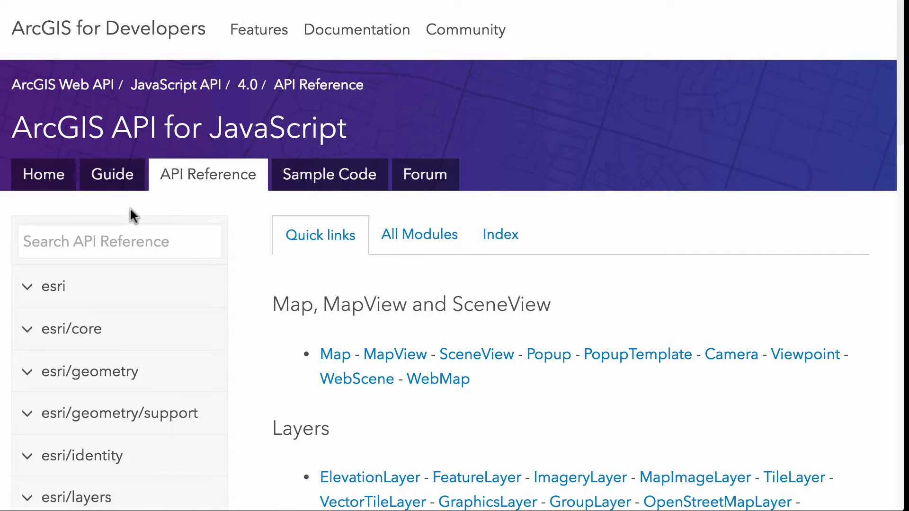
scroll(down, 3)
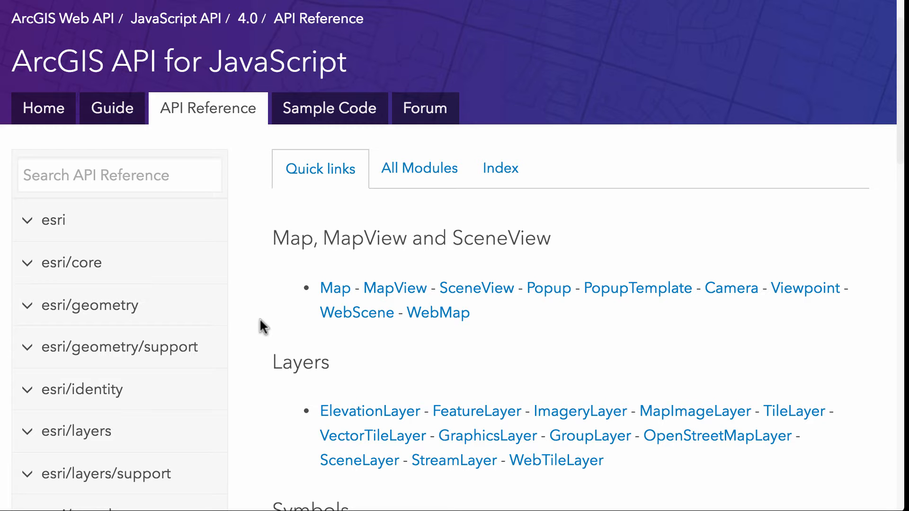
scroll(down, 3)
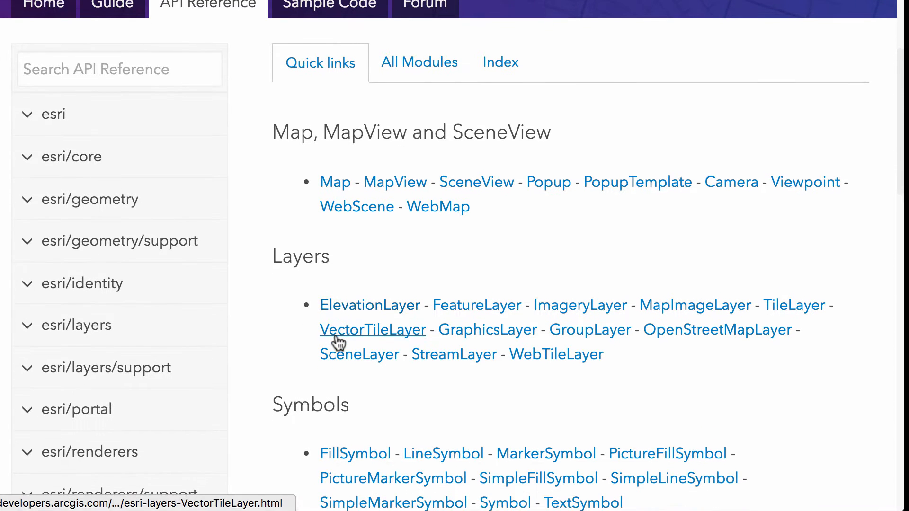
scroll(down, 3)
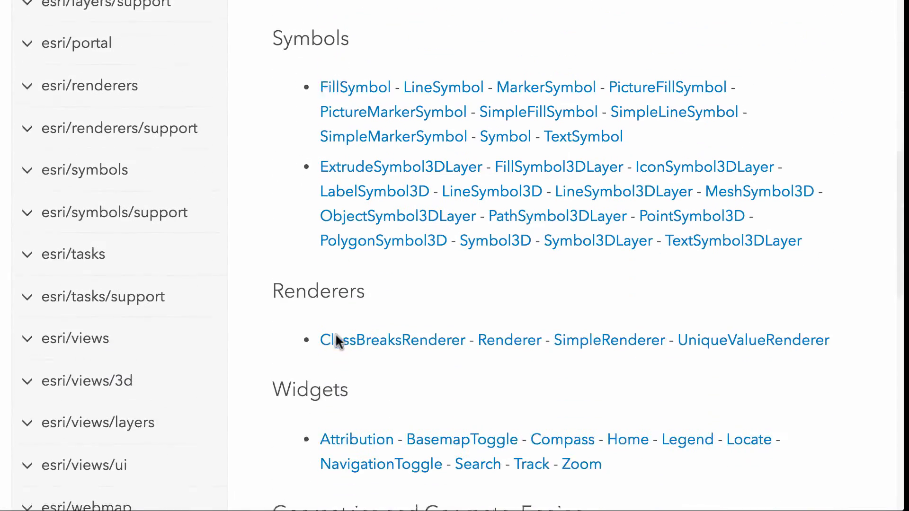
scroll(down, 3)
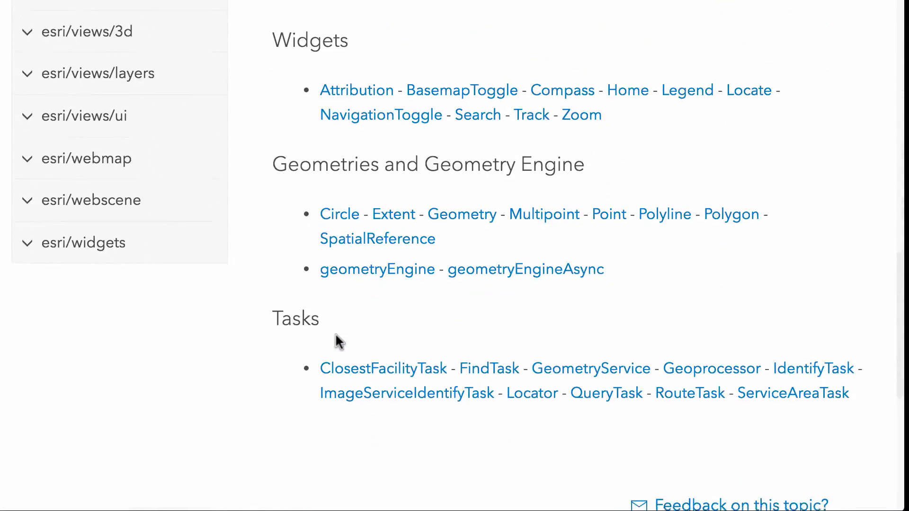
scroll(up, 3)
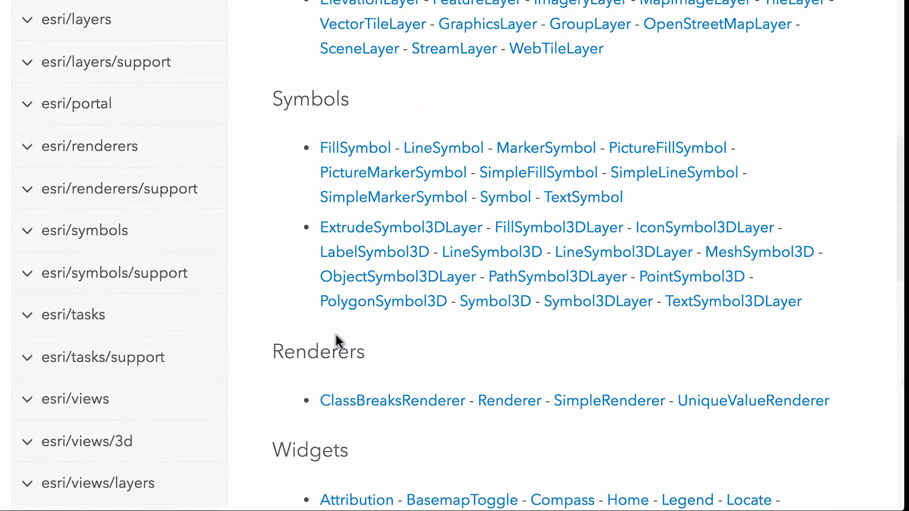
scroll(up, 3)
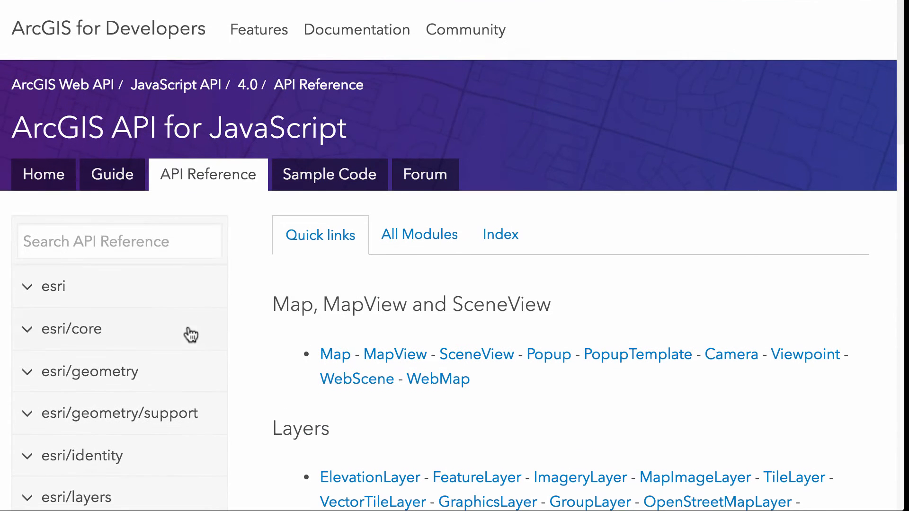
Search the API reference for 'geometryE', then for 'subLayers'
text(geom)
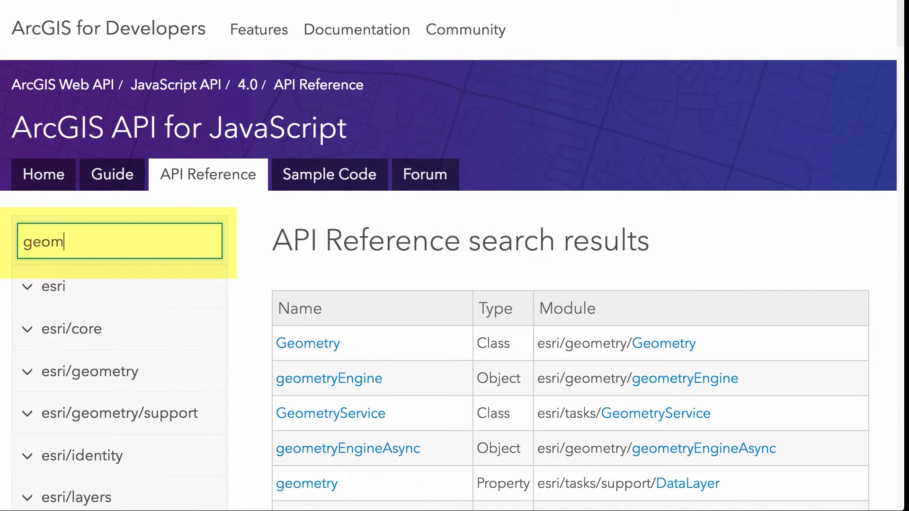
text(etry)
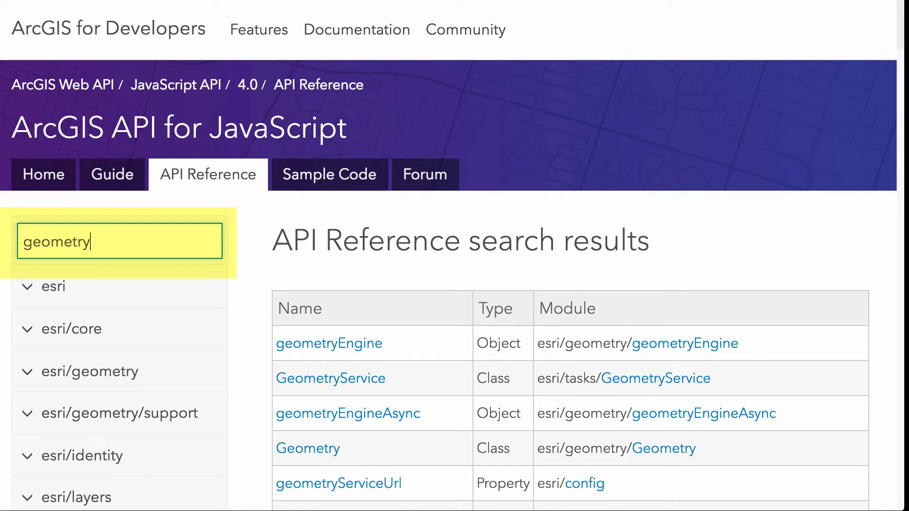
text(E)
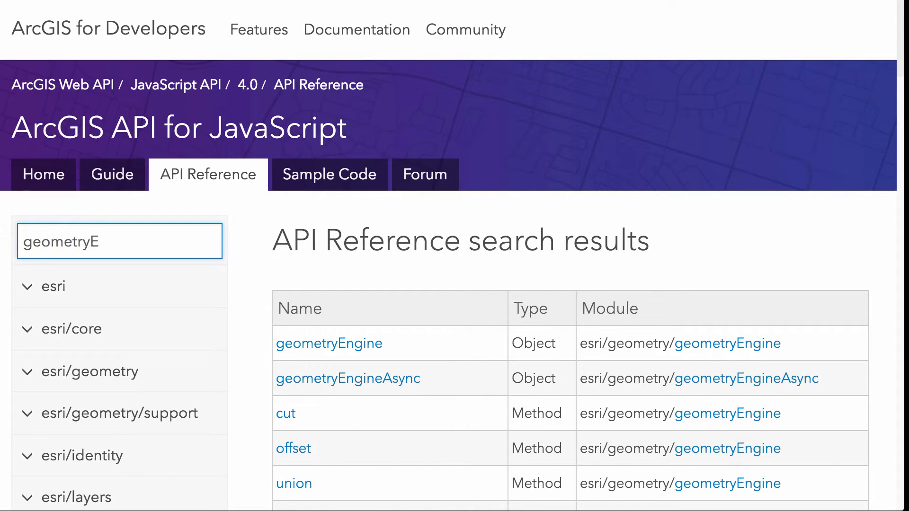
scroll(down, 3)
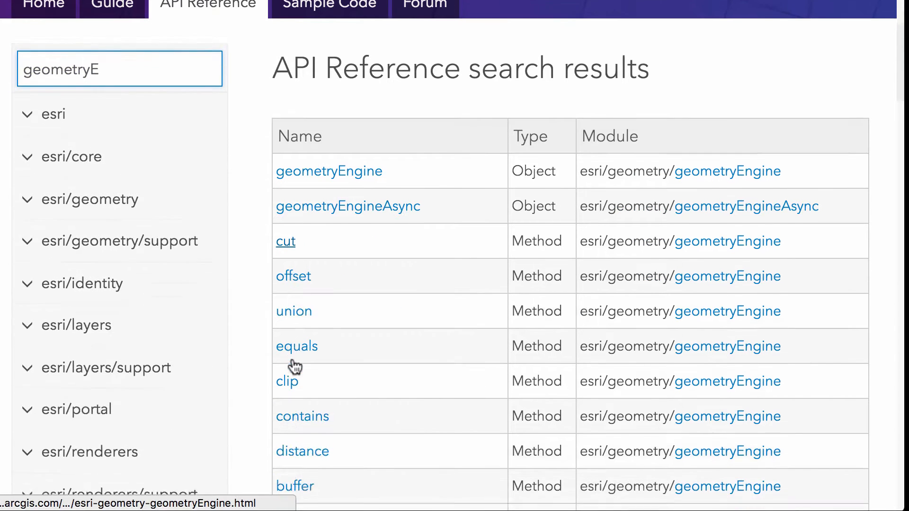
scroll(up, 3)
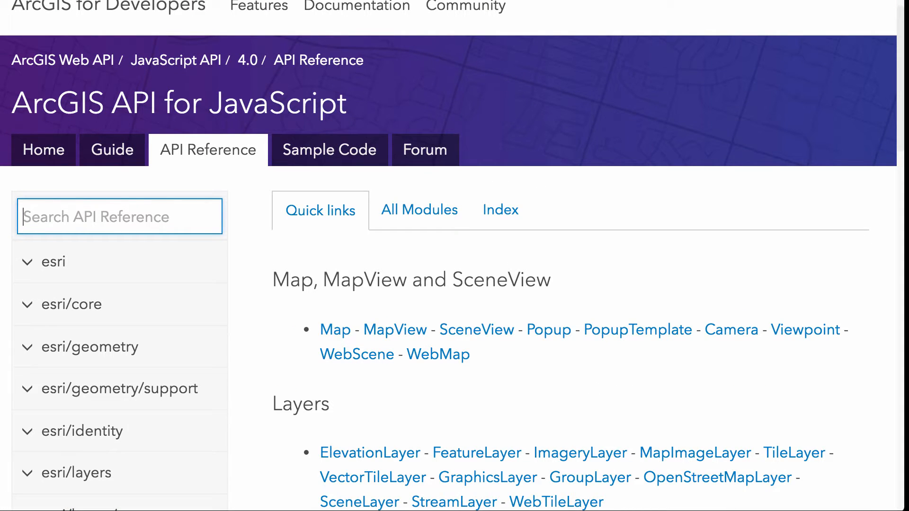
text(sub)
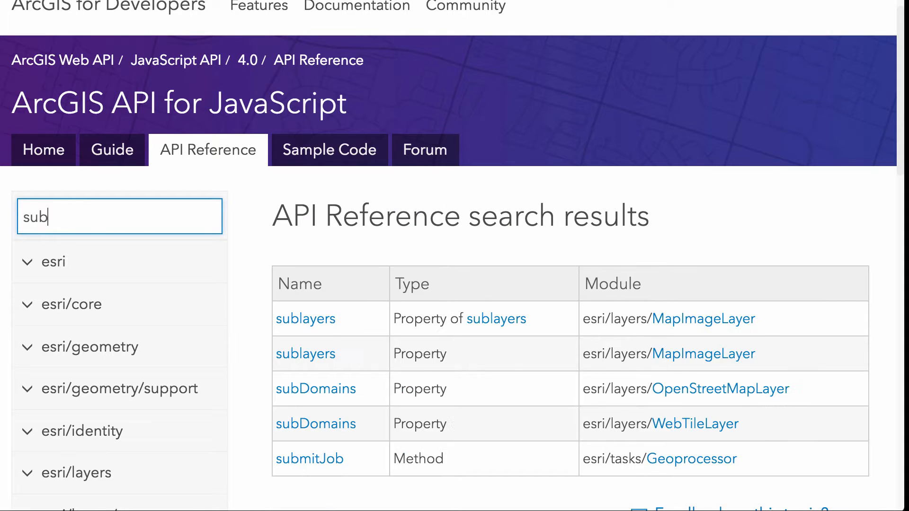
text(Layers)
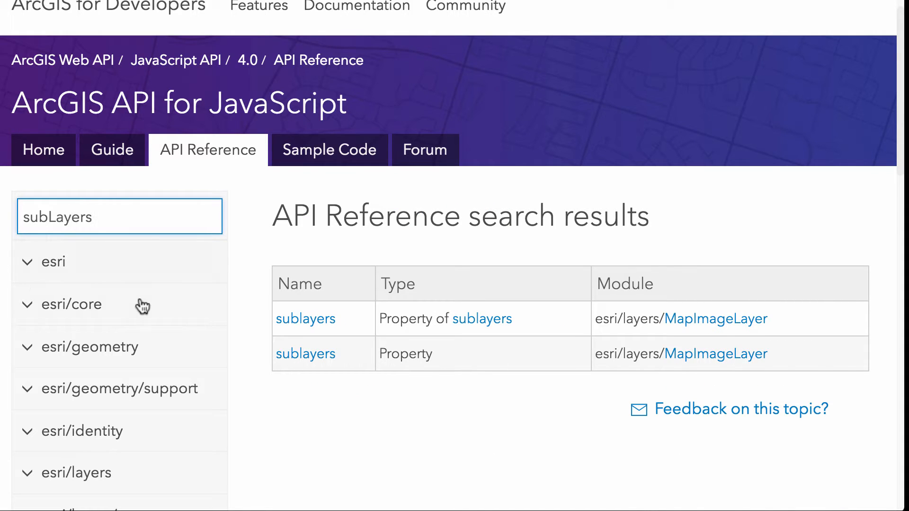
mouse_move(305, 319)
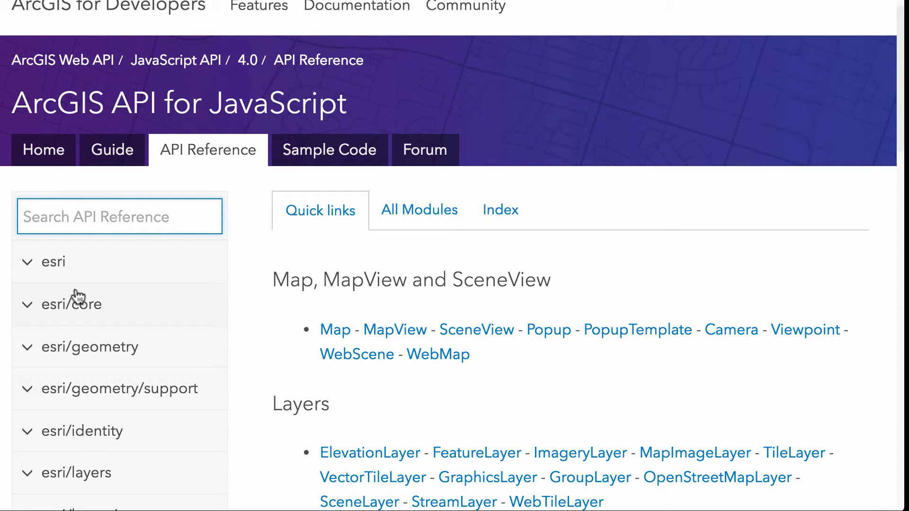
Expand esri/layers in the sidebar and scroll back to the top of the page
scroll(down, 3)
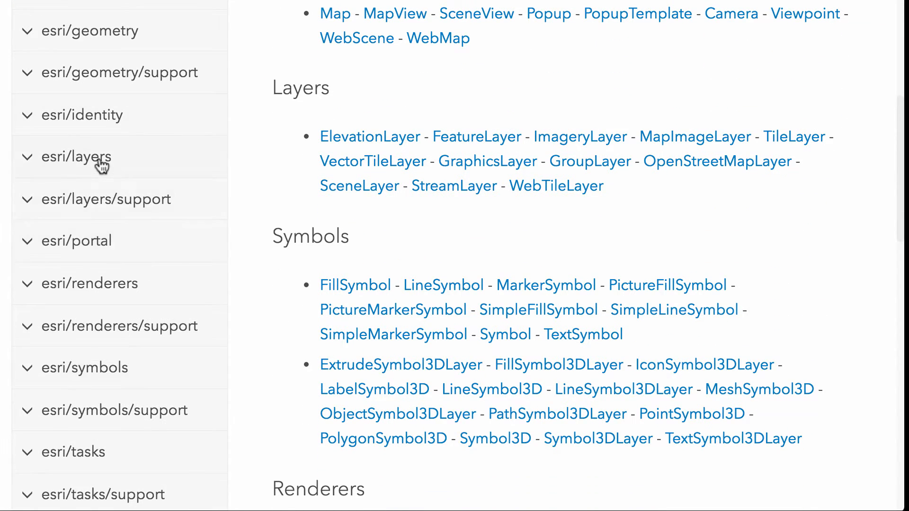
click(77, 157)
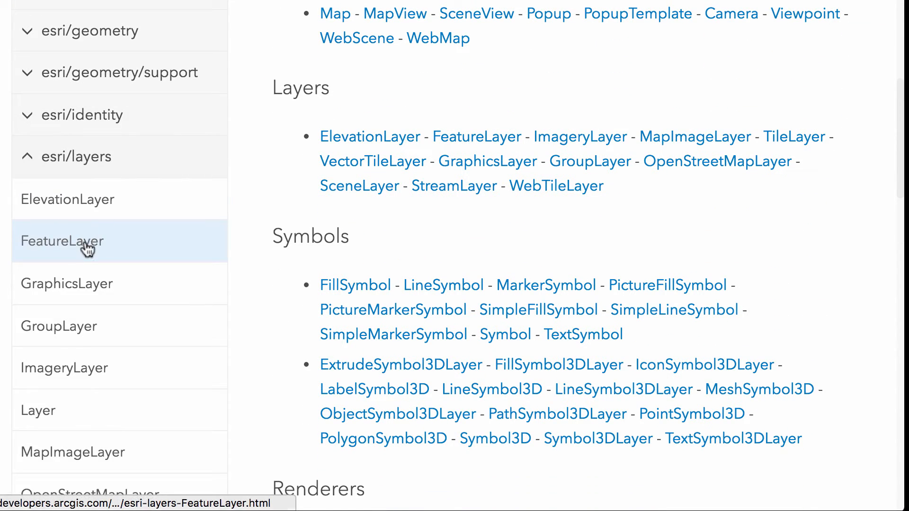
scroll(up, 3)
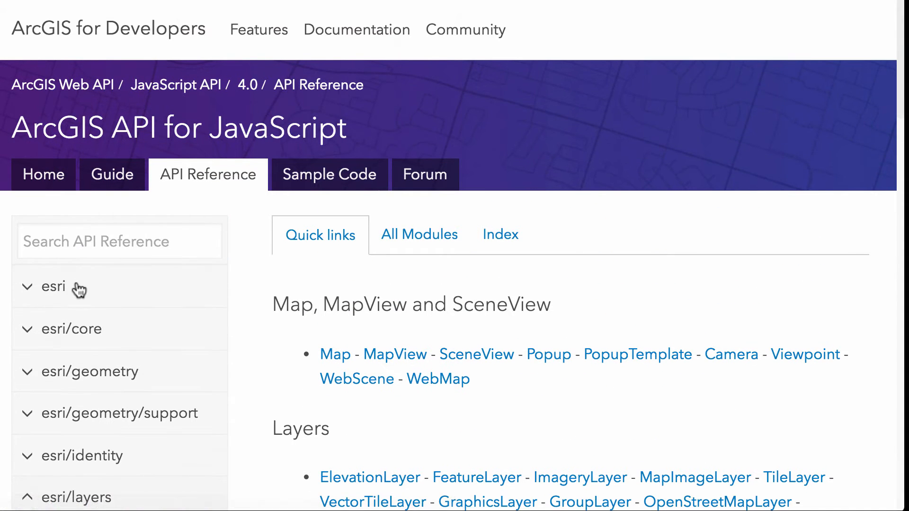
mouse_move(335, 354)
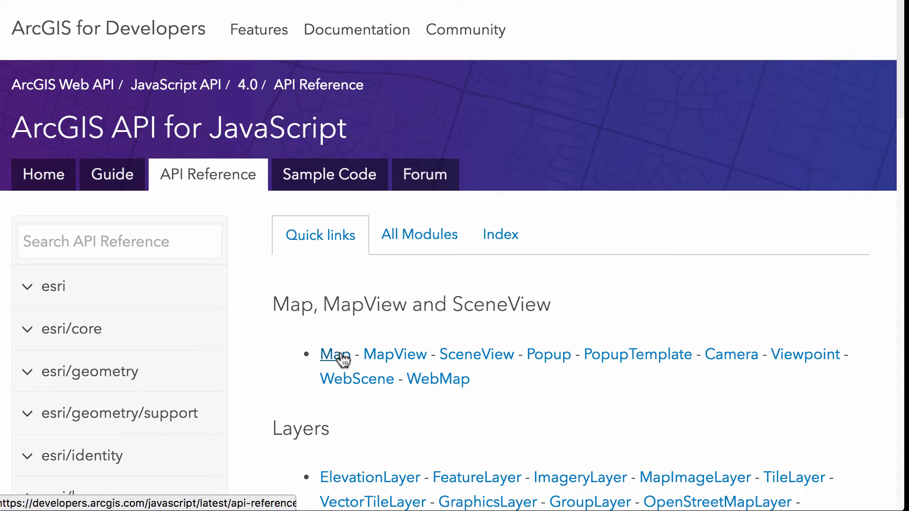
Open the Map class page and scroll to its Property Overview (allLayers, basemap, ground, layers)
click(335, 354)
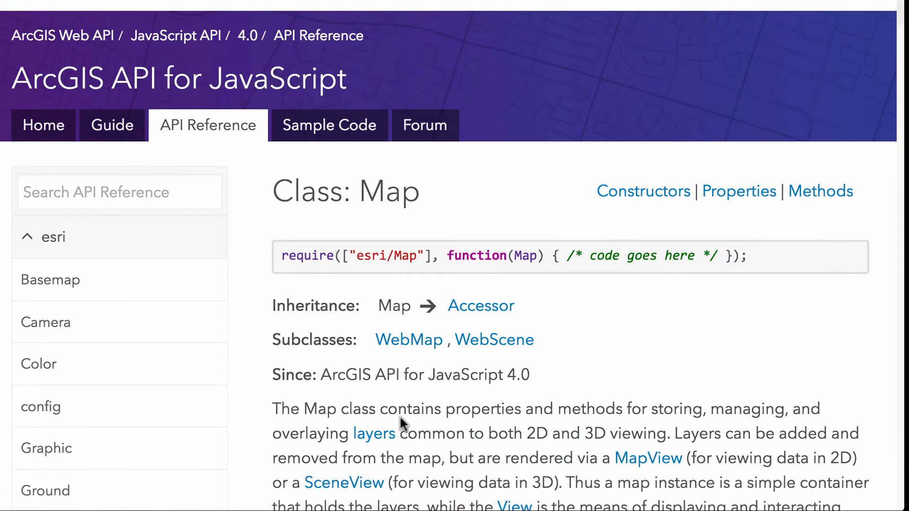
scroll(down, 3)
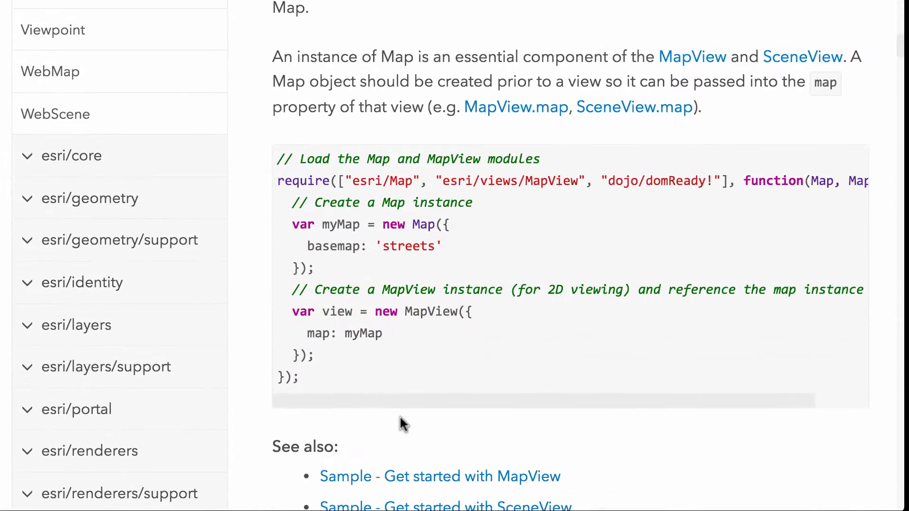
scroll(down, 3)
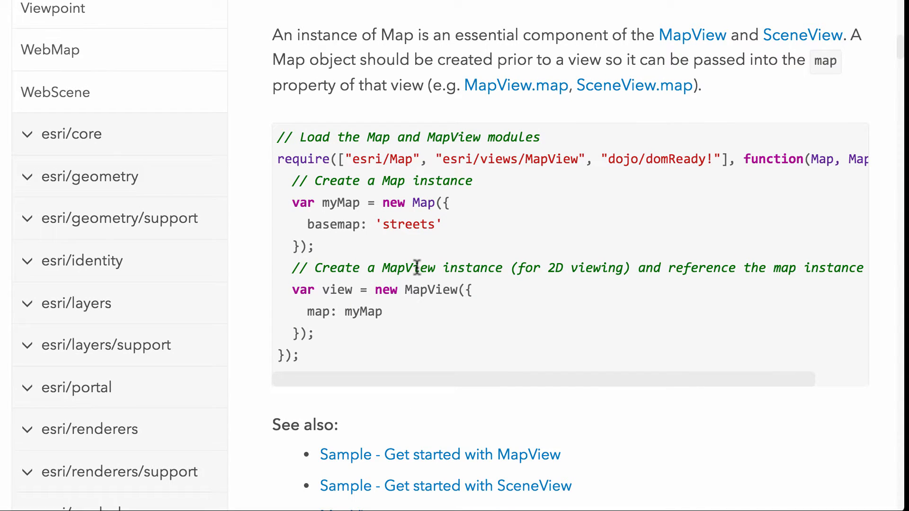
scroll(down, 3)
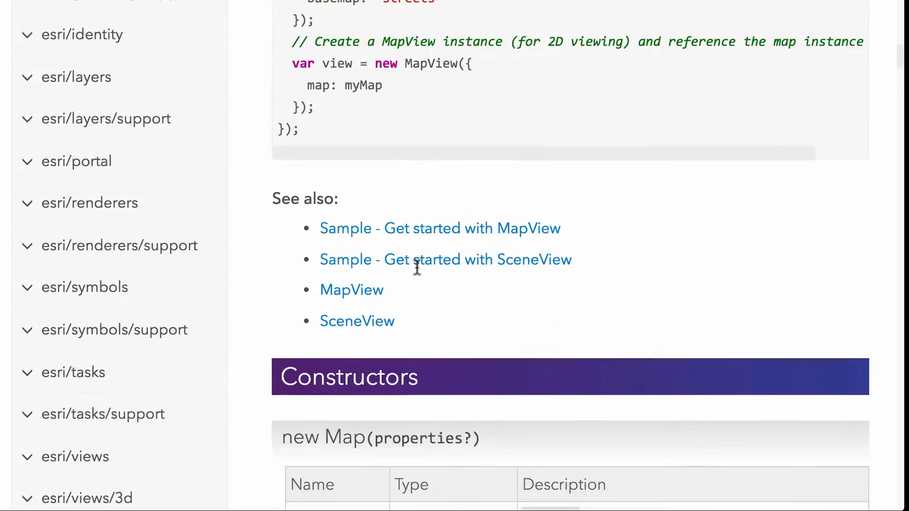
scroll(down, 3)
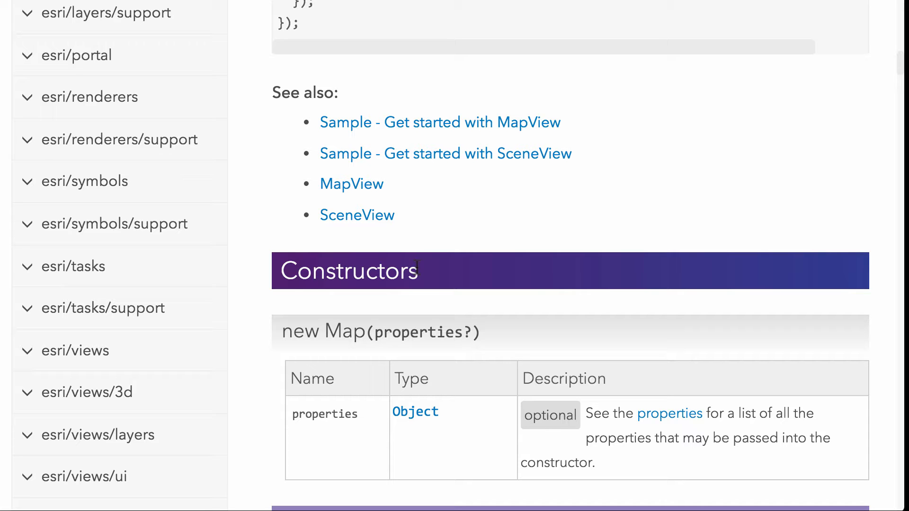
scroll(down, 3)
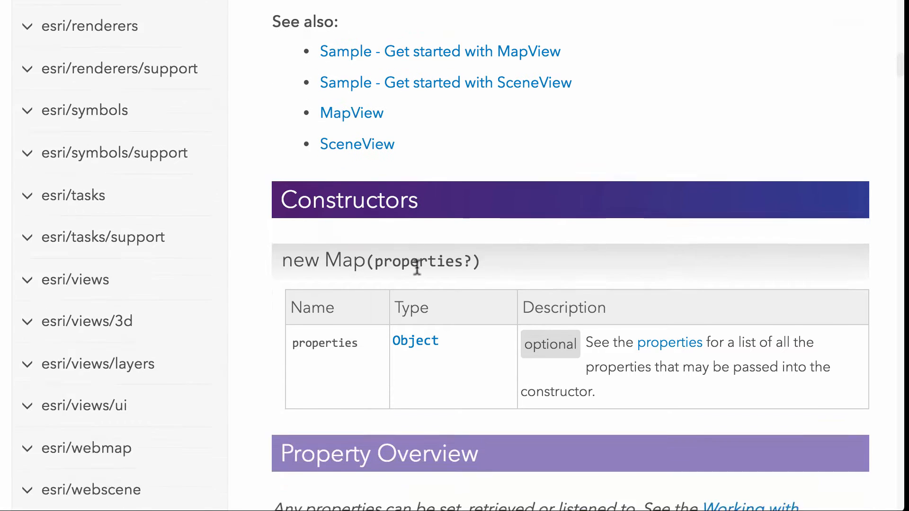
scroll(down, 3)
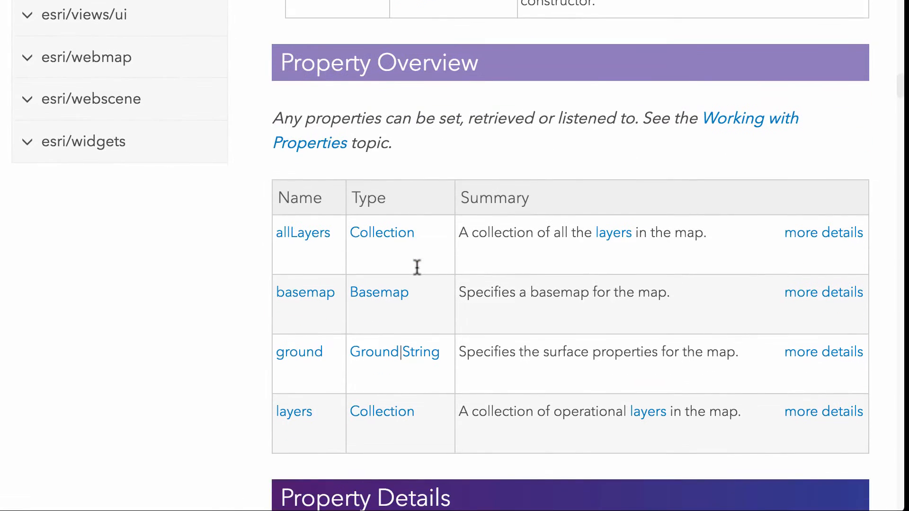
scroll(up, 3)
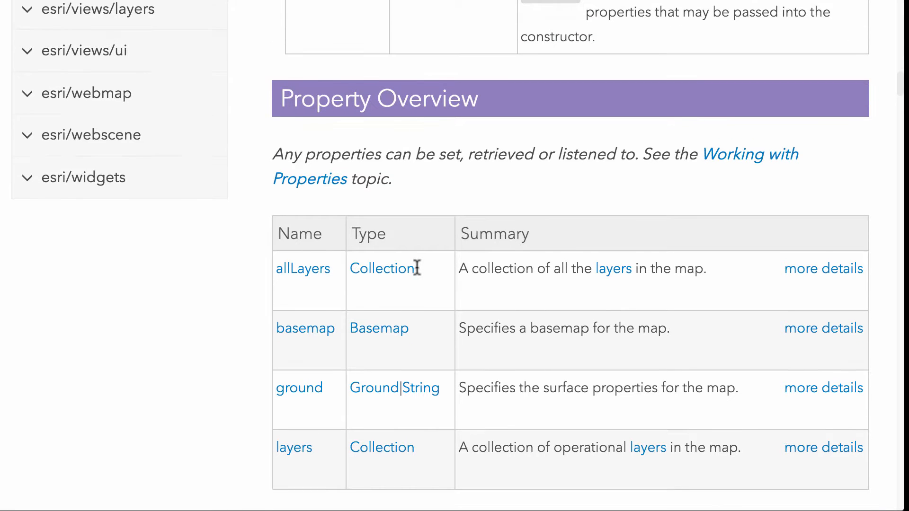
scroll(down, 3)
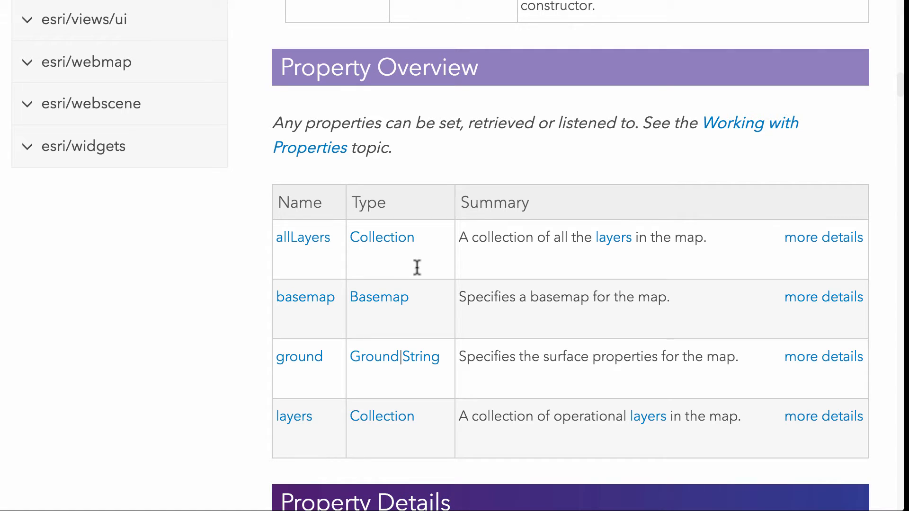
mouse_move(339, 385)
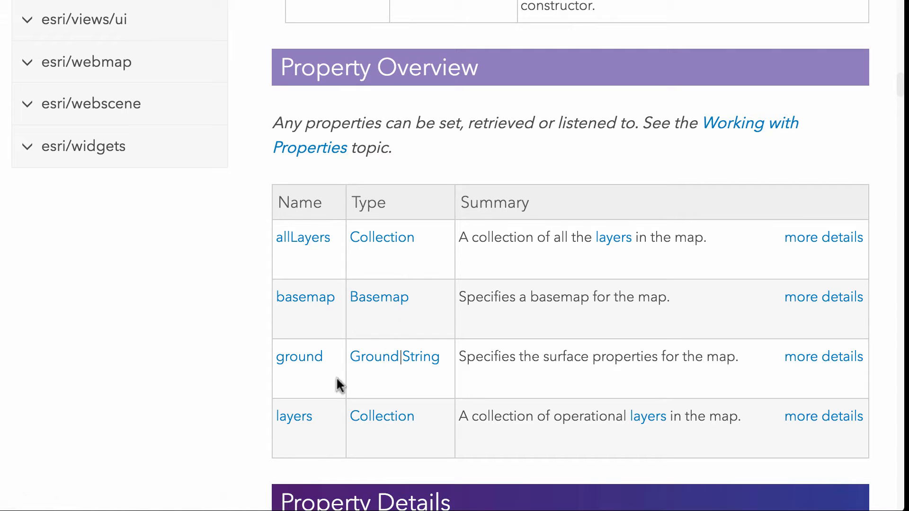
mouse_move(294, 416)
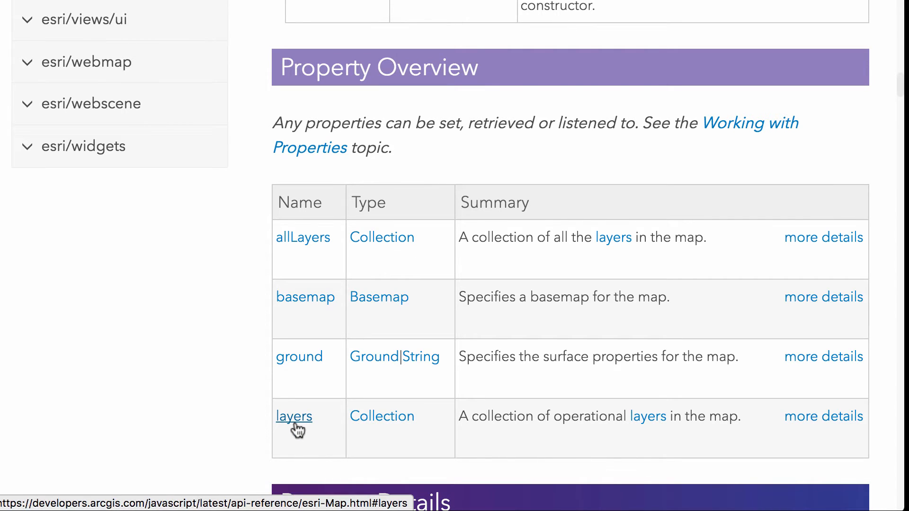
Jump to the Map 'layers' property details, then follow its autocast badge to Autocasting
click(294, 415)
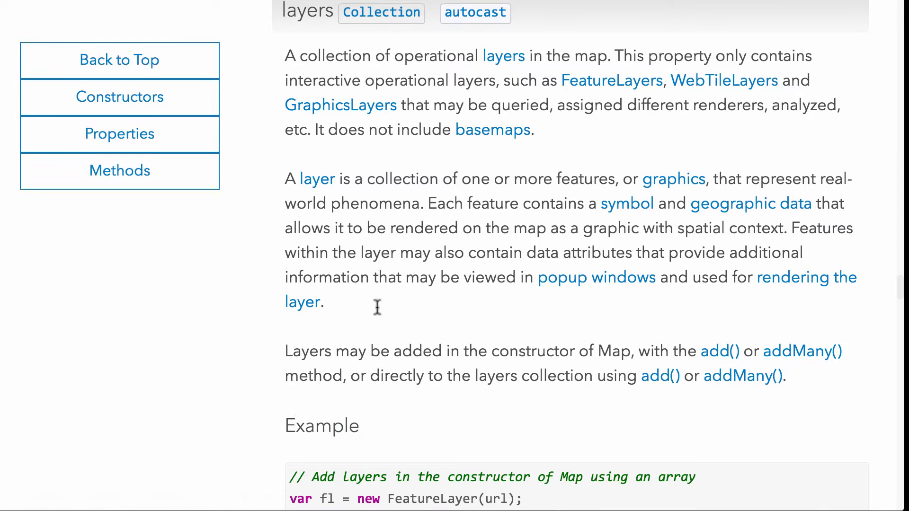
mouse_move(475, 12)
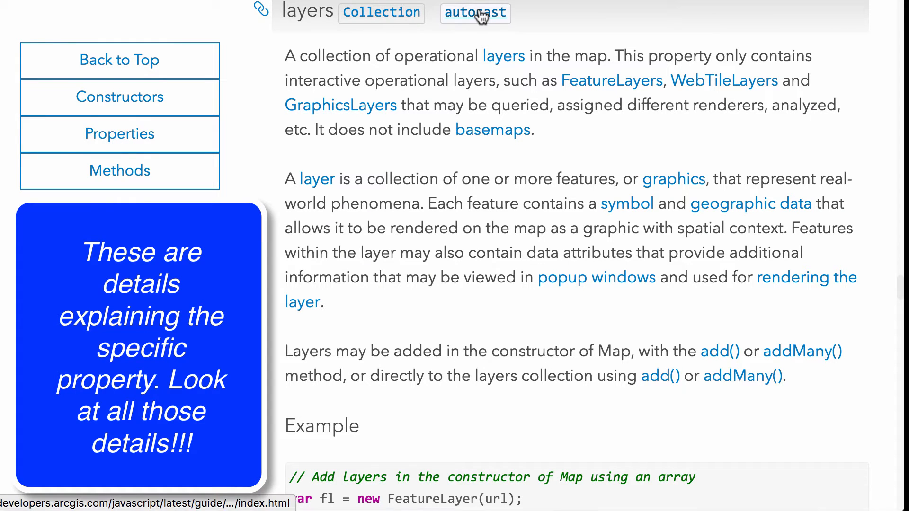
mouse_move(464, 20)
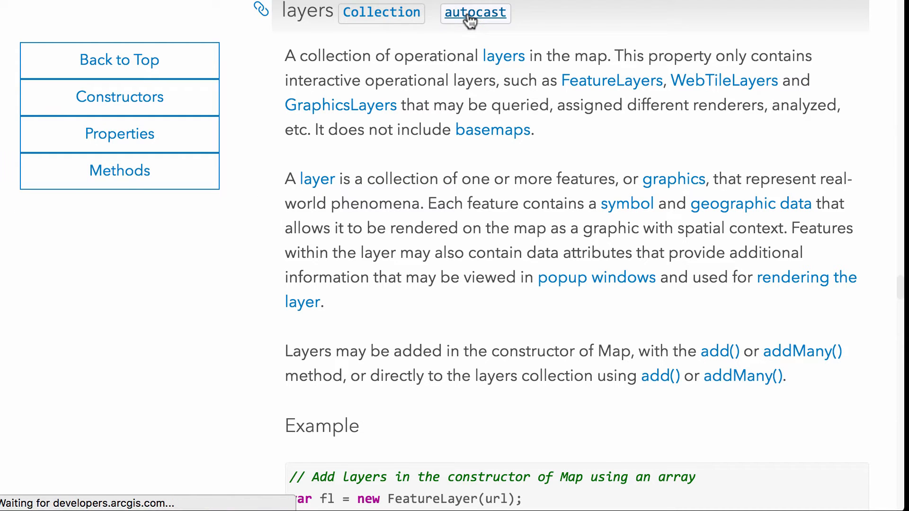
click(475, 12)
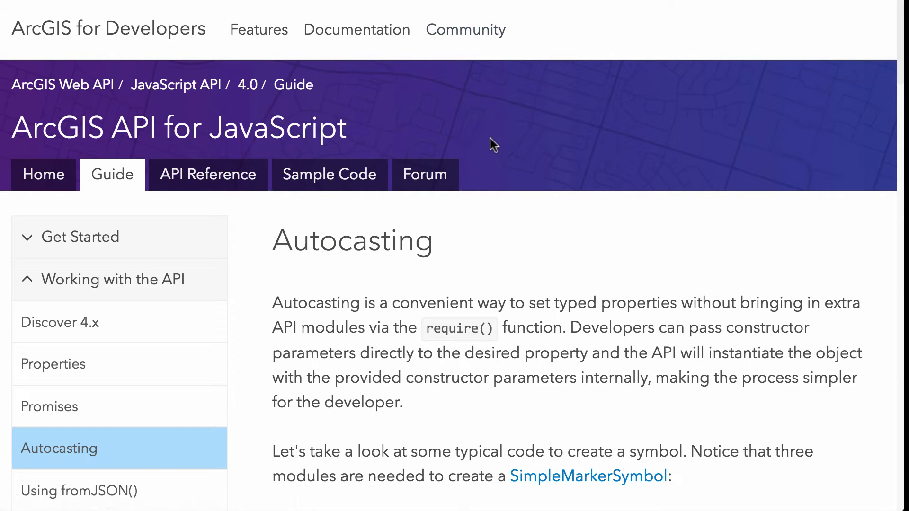
mouse_move(491, 232)
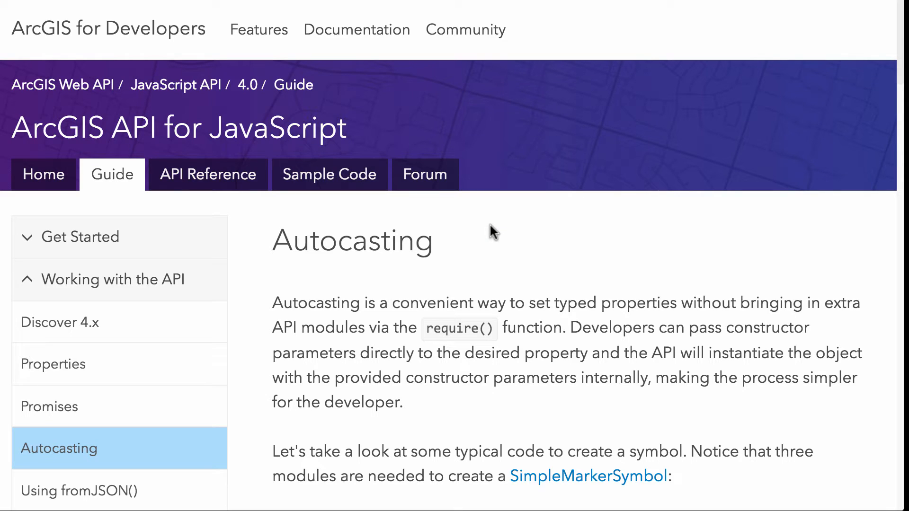
mouse_move(556, 292)
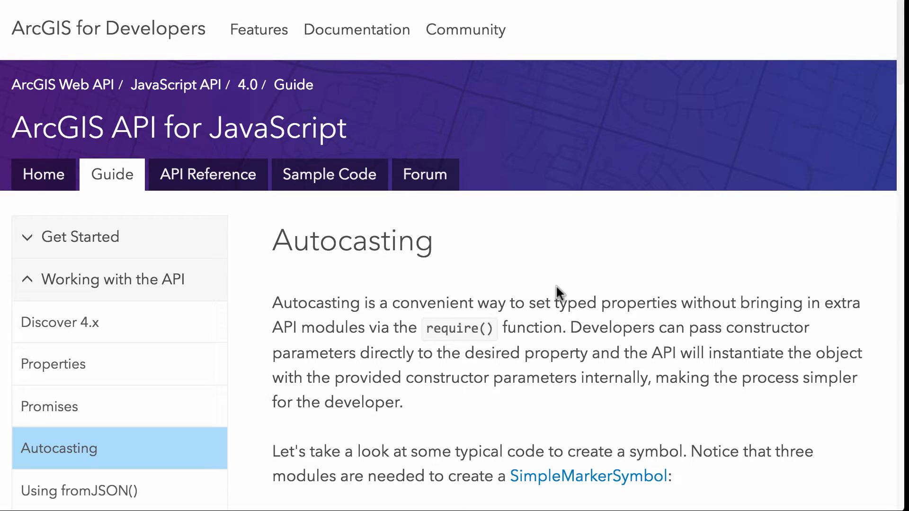
scroll(down, 3)
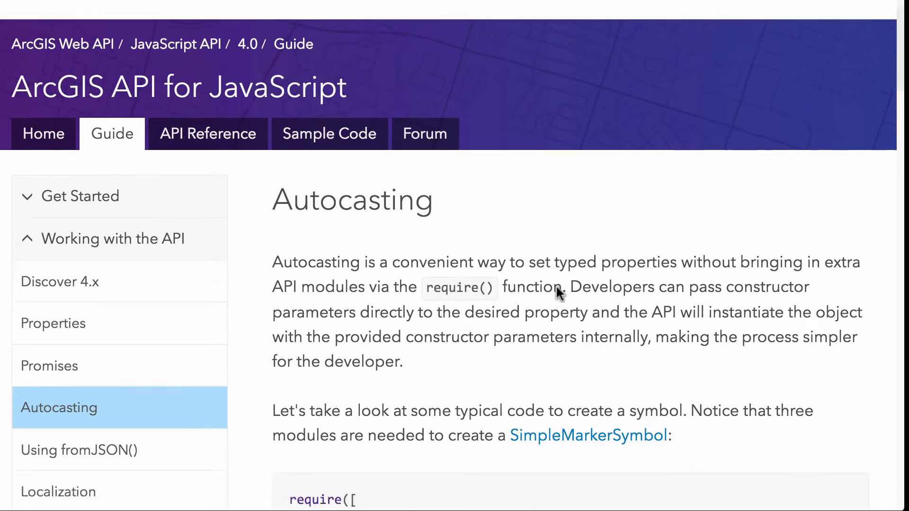
scroll(down, 3)
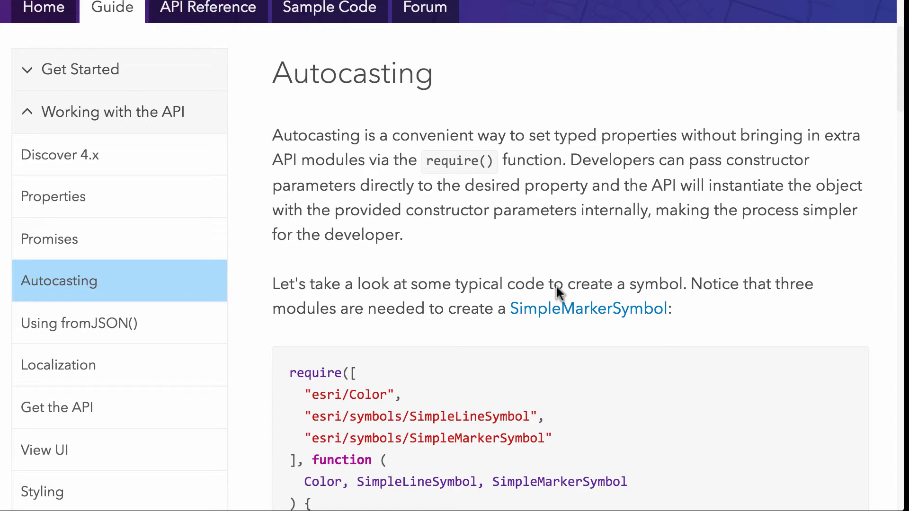
mouse_move(554, 277)
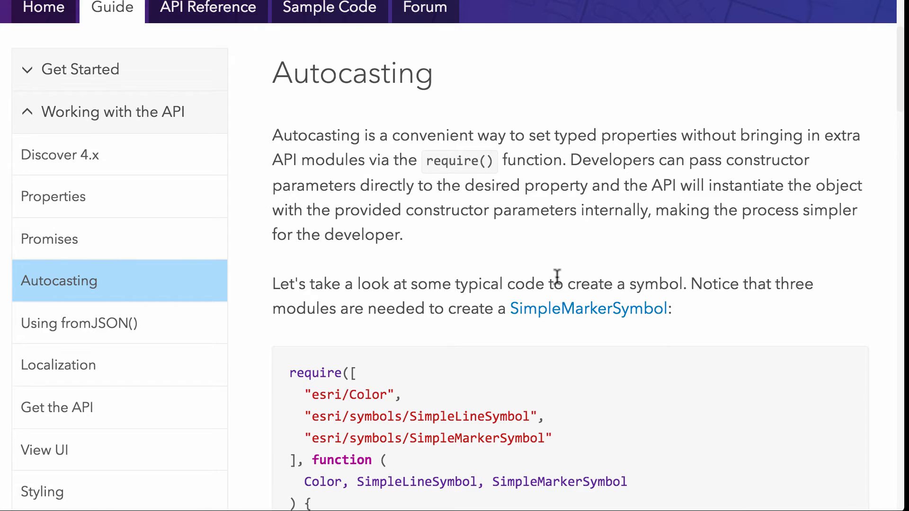
scroll(down, 3)
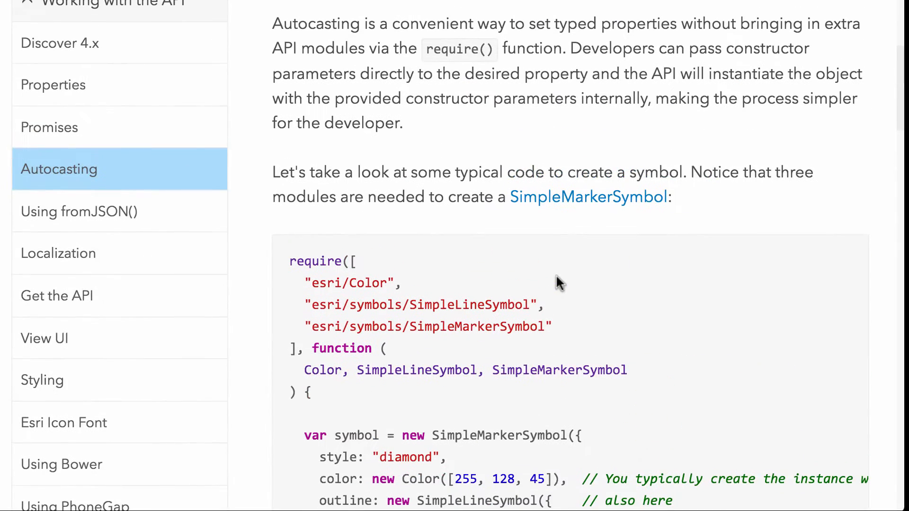
scroll(up, 3)
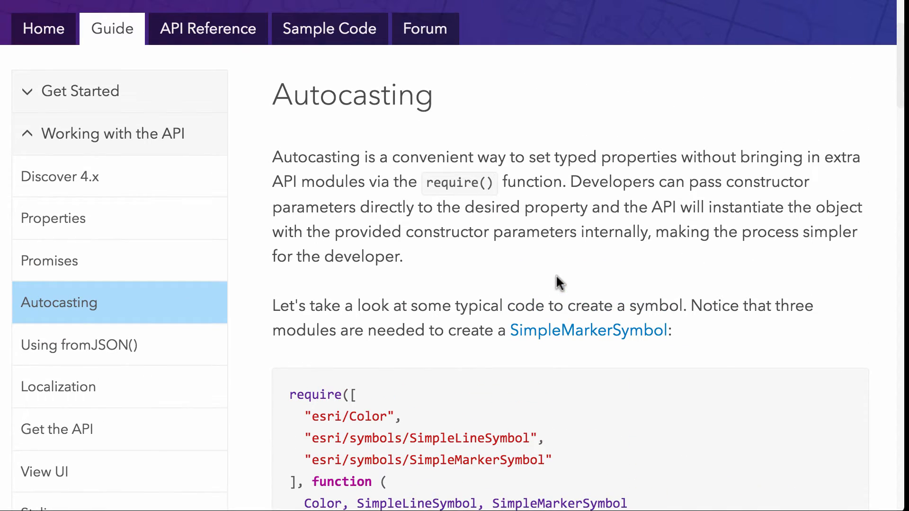
mouse_move(128, 217)
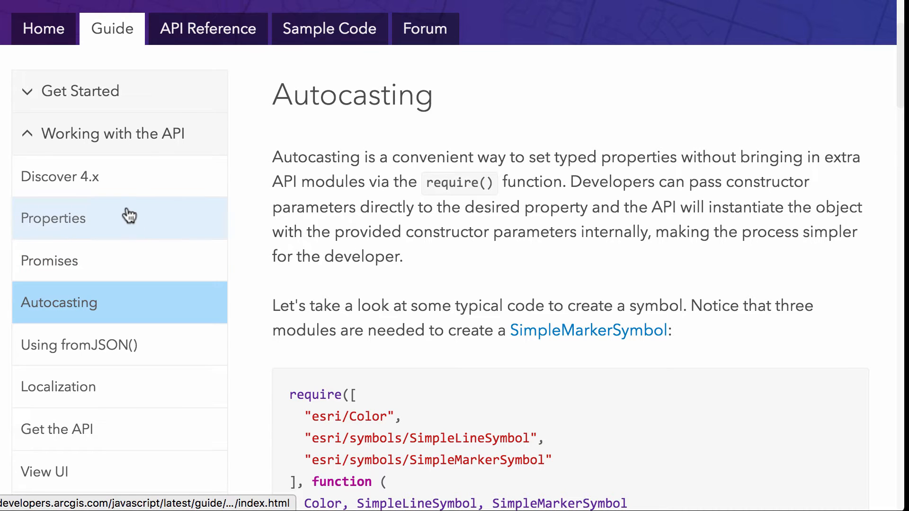
scroll(down, 3)
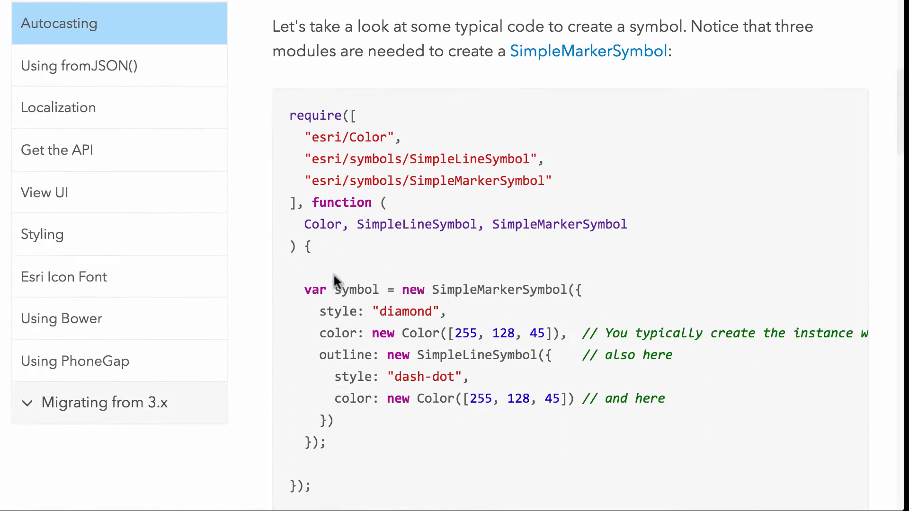
scroll(up, 3)
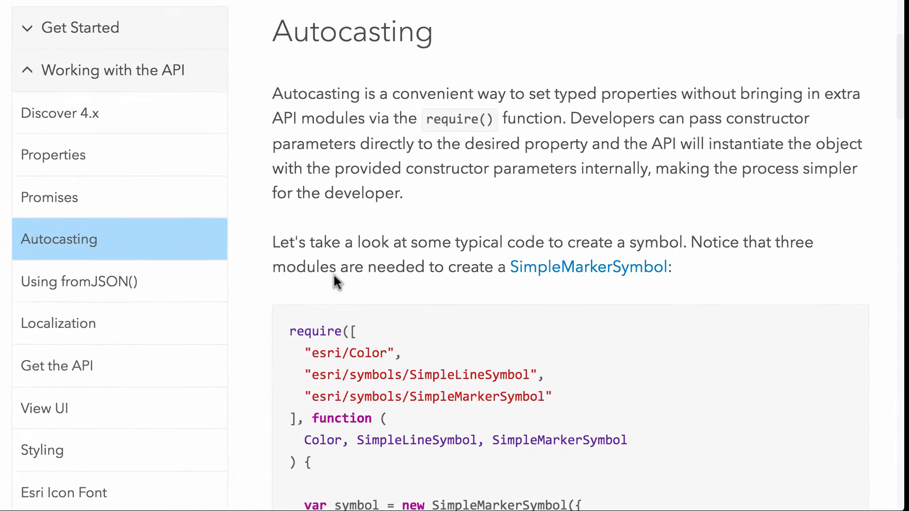
mouse_move(93, 114)
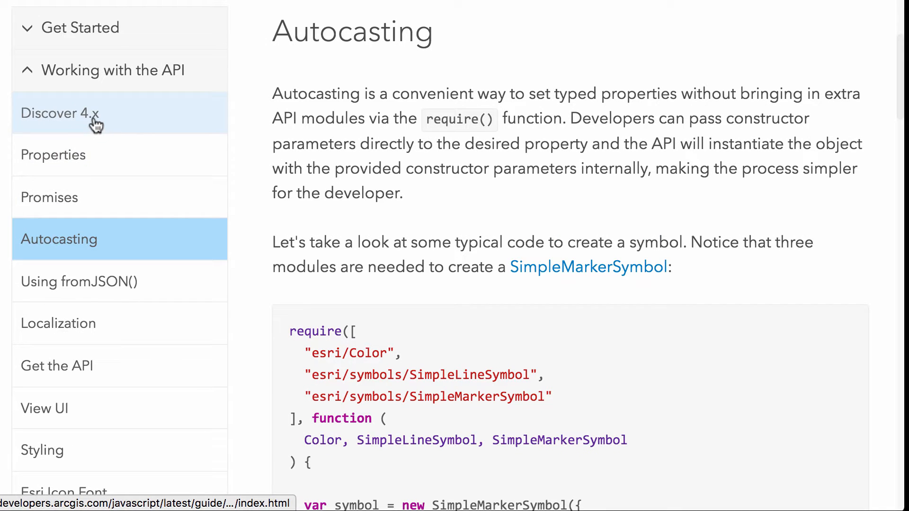
Open Discover 4.x and scroll through its constructor and property-watching examples
click(63, 113)
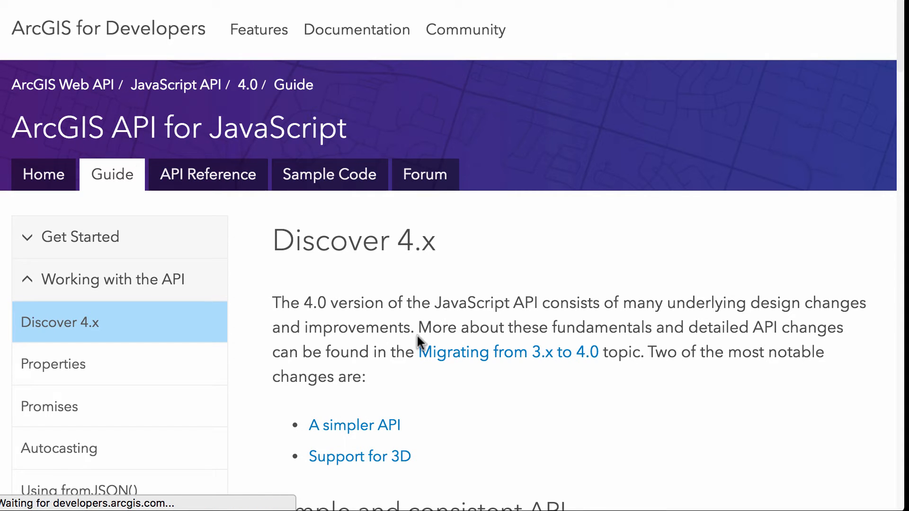
scroll(down, 3)
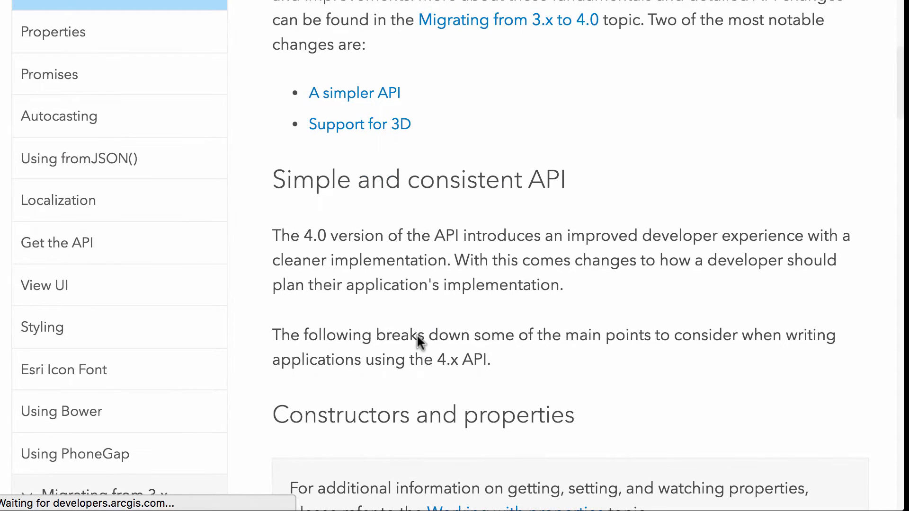
scroll(down, 3)
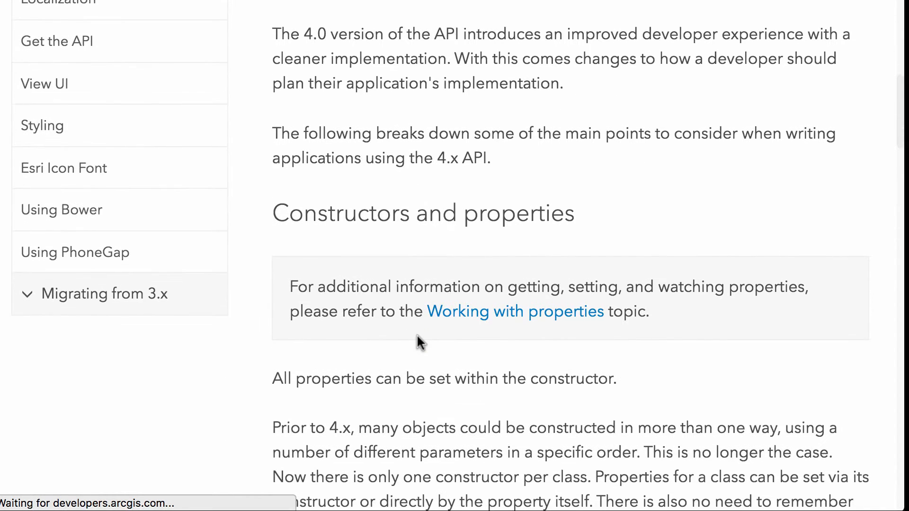
scroll(up, 3)
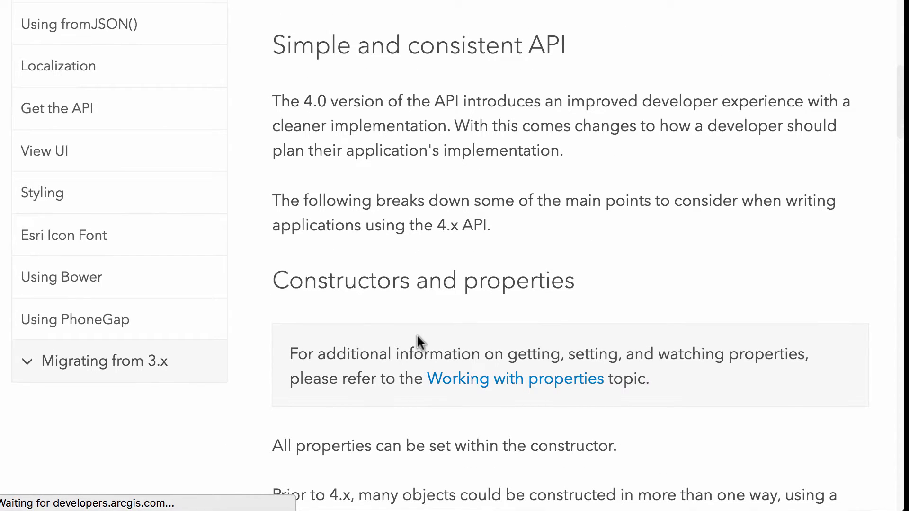
scroll(up, 3)
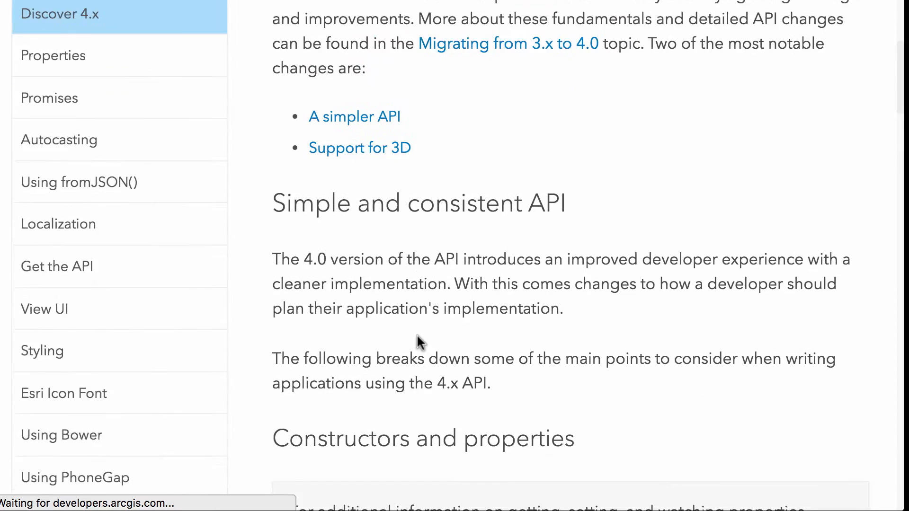
scroll(down, 3)
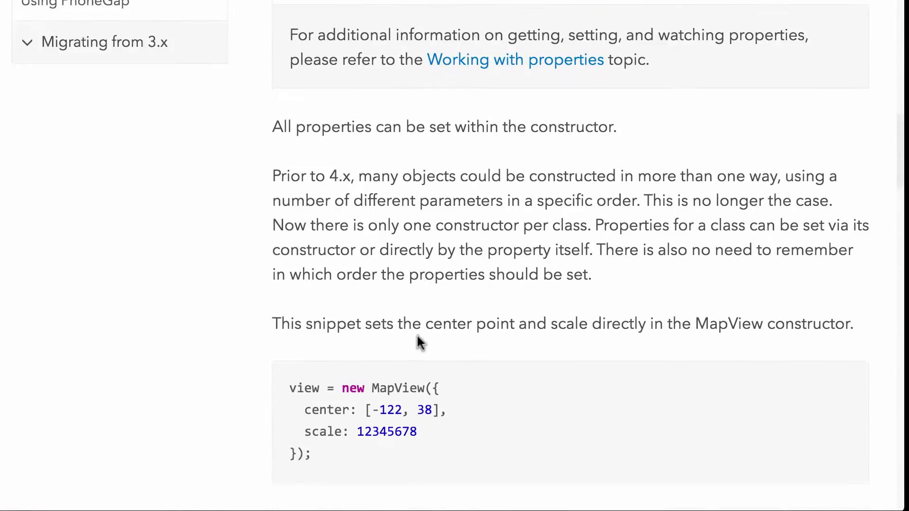
scroll(down, 3)
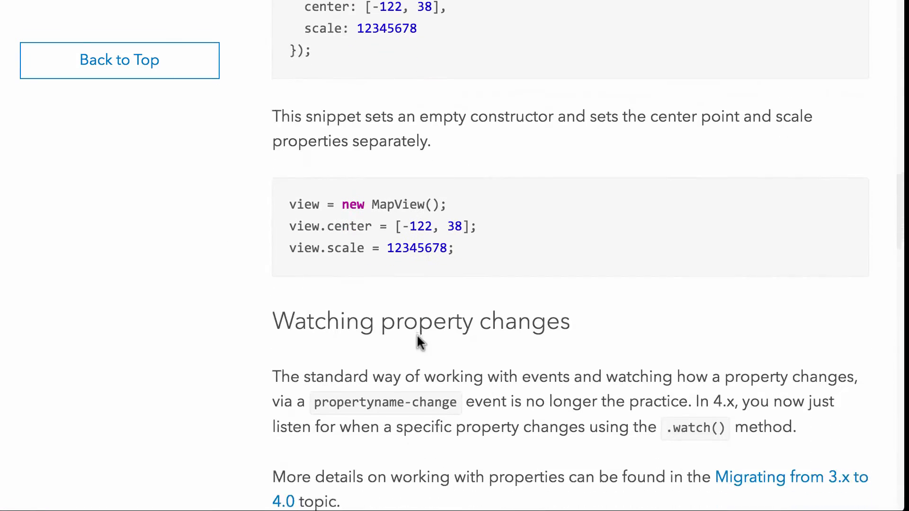
scroll(up, 3)
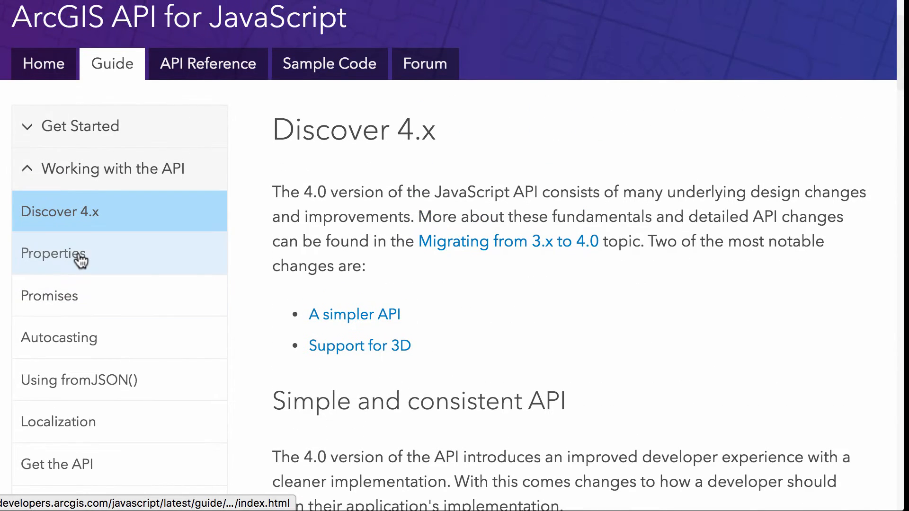
Open the Properties guide and scroll to its Getting properties basemap-title example
click(52, 254)
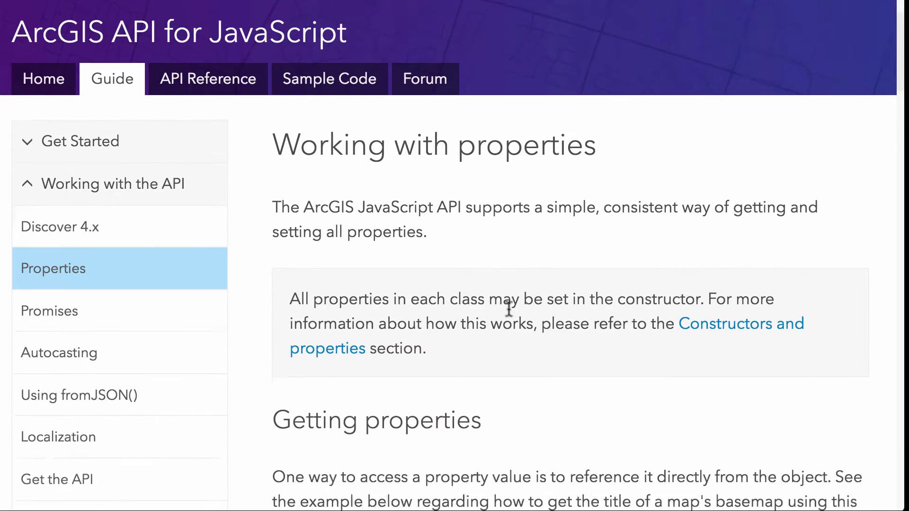
scroll(down, 3)
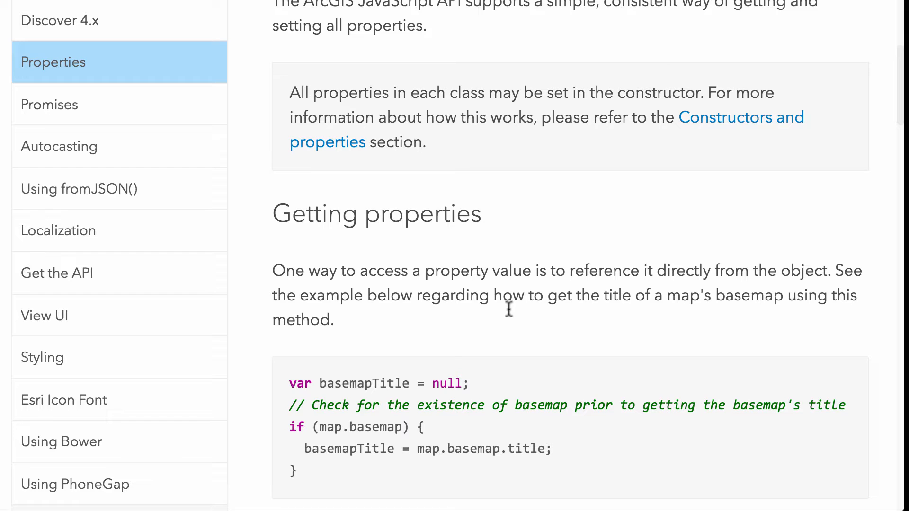
click(49, 105)
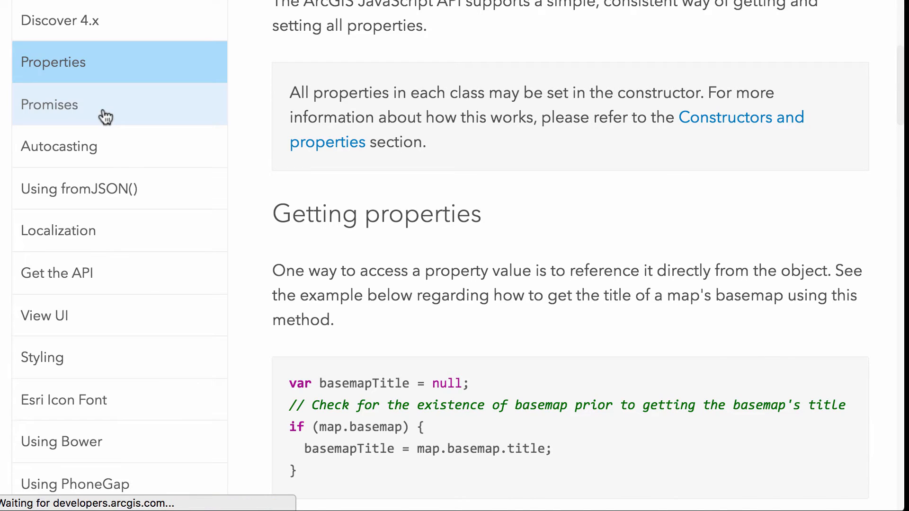
Open the Working with promises guide and read its .then() callback and errback explanation
click(49, 104)
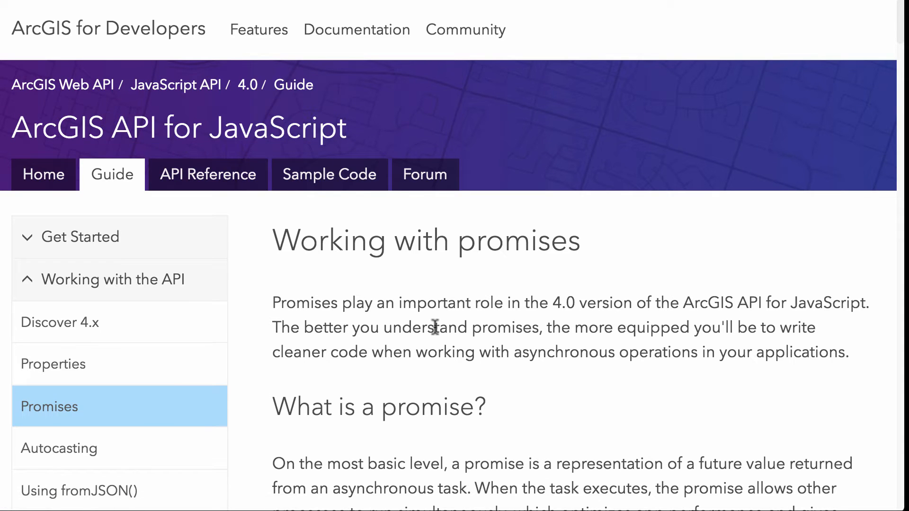
scroll(down, 3)
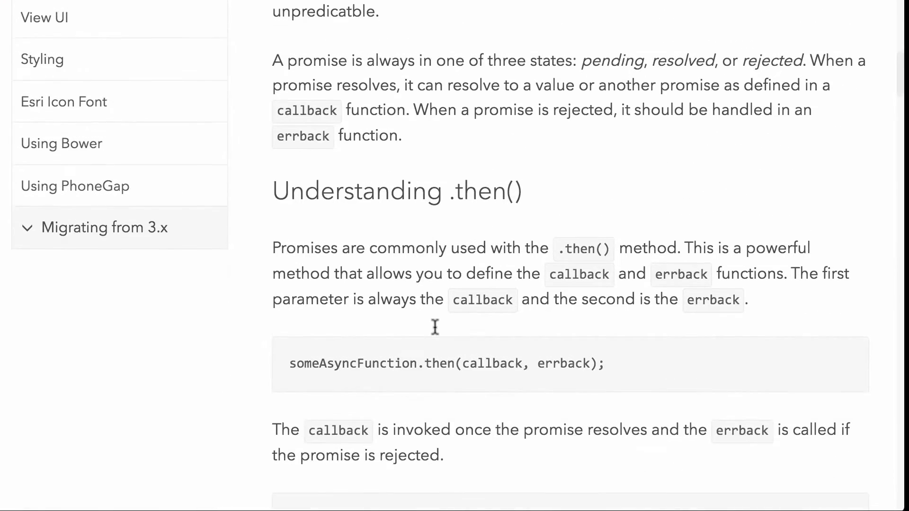
mouse_move(434, 289)
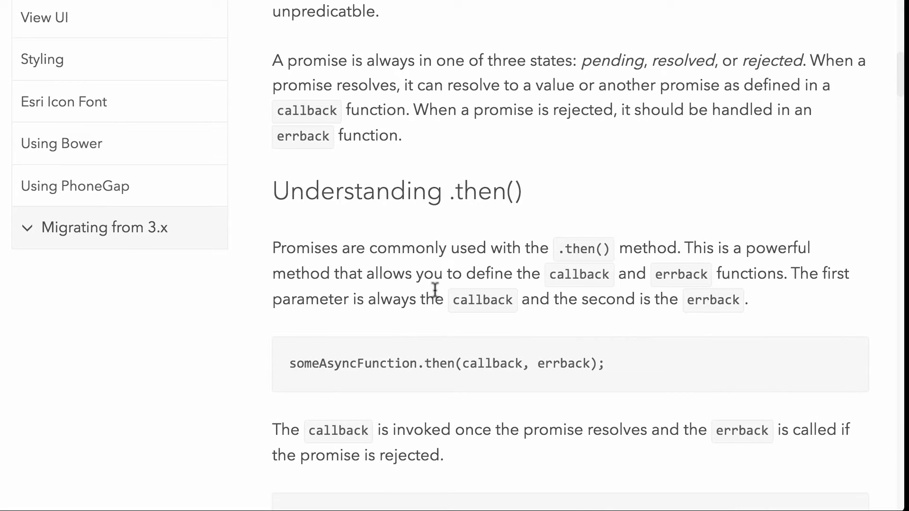
mouse_move(469, 191)
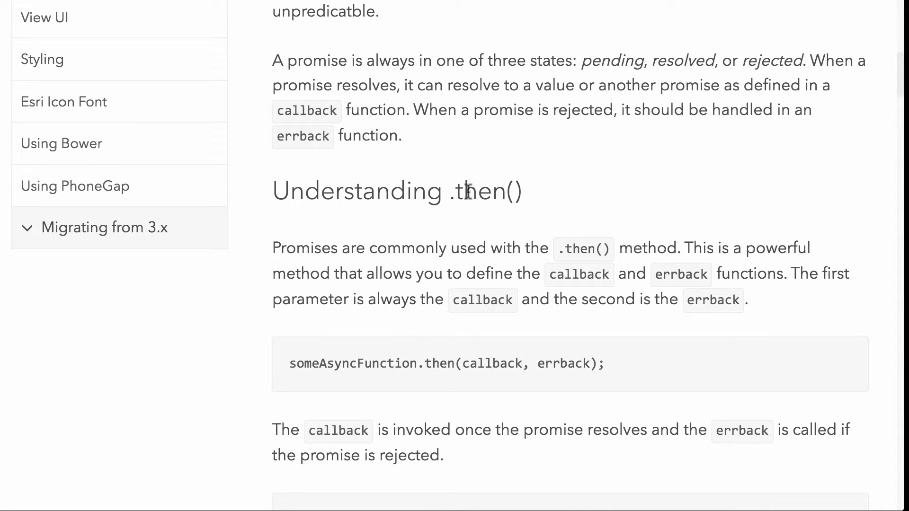
scroll(up, 3)
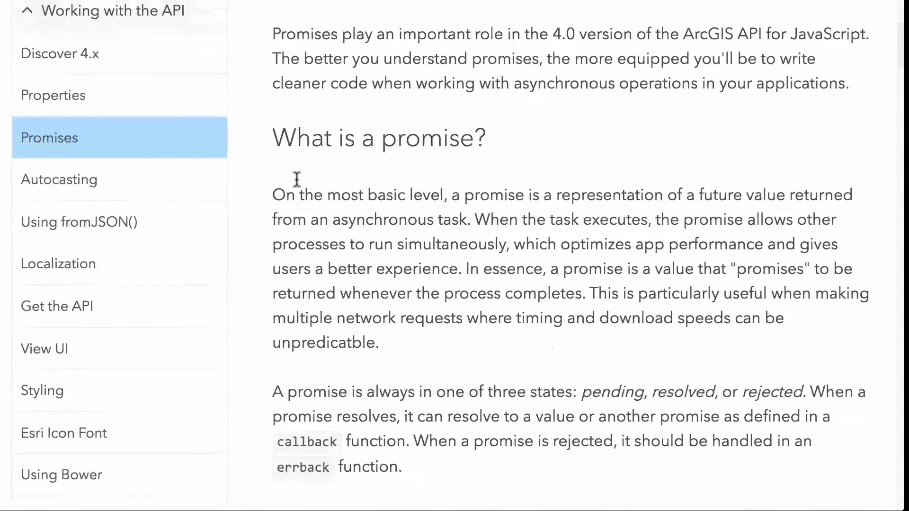
scroll(up, 3)
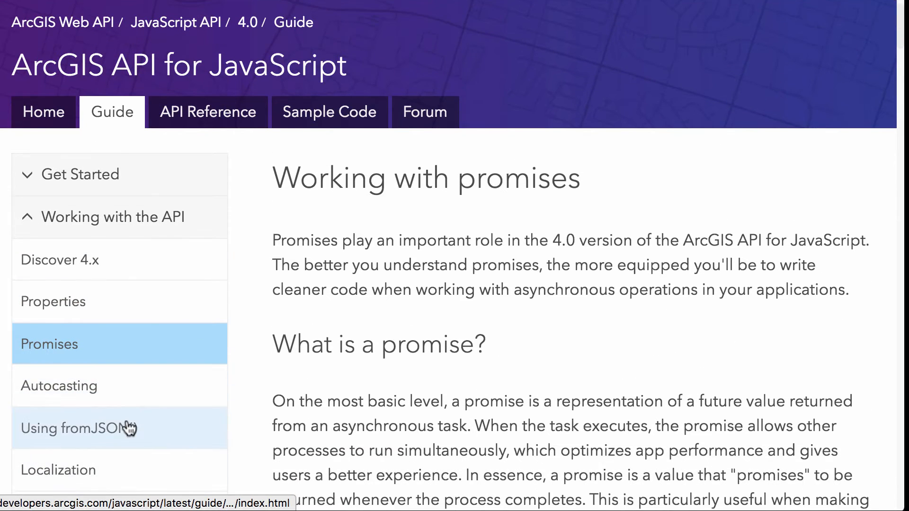
click(78, 428)
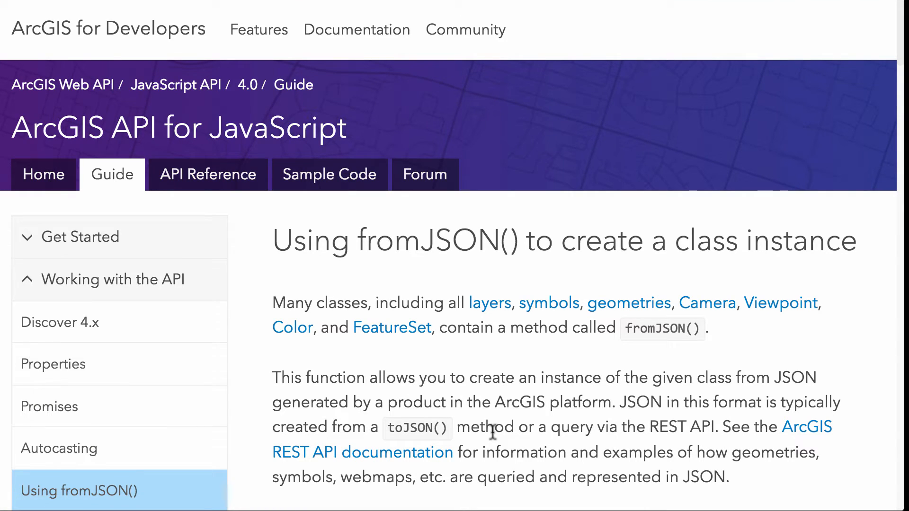
scroll(down, 3)
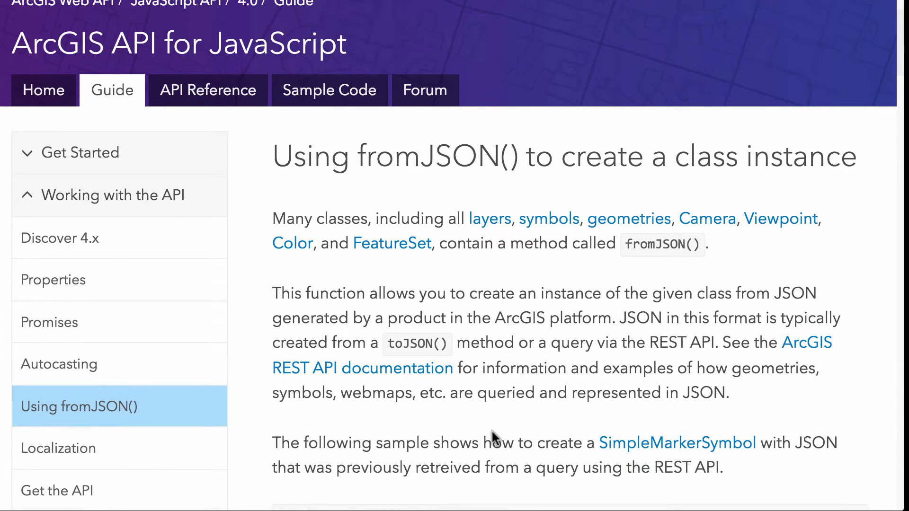
scroll(down, 3)
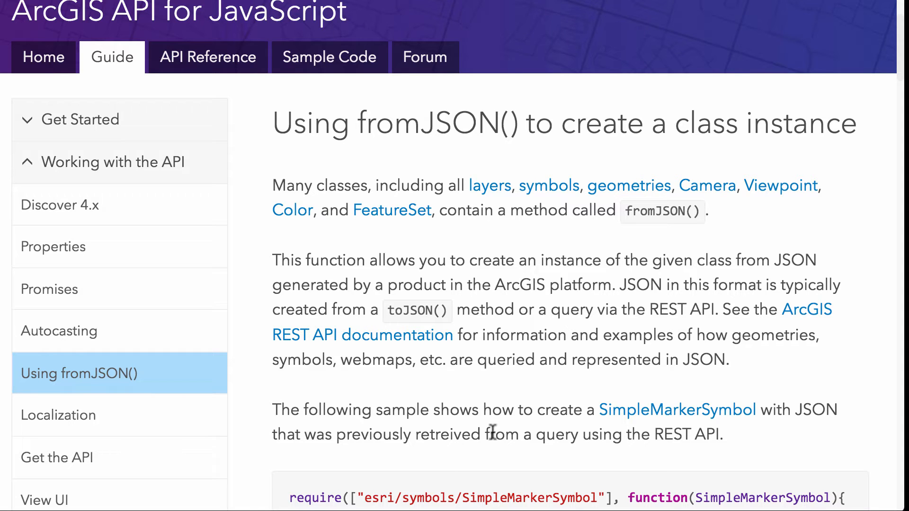
mouse_move(339, 335)
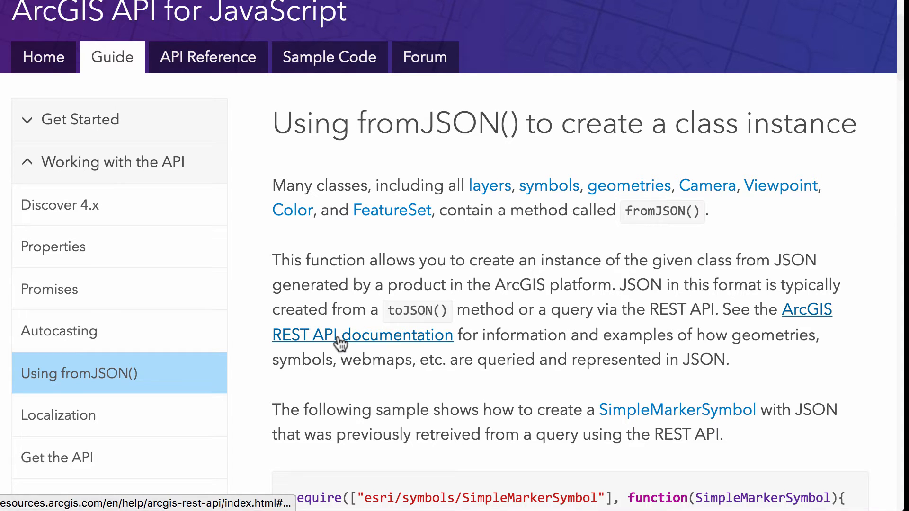
mouse_move(361, 335)
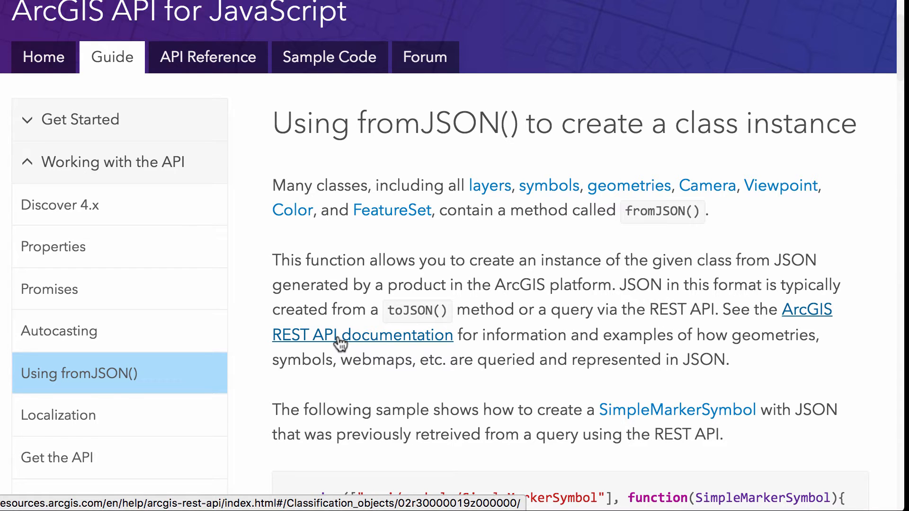
mouse_move(381, 342)
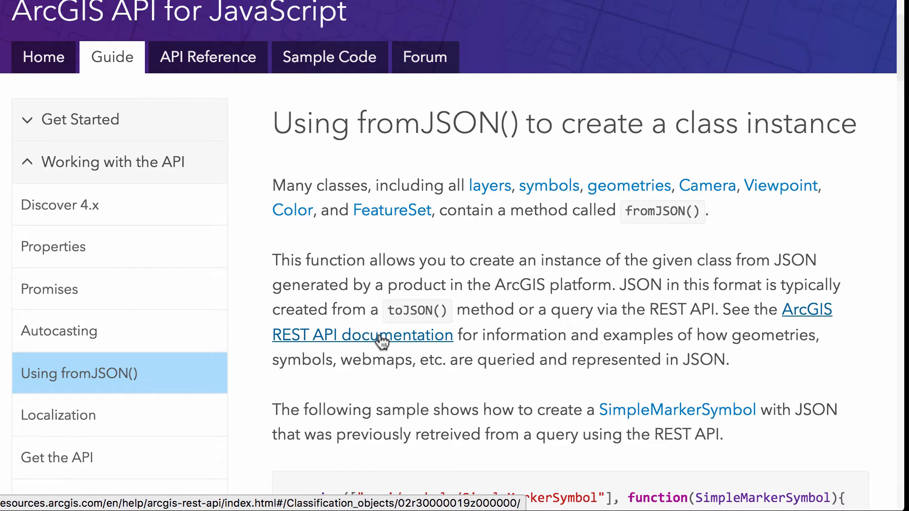
scroll(down, 3)
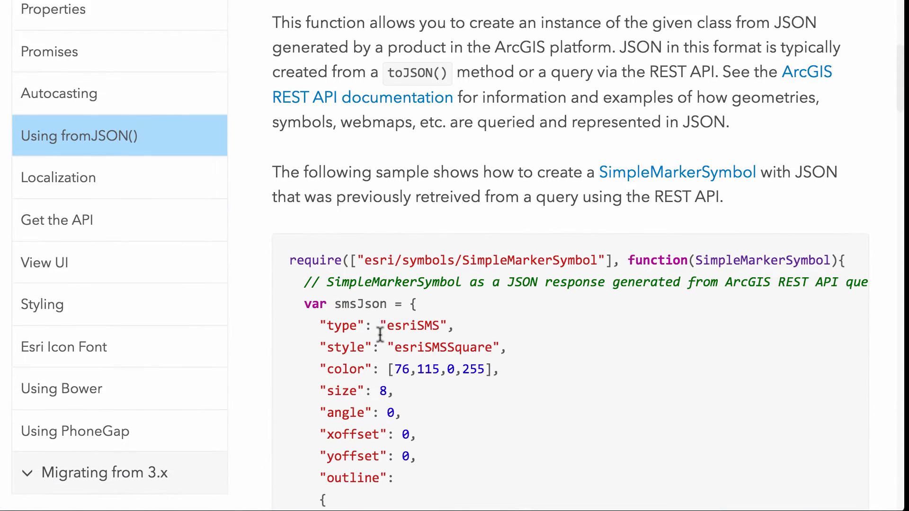
scroll(down, 3)
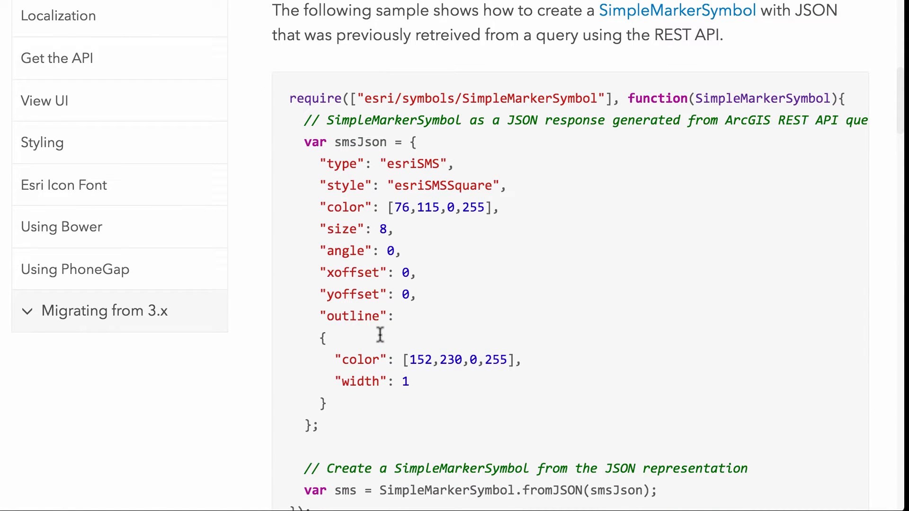
scroll(down, 3)
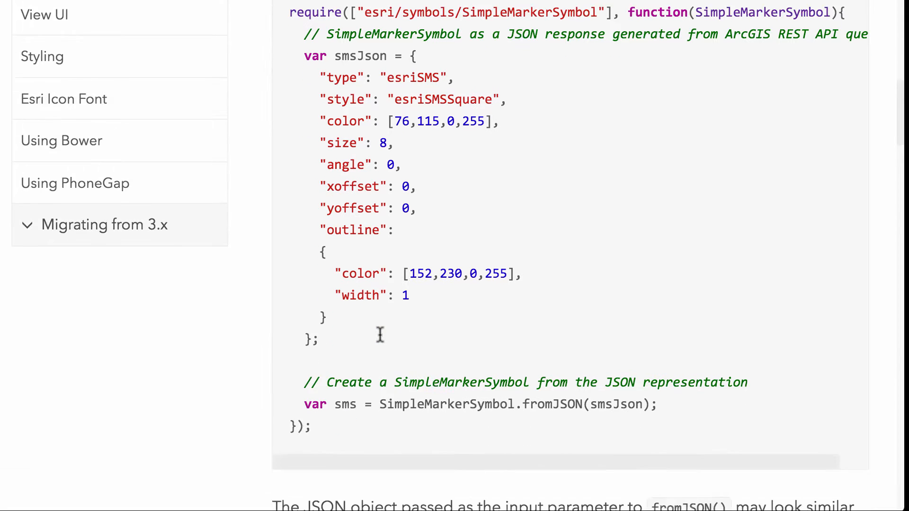
scroll(down, 3)
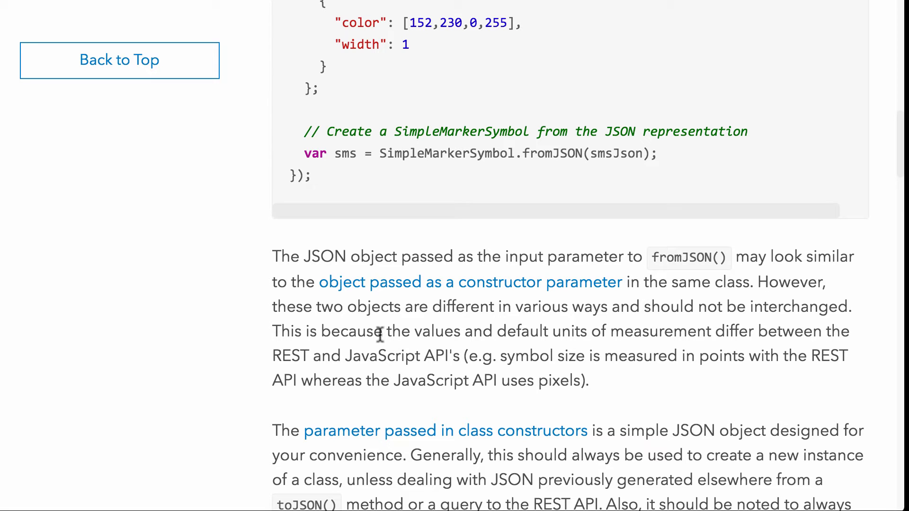
scroll(up, 3)
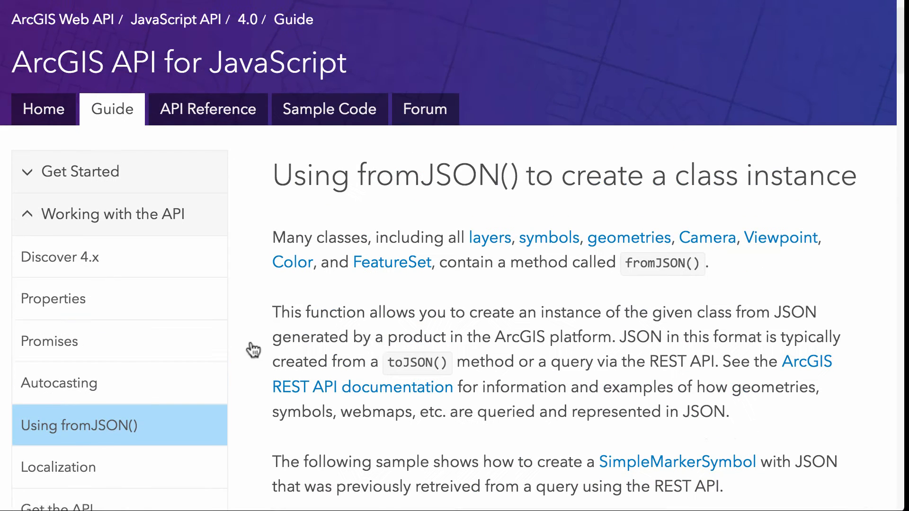
scroll(down, 3)
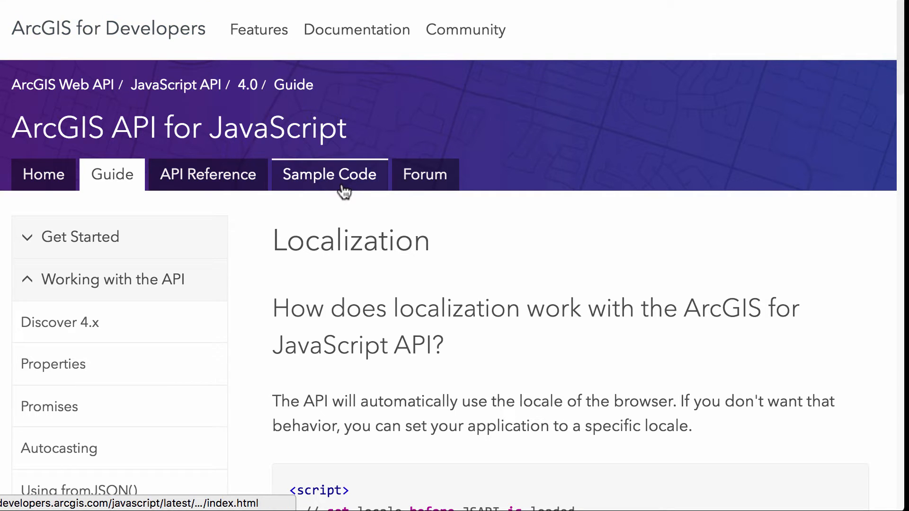
Scroll the Localization guide past the dojoConfig locale snippet to the right-to-left and localized strings sections
scroll(down, 3)
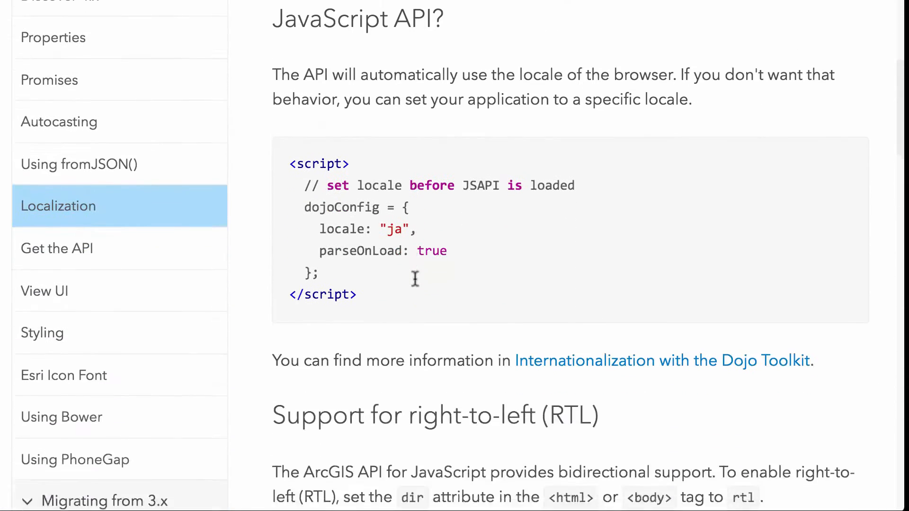
scroll(down, 3)
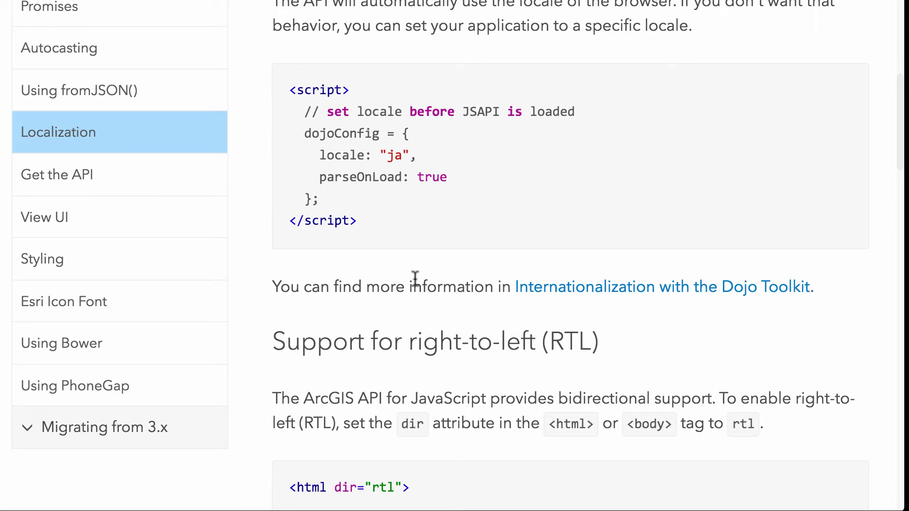
scroll(down, 3)
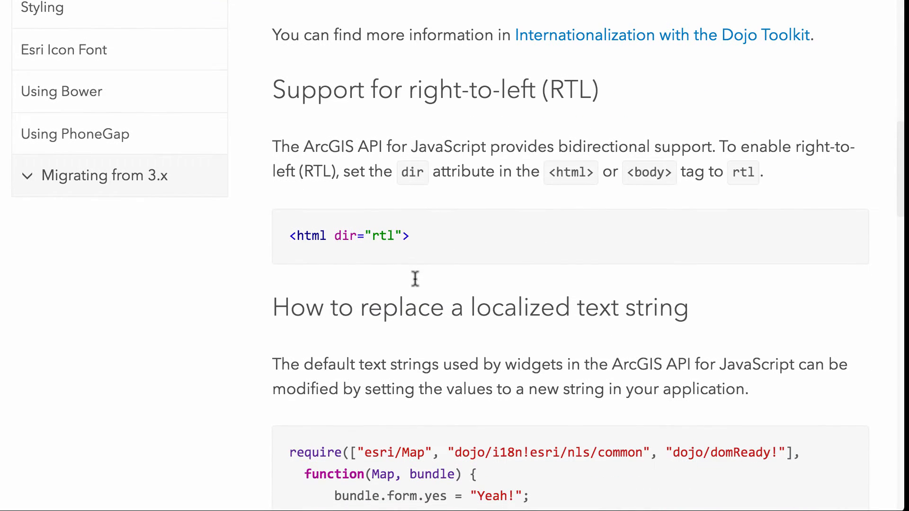
Browse the Get the API and View UI guides, ending on Styling's main.css and view.css stylesheets
scroll(up, 3)
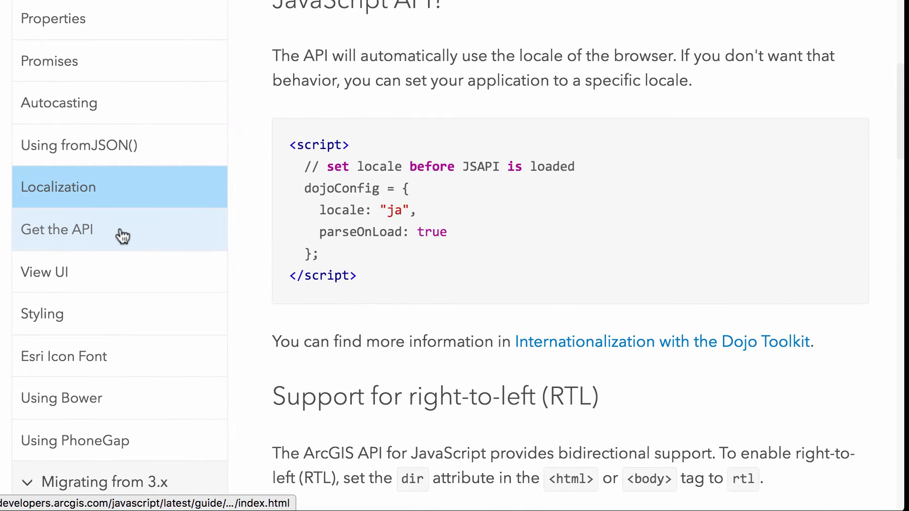
click(57, 230)
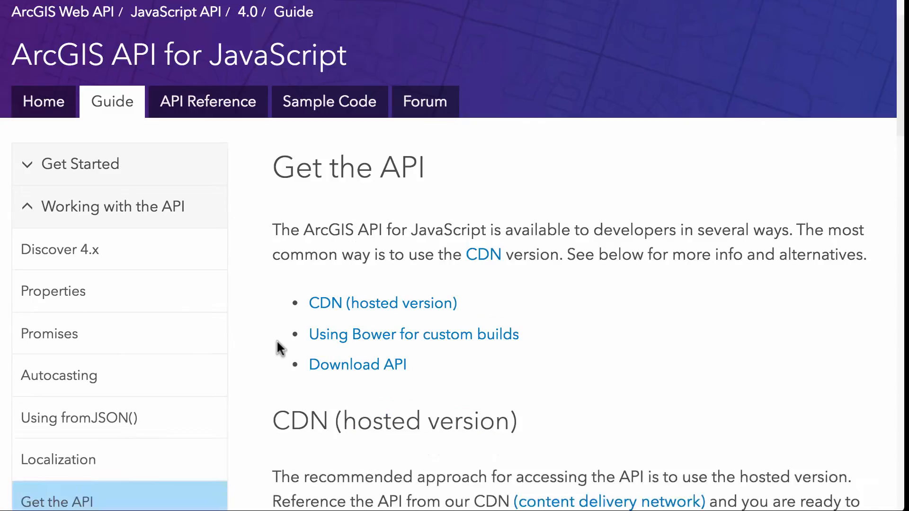
scroll(down, 3)
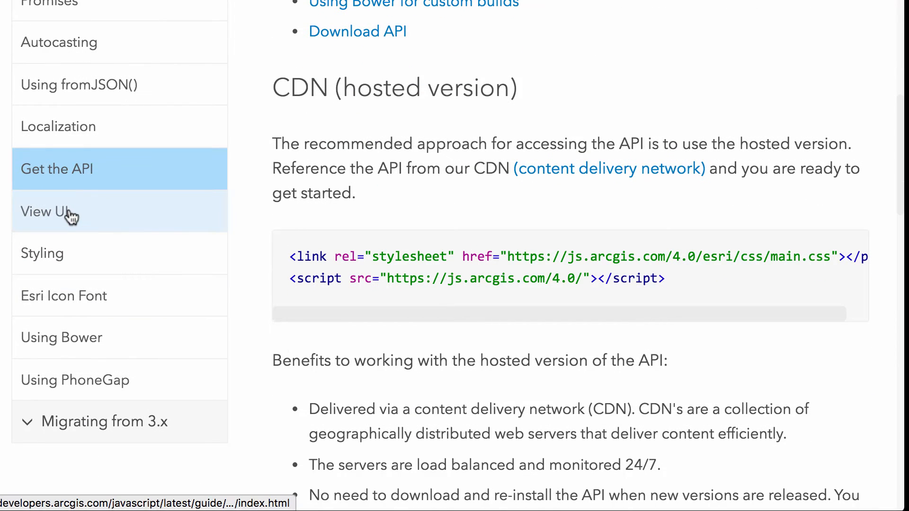
click(46, 211)
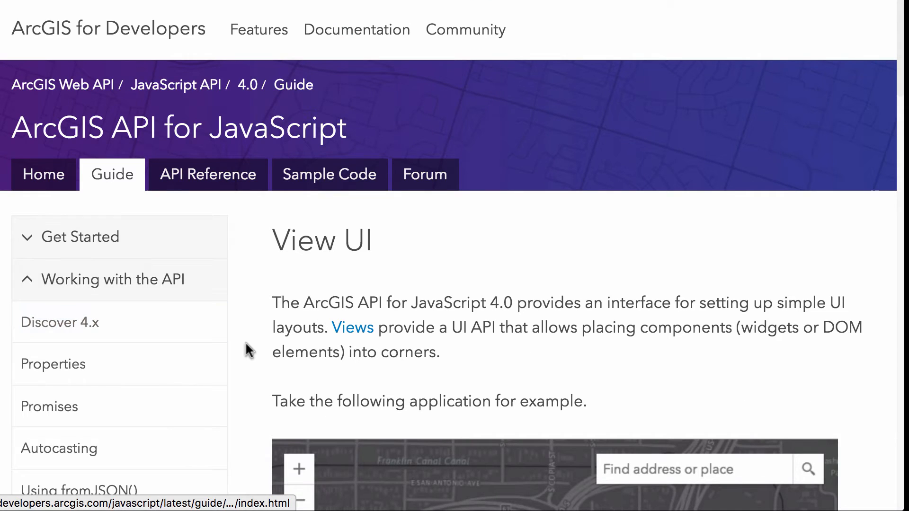
scroll(down, 3)
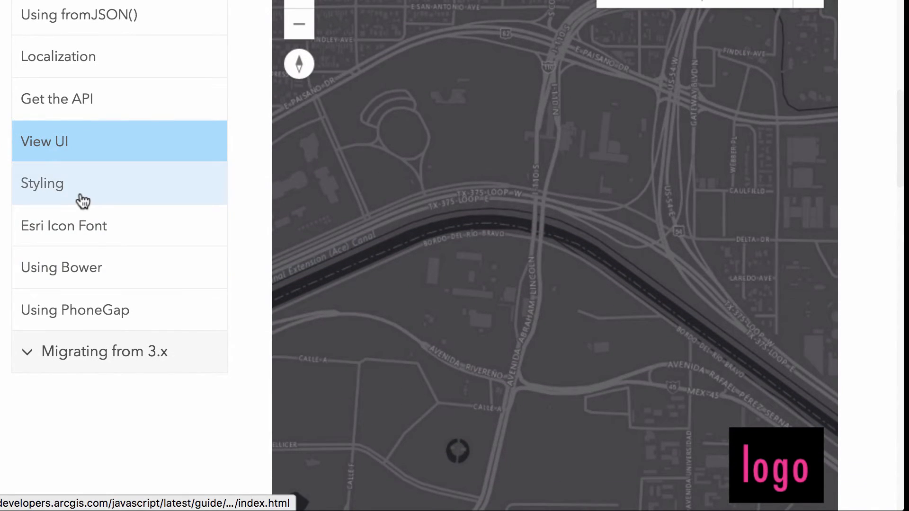
click(42, 183)
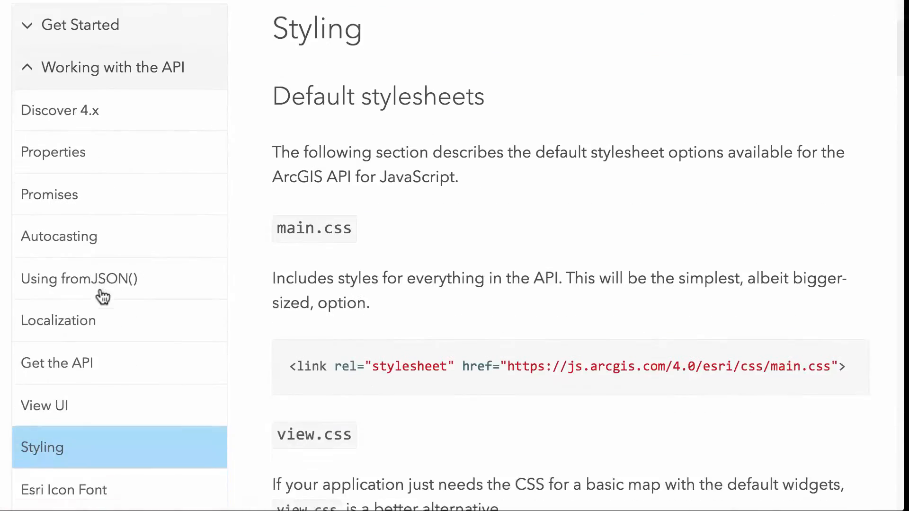
scroll(down, 3)
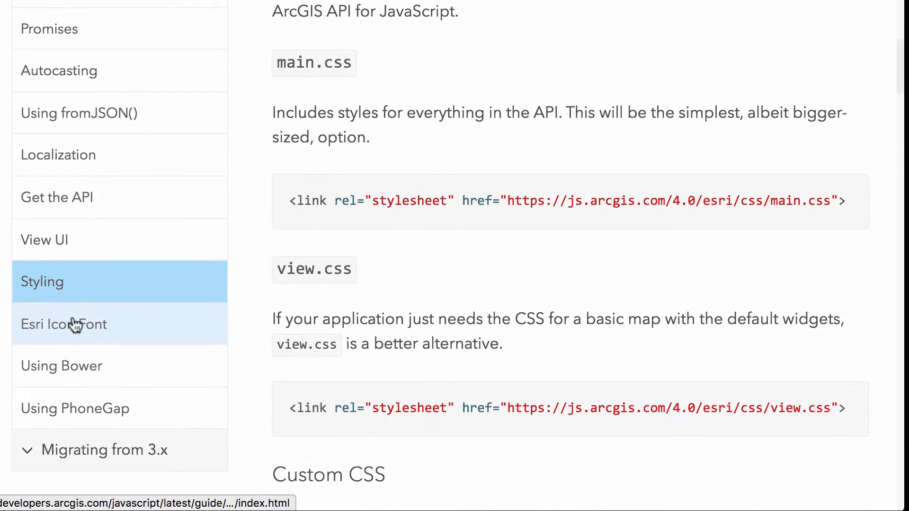
Open the Esri Icon Font guide and browse its CalciteWebCoreIcons glyph names like esri-icon-close
click(64, 324)
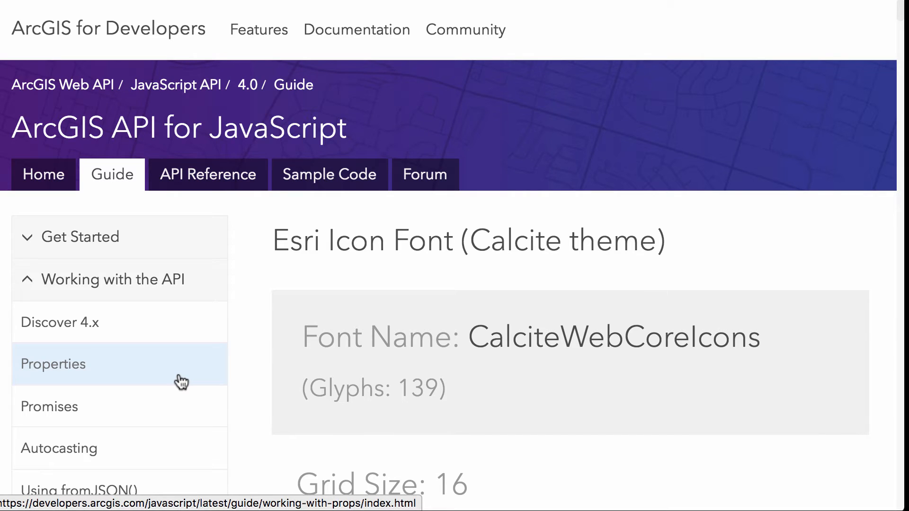
mouse_move(333, 409)
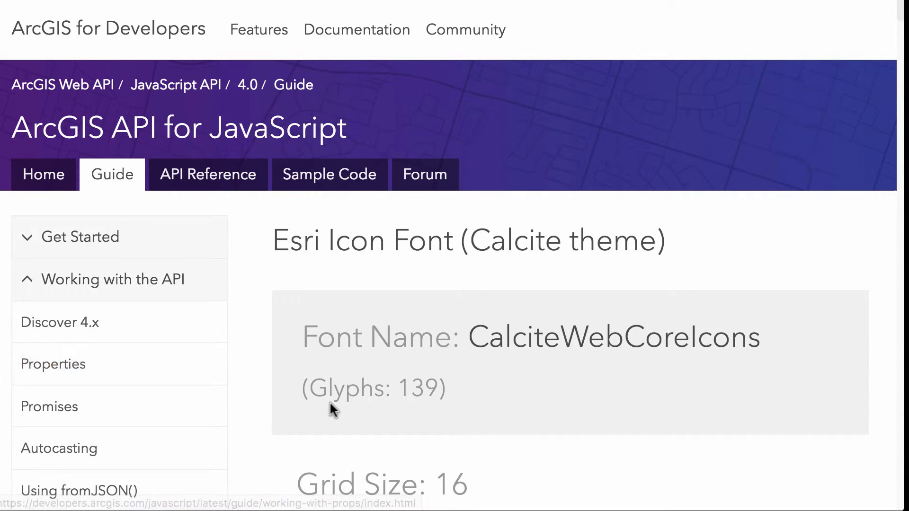
scroll(down, 3)
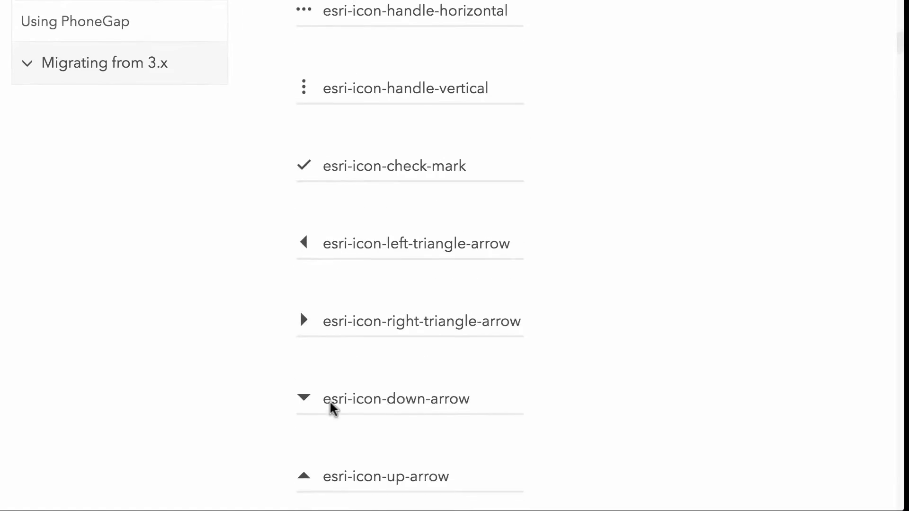
scroll(down, 3)
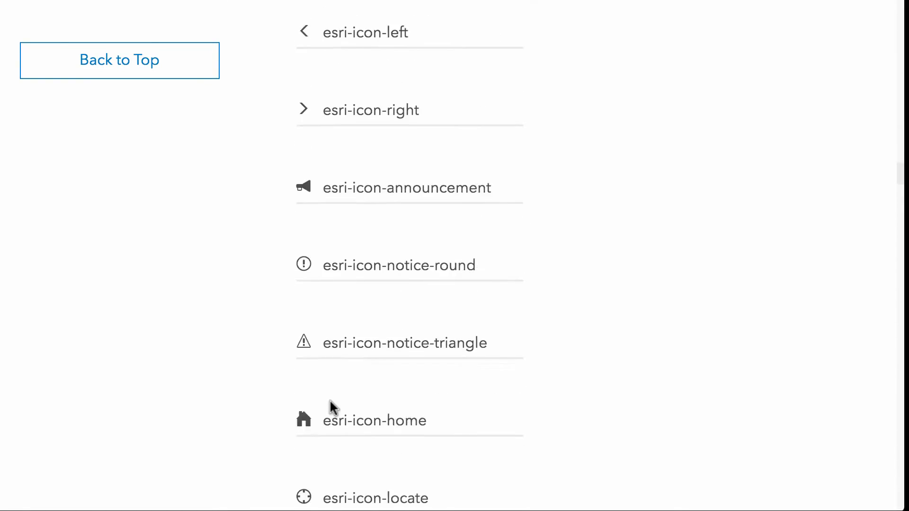
scroll(down, 3)
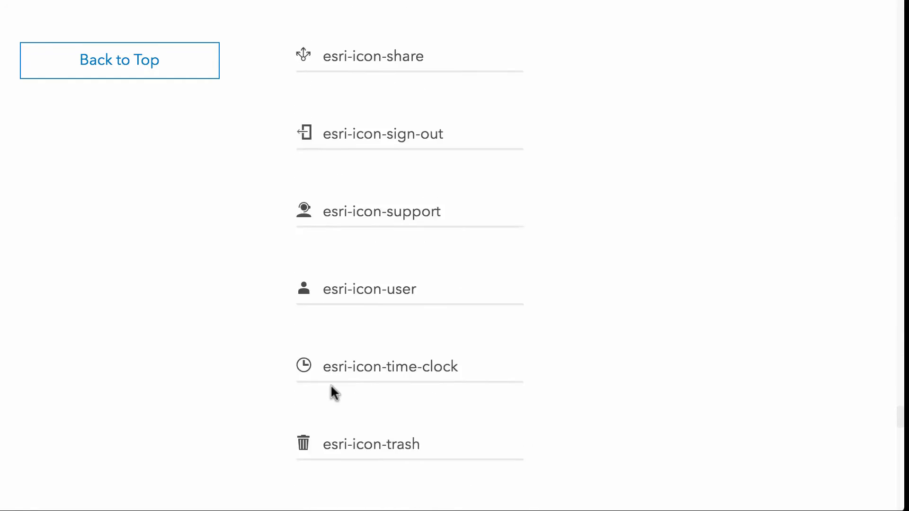
scroll(down, 3)
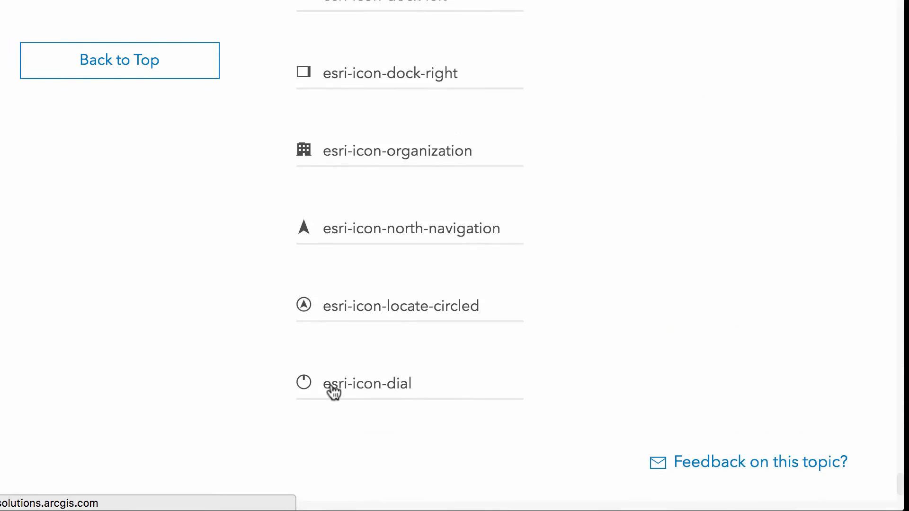
scroll(up, 3)
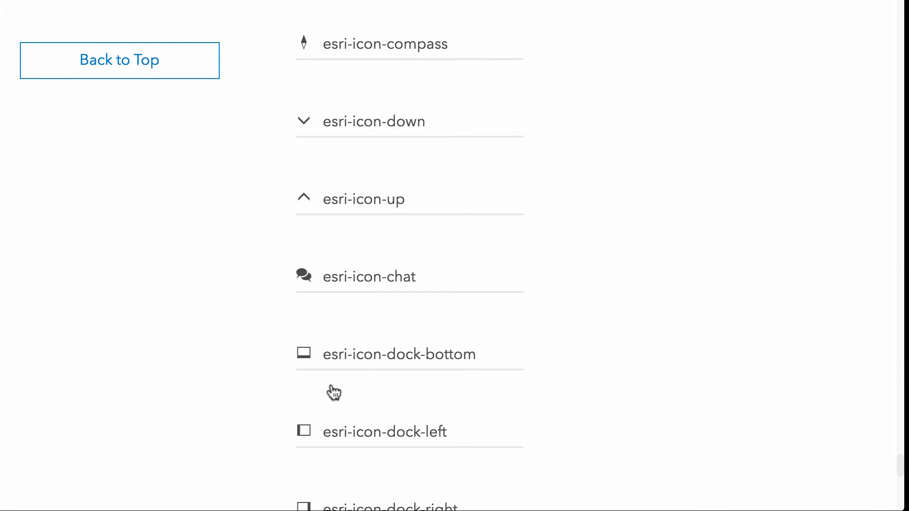
scroll(up, 3)
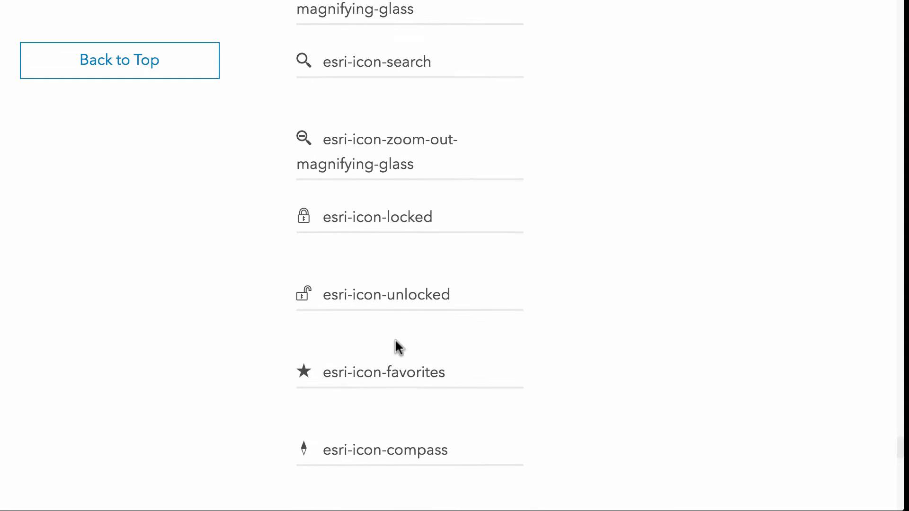
scroll(down, 3)
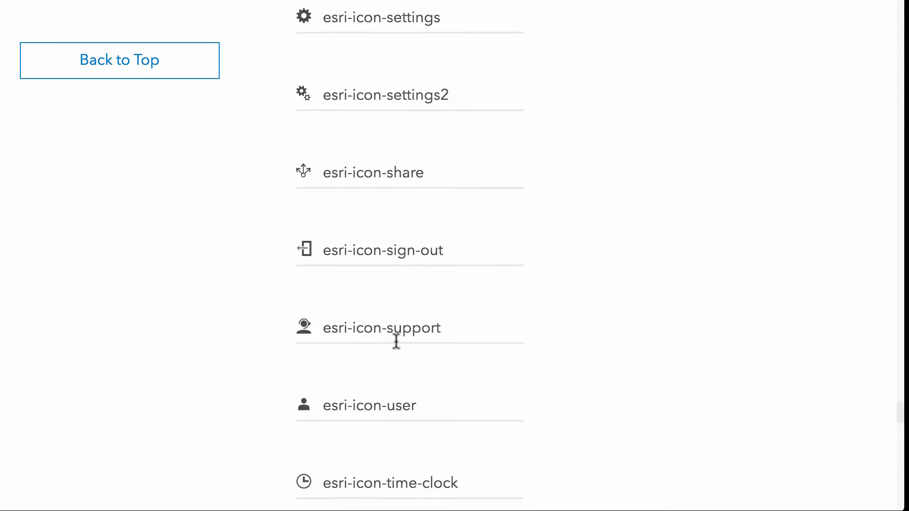
scroll(up, 3)
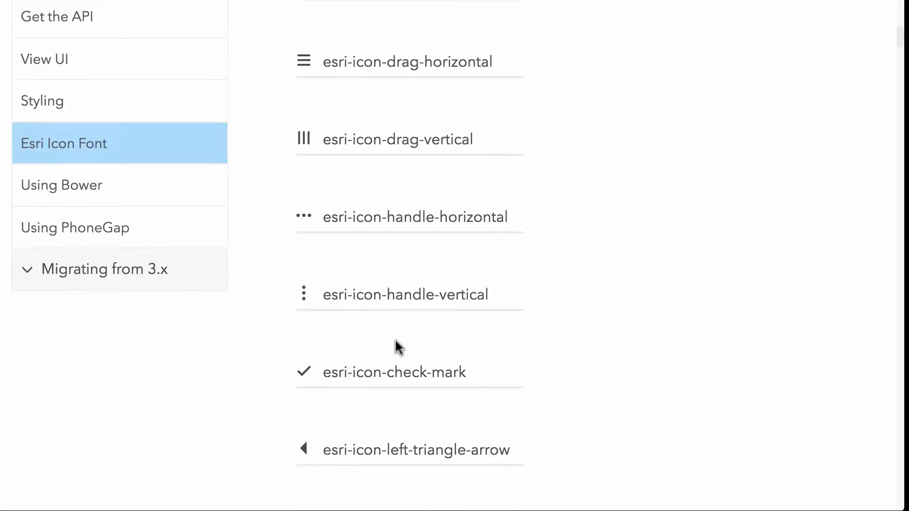
scroll(up, 3)
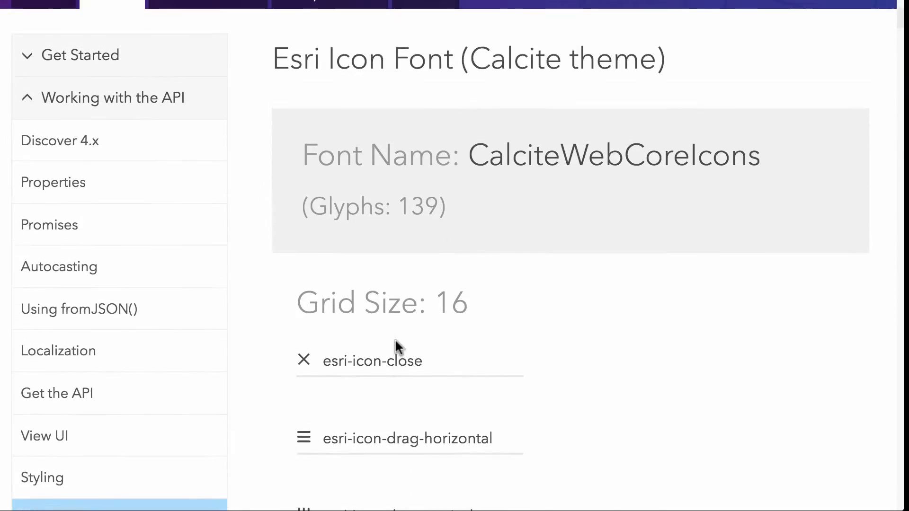
scroll(up, 3)
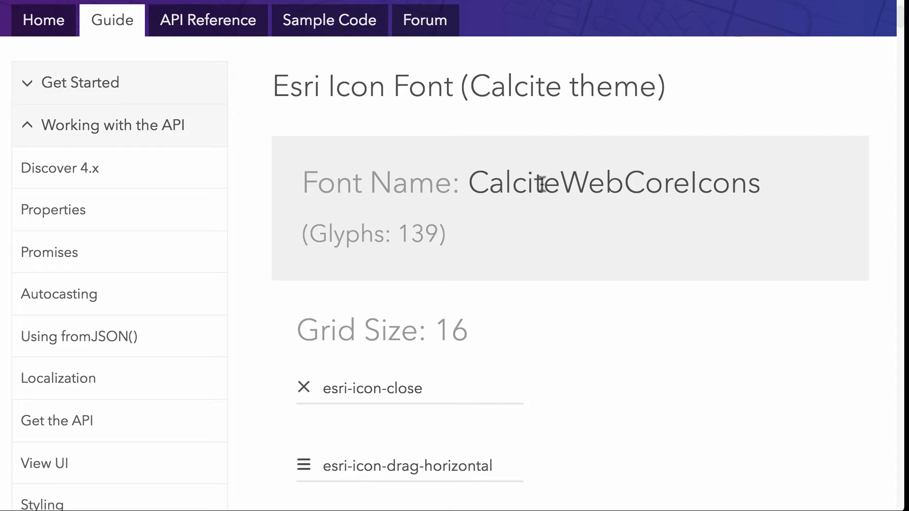
mouse_move(260, 251)
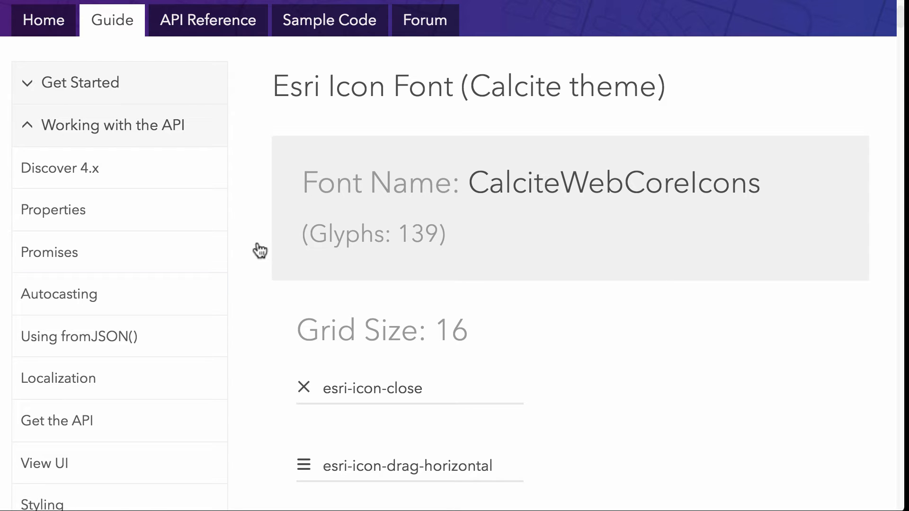
scroll(down, 3)
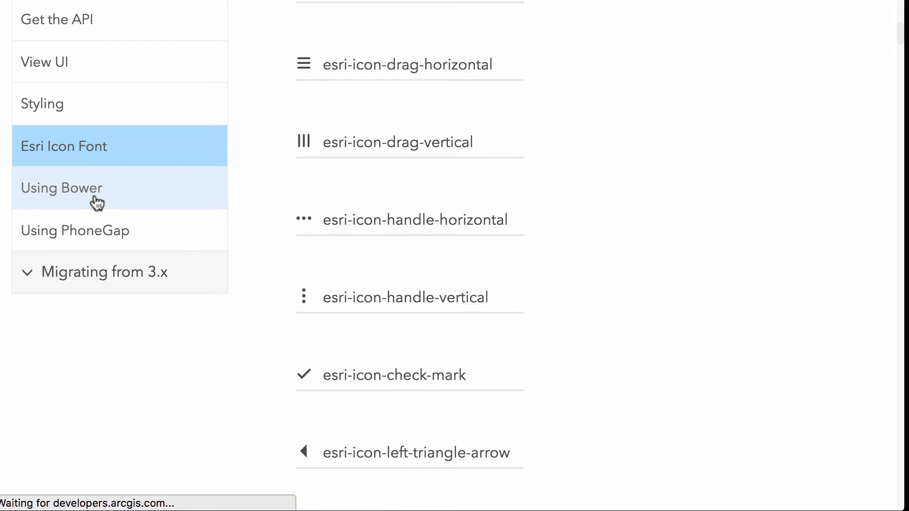
Open the Using Bower guide and scroll to its prerequisites and custom build sections
click(62, 187)
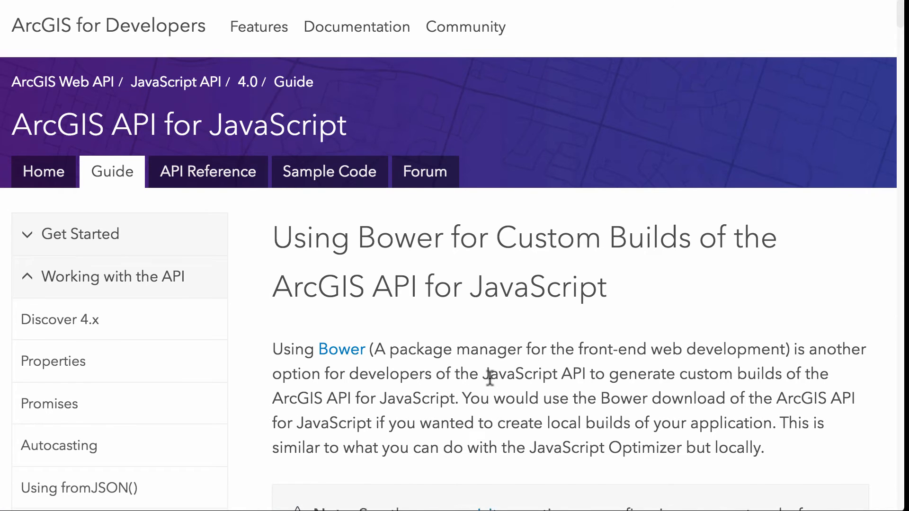
scroll(down, 3)
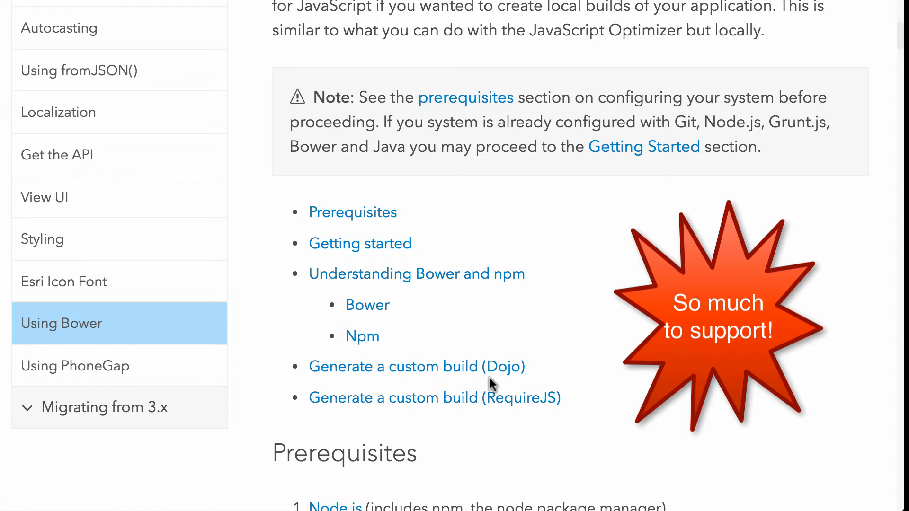
Interact with the Using Bower guide page listing Dojo and RequireJS custom build topics
click(717, 315)
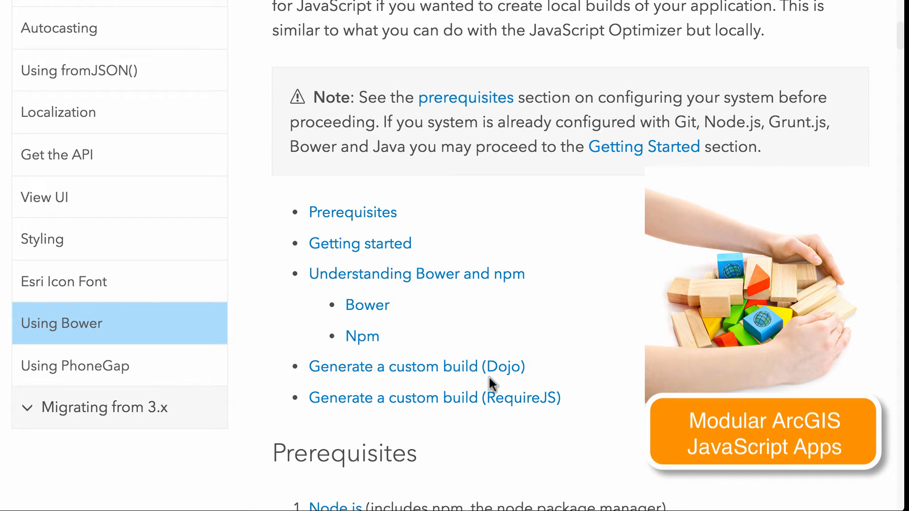
scroll(down, 3)
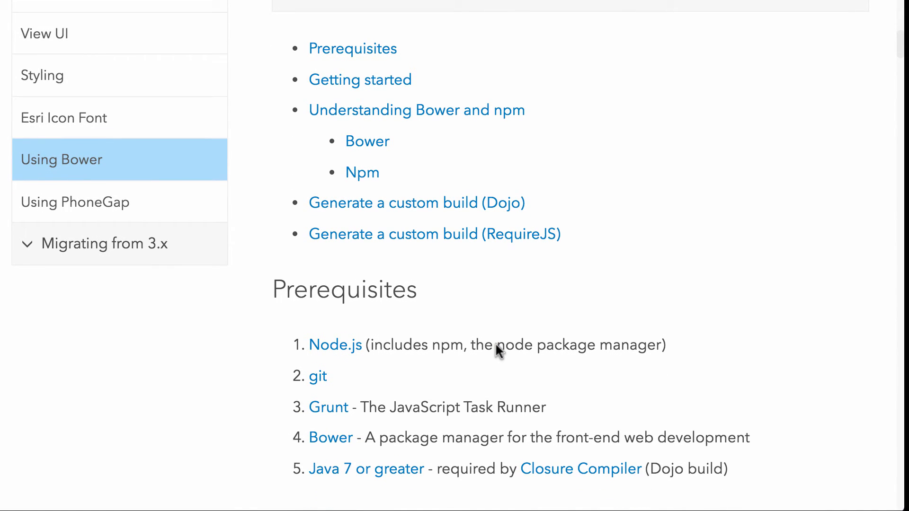
scroll(down, 3)
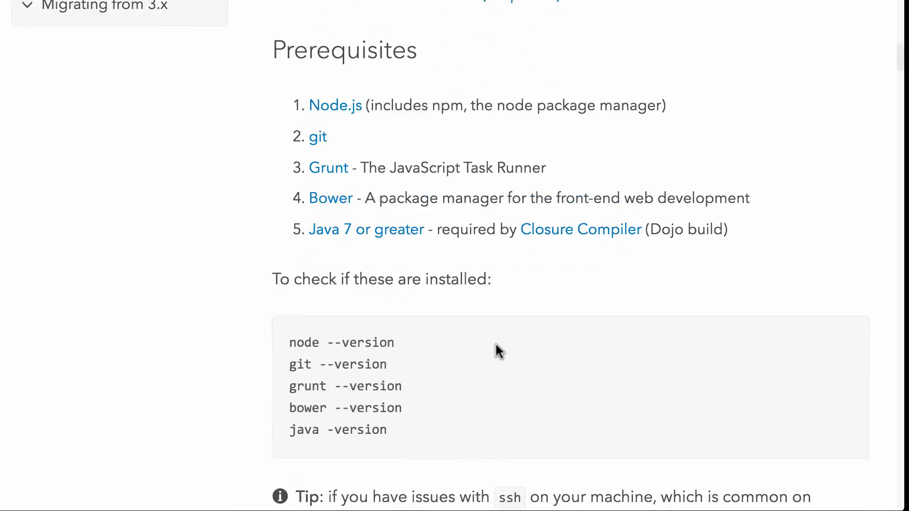
scroll(down, 3)
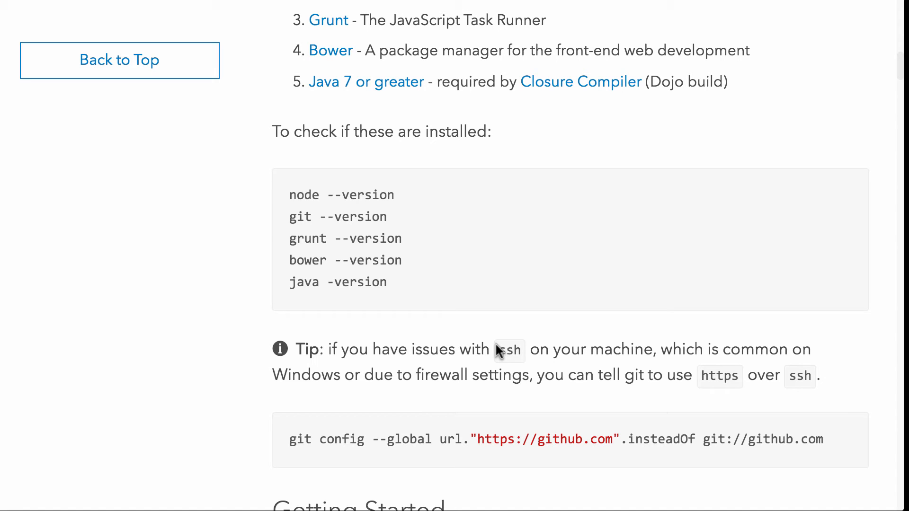
scroll(down, 3)
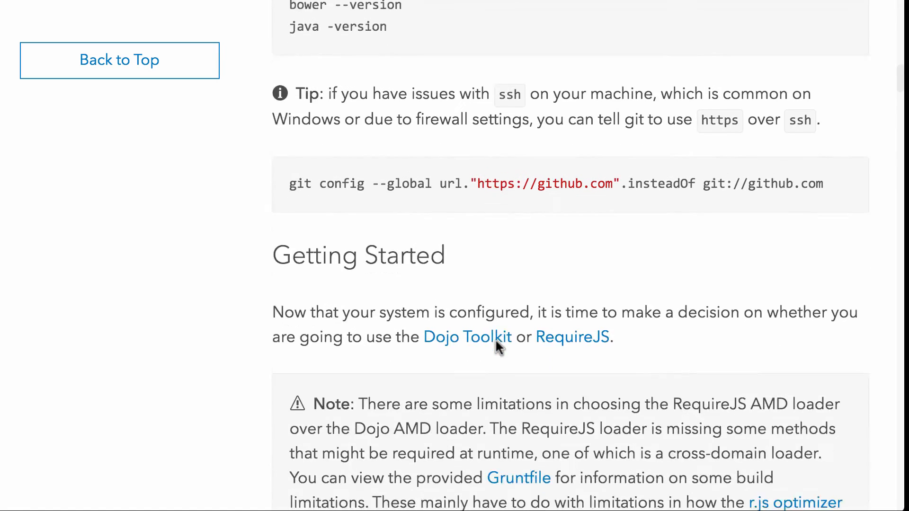
scroll(down, 3)
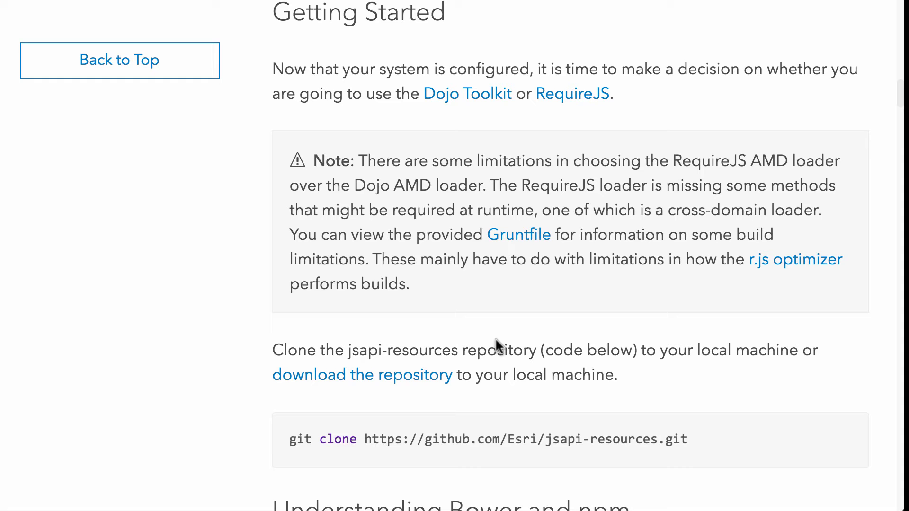
scroll(down, 3)
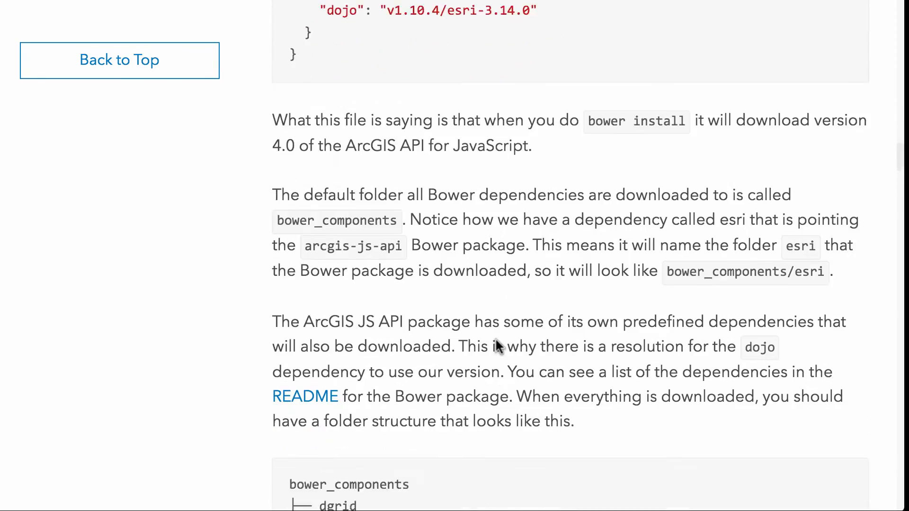
scroll(down, 3)
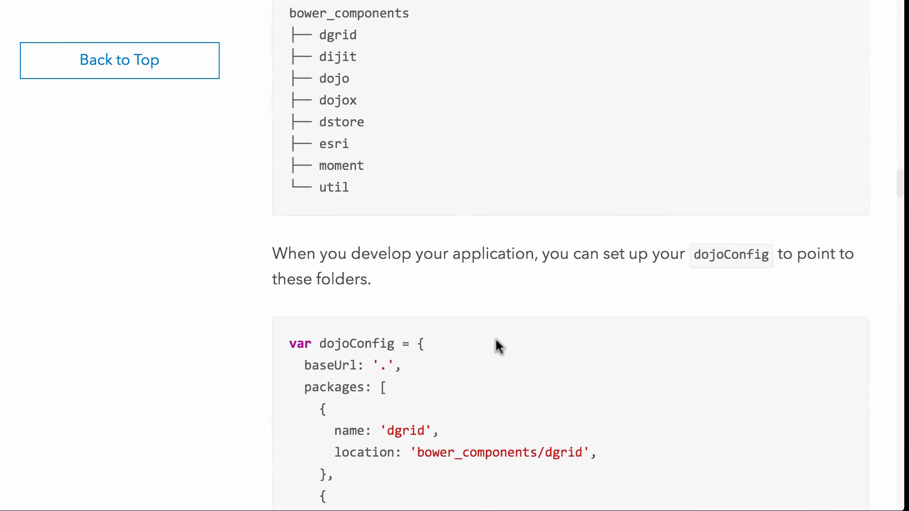
scroll(down, 3)
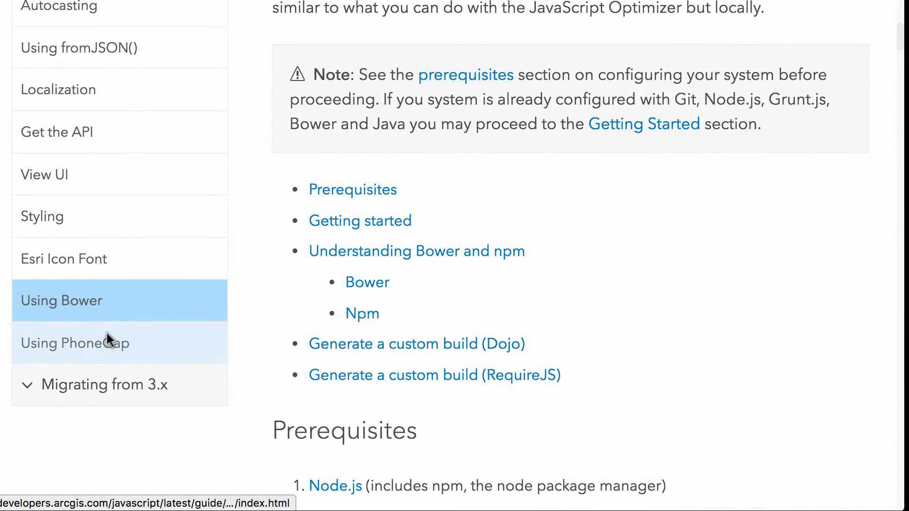
Read through the Using PhoneGap guide, then expand the Migrating from 3.x sidebar group
click(75, 343)
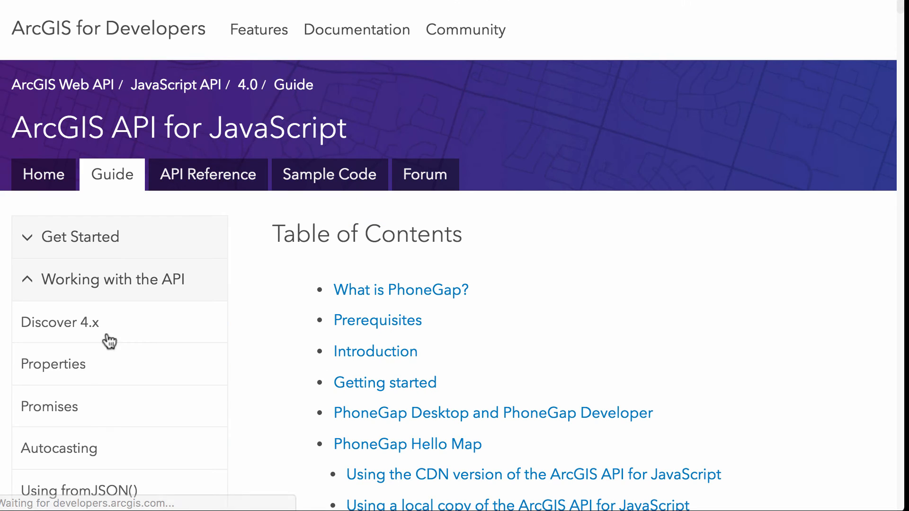
scroll(down, 3)
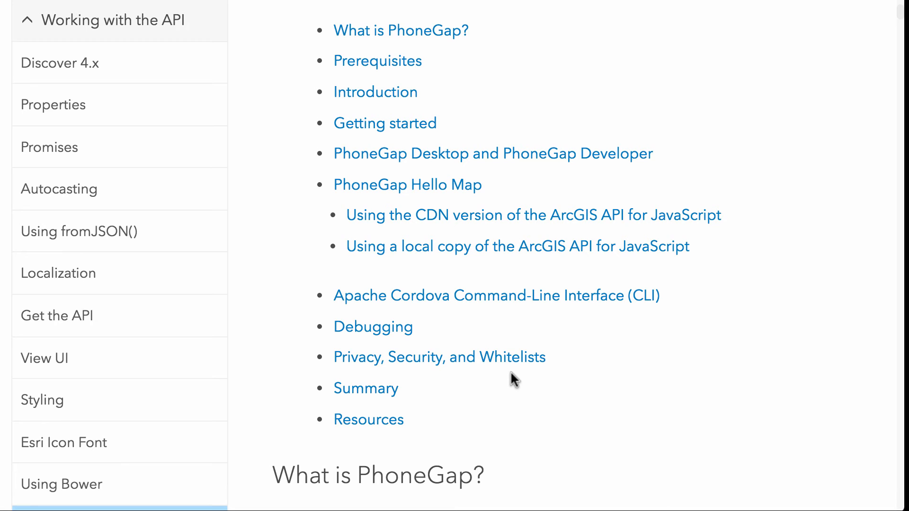
scroll(down, 3)
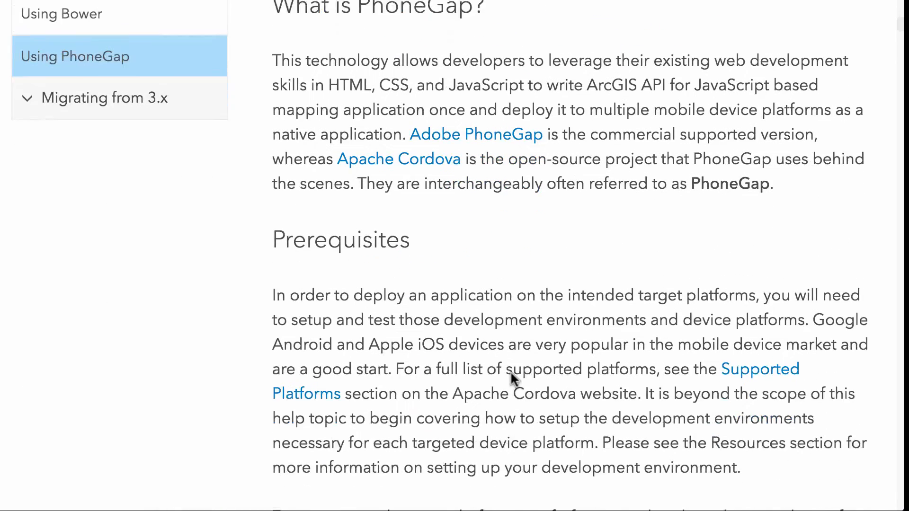
scroll(down, 3)
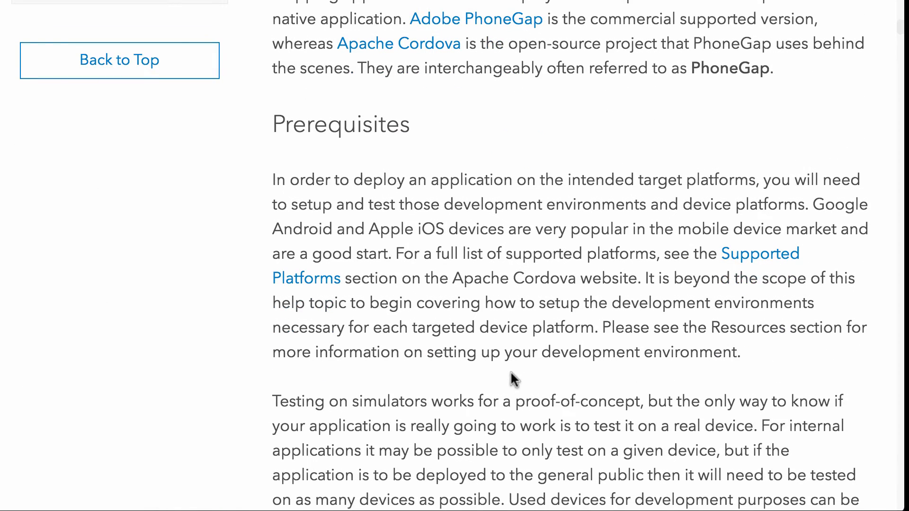
scroll(up, 3)
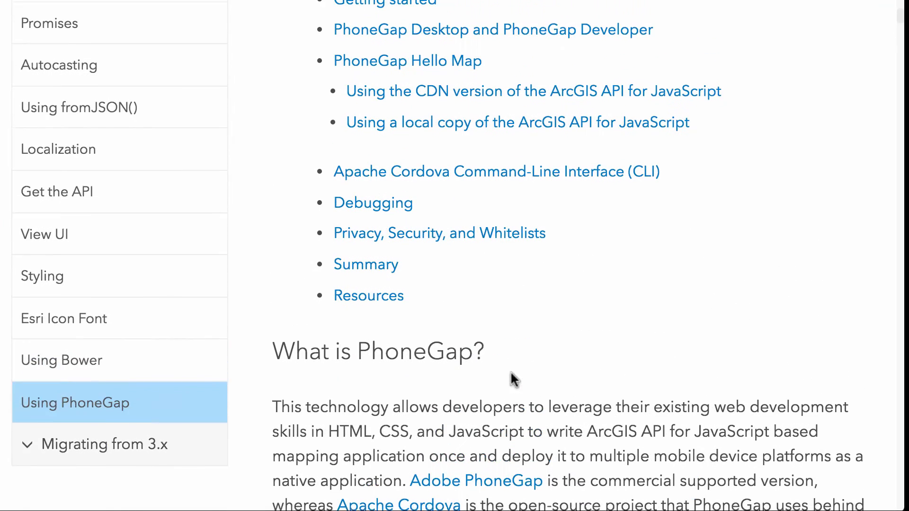
click(104, 444)
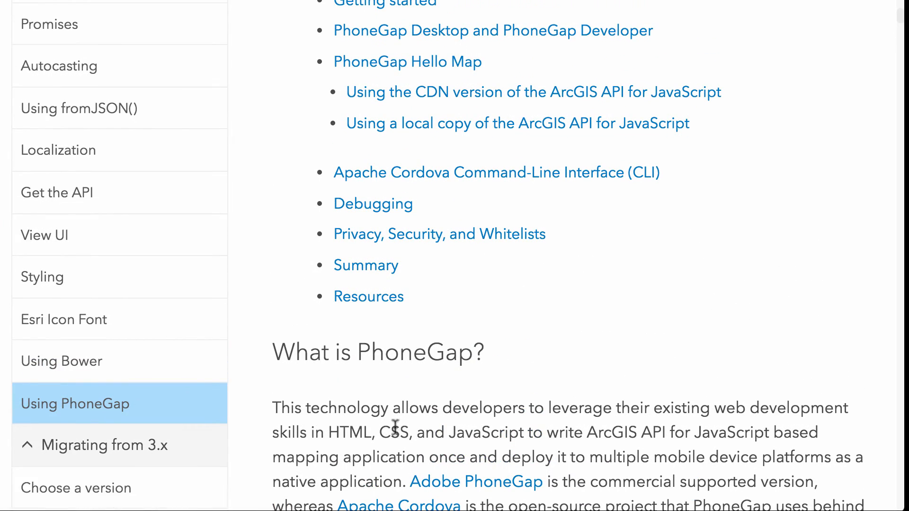
scroll(down, 3)
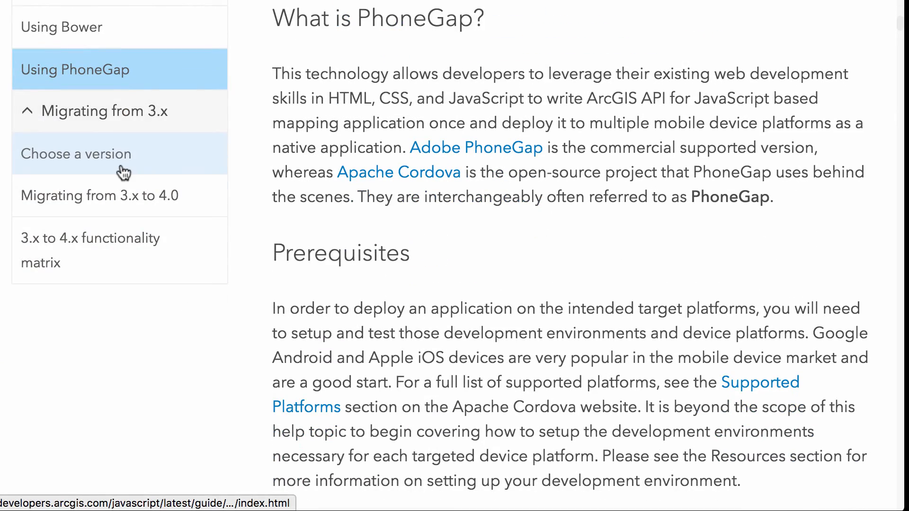
Read the Choose a version 3.16 vs 4.0 capability table, then open Migrating from 3.x to 4.0
click(75, 153)
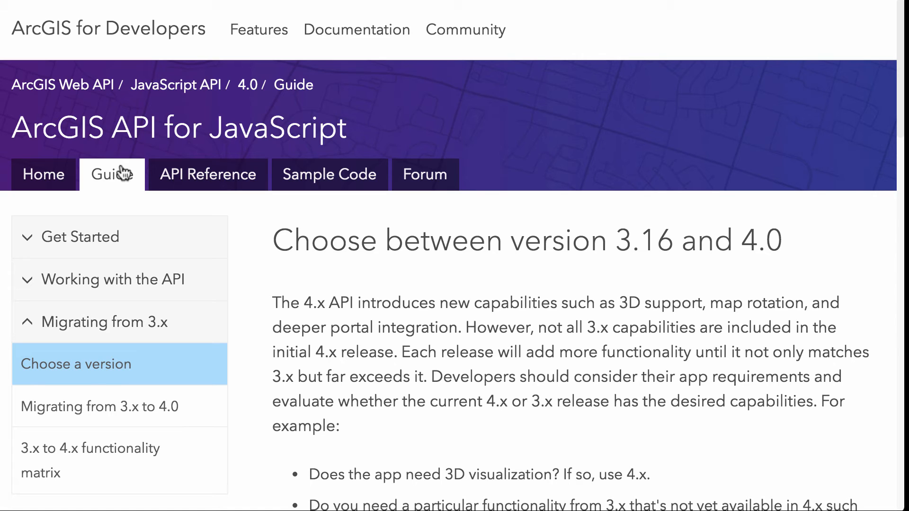
mouse_move(123, 197)
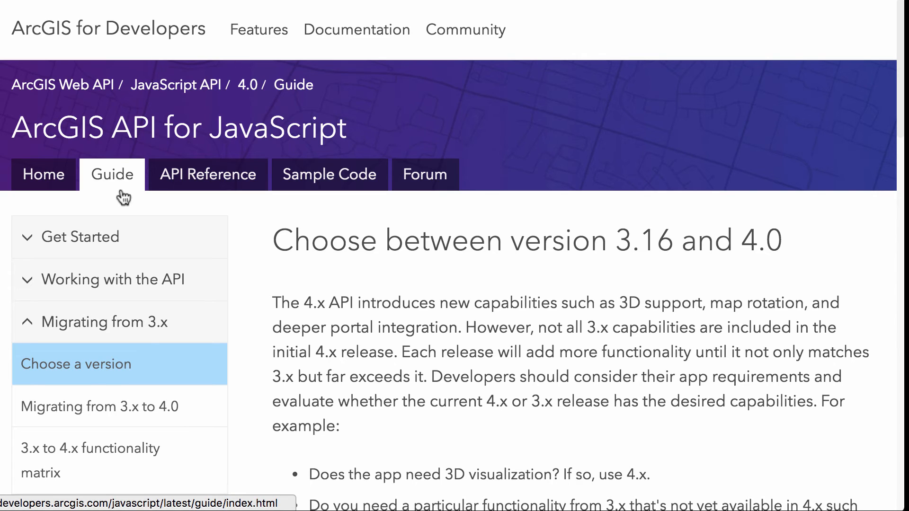
scroll(down, 3)
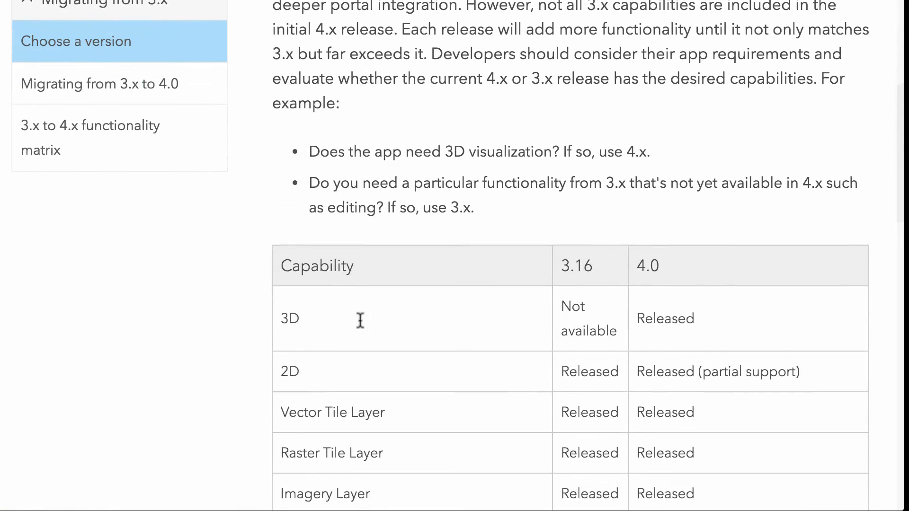
scroll(down, 3)
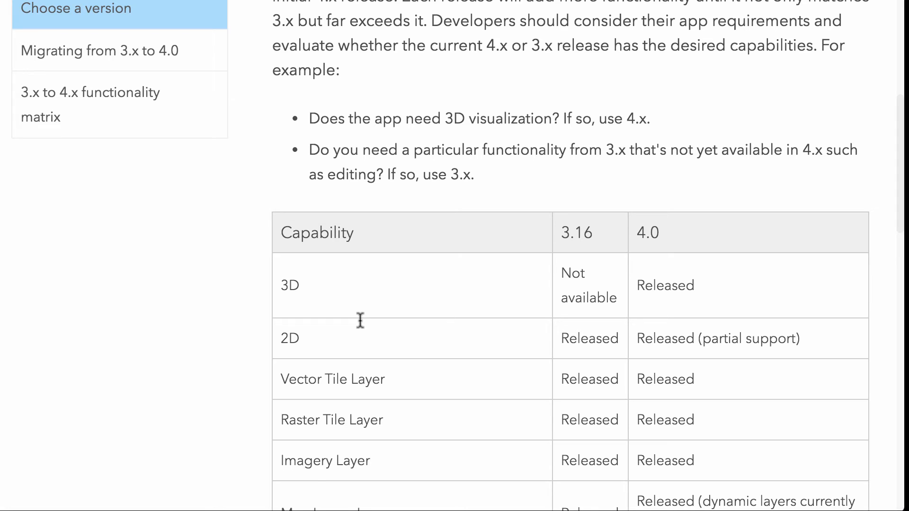
scroll(down, 3)
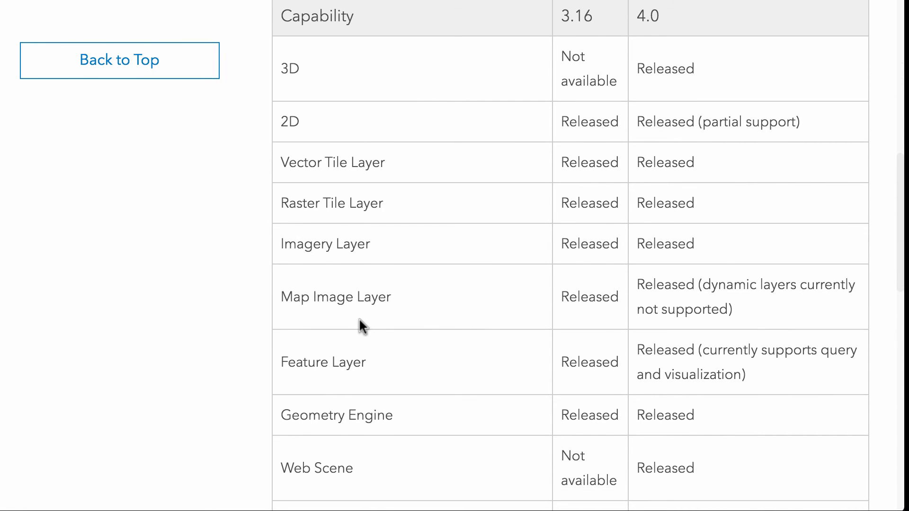
scroll(down, 3)
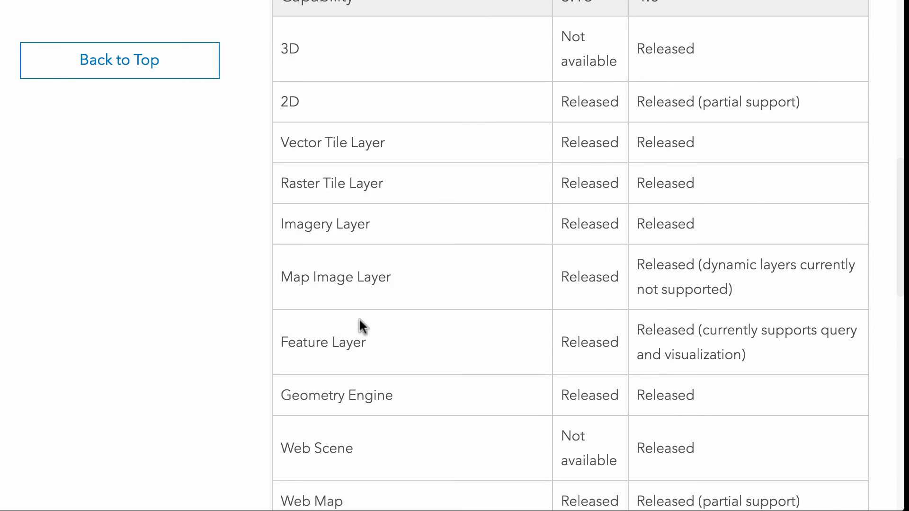
scroll(down, 3)
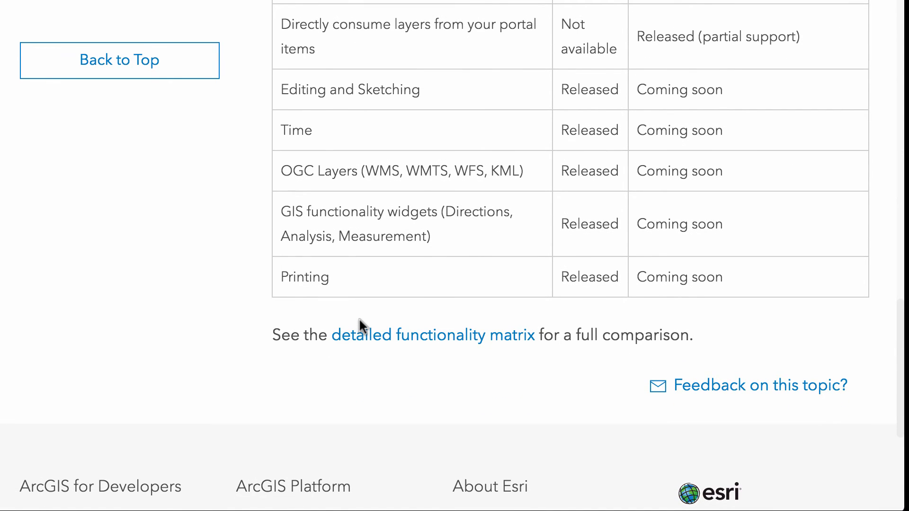
scroll(up, 3)
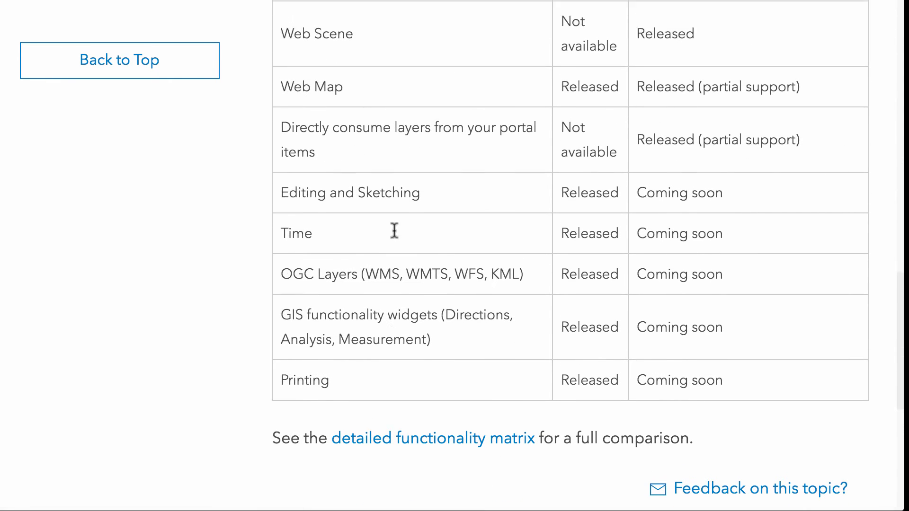
scroll(up, 3)
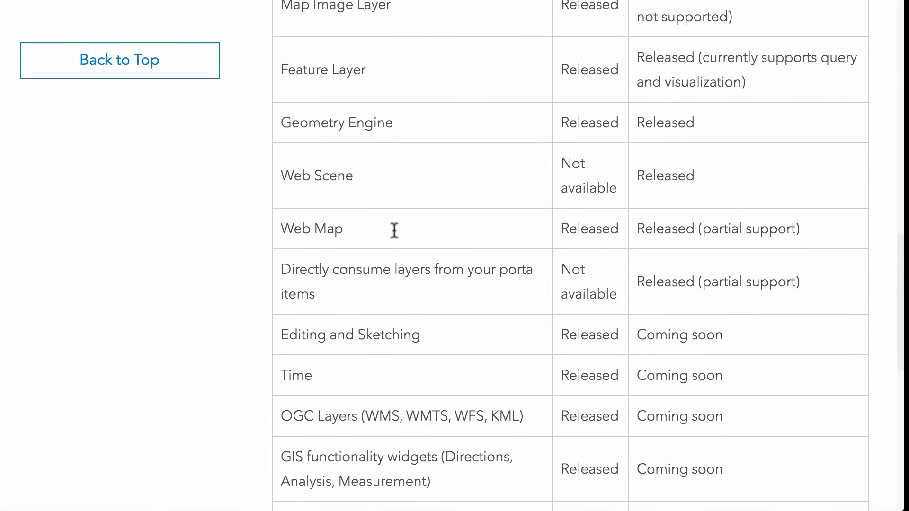
scroll(down, 3)
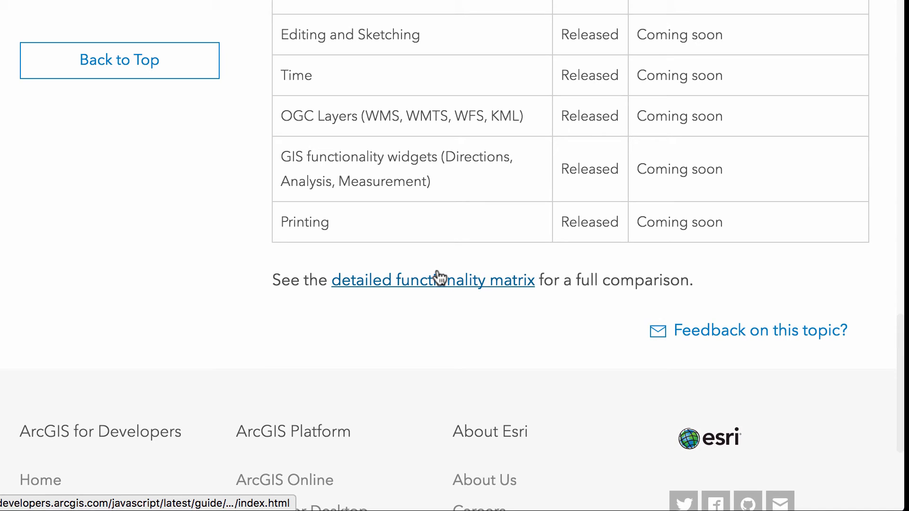
scroll(up, 3)
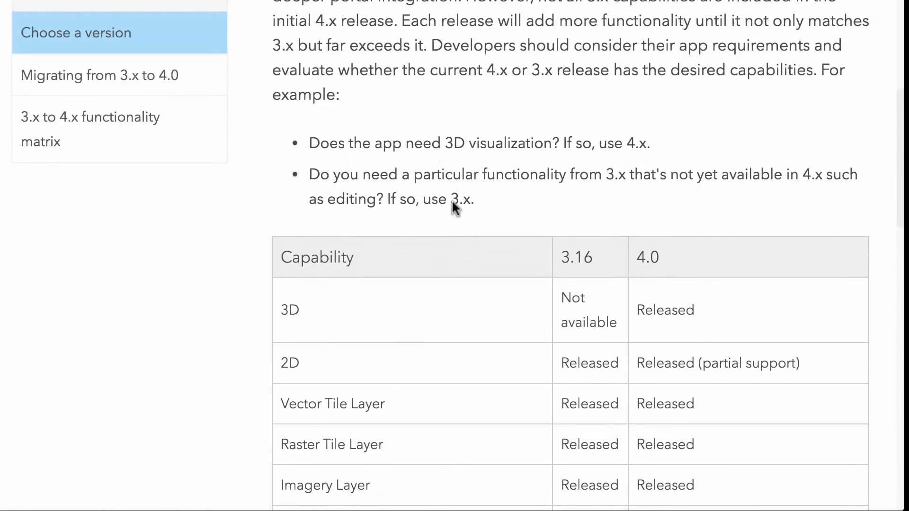
scroll(up, 3)
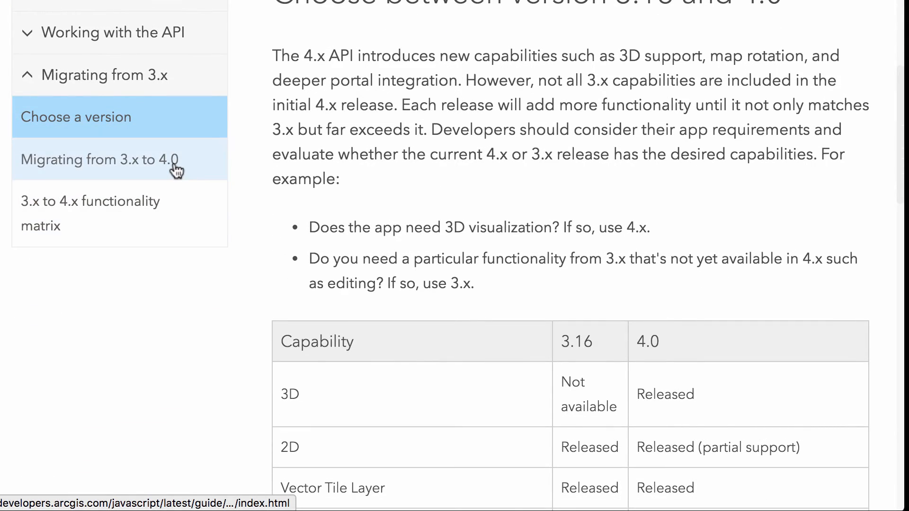
click(97, 159)
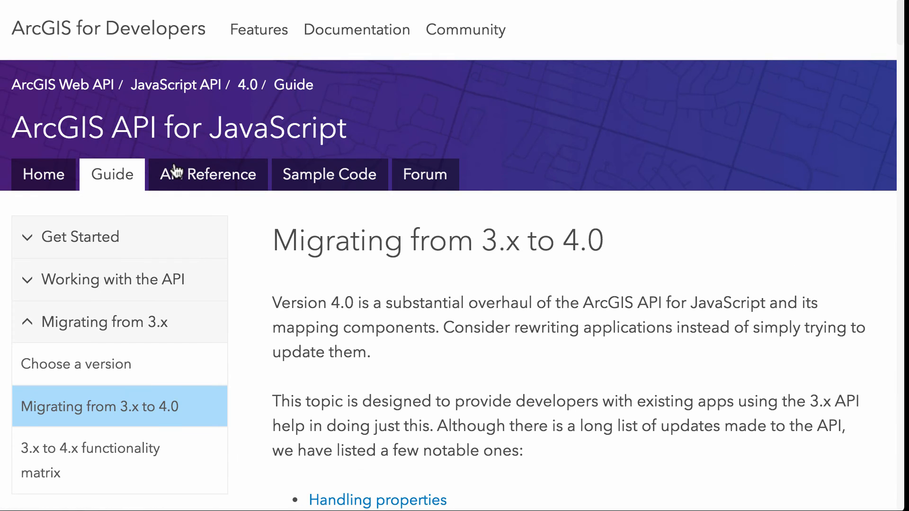
Open the 3.x to 4.x functionality matrix with its esri module comparison table
scroll(down, 3)
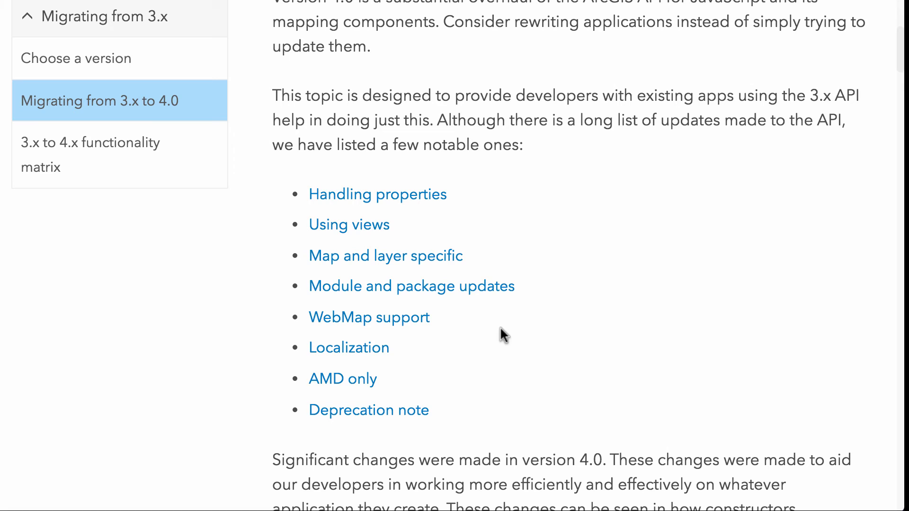
click(89, 155)
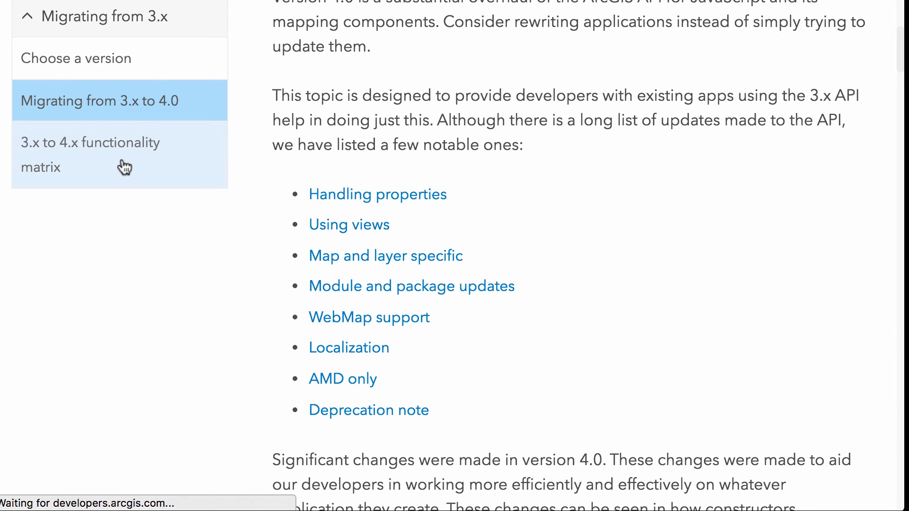
click(90, 155)
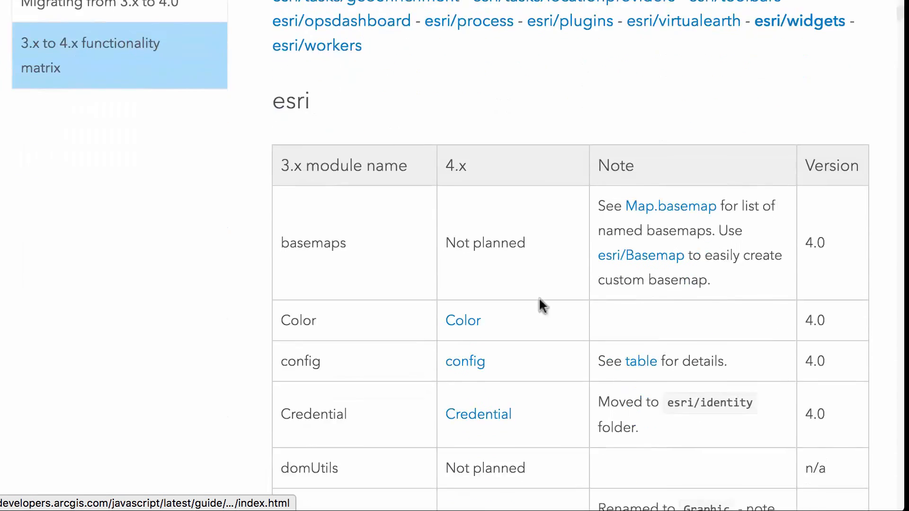
Scroll through the functionality matrix module table, then go to the Sample Code overview
scroll(down, 3)
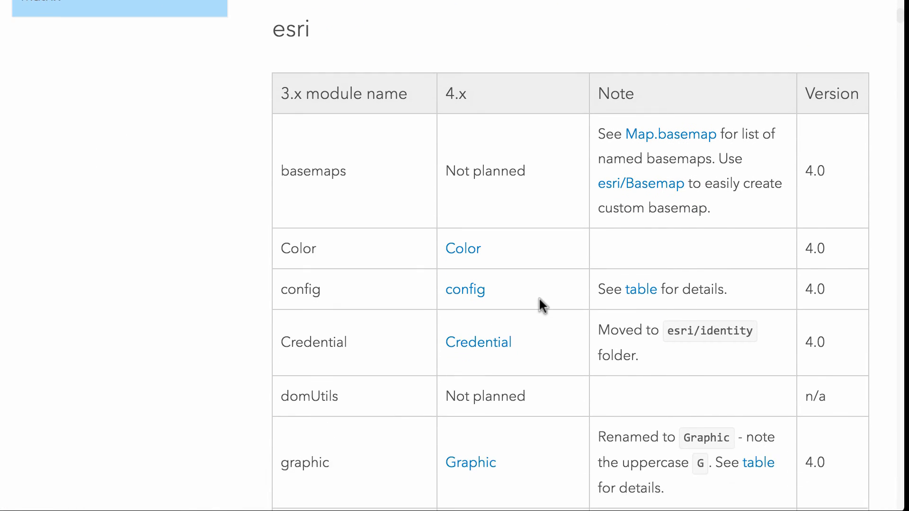
scroll(down, 3)
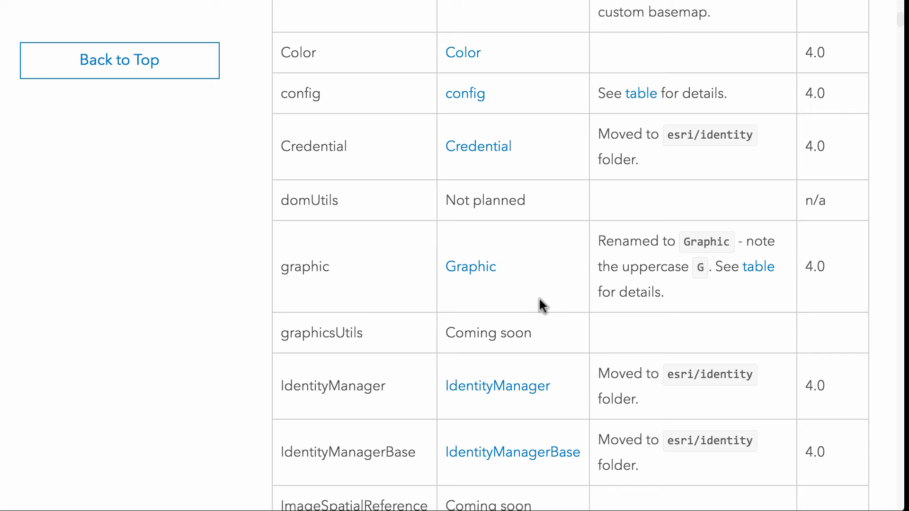
scroll(up, 3)
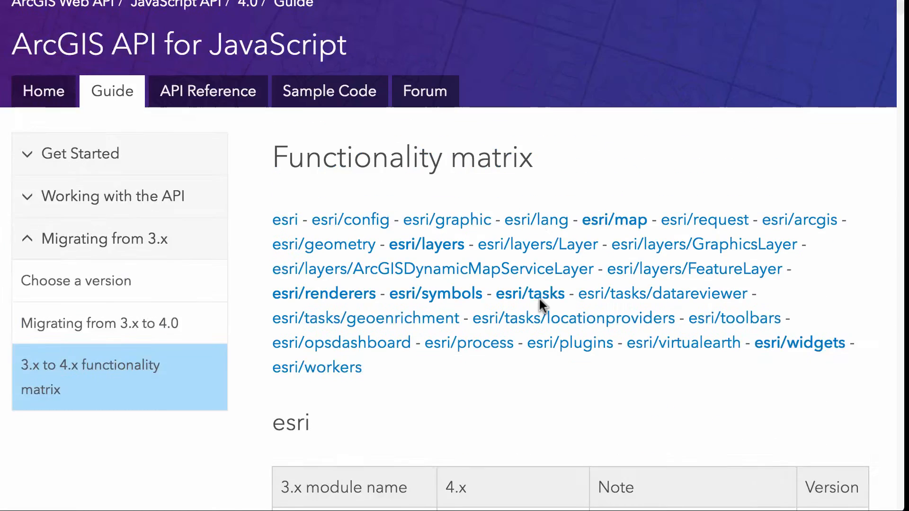
scroll(up, 3)
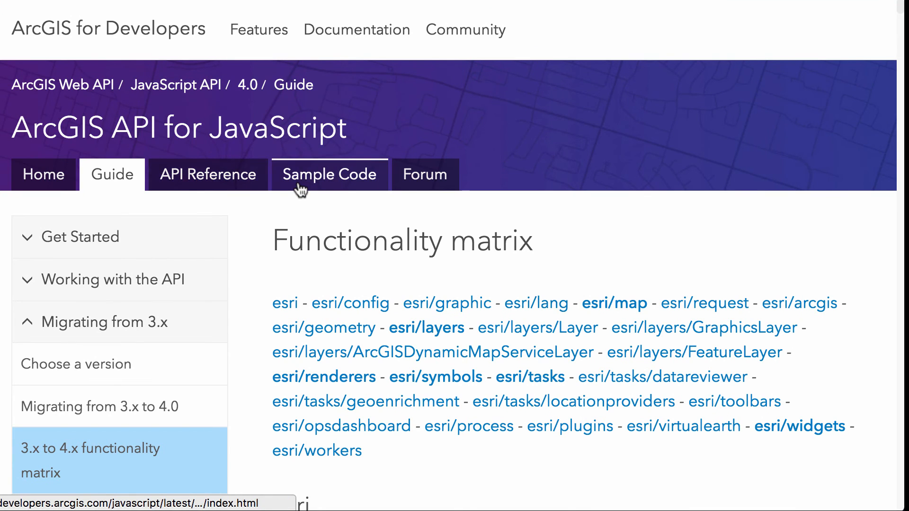
click(328, 174)
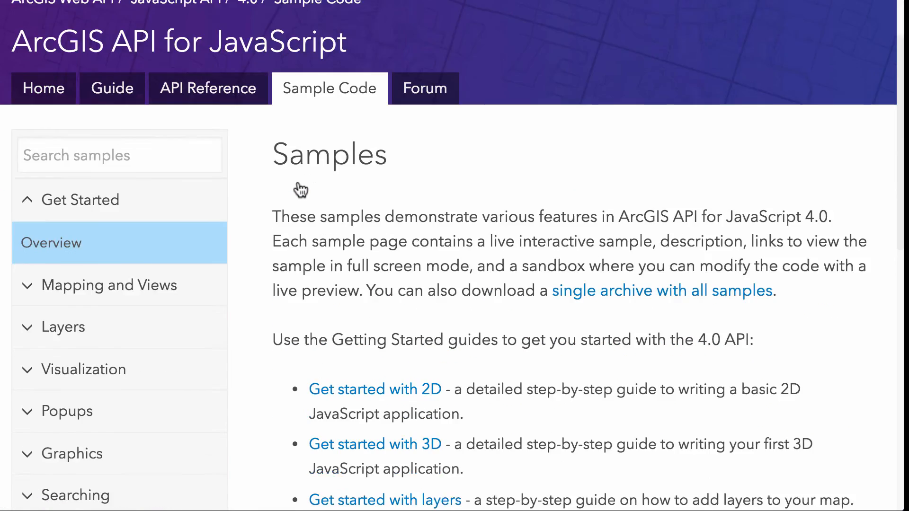
scroll(down, 3)
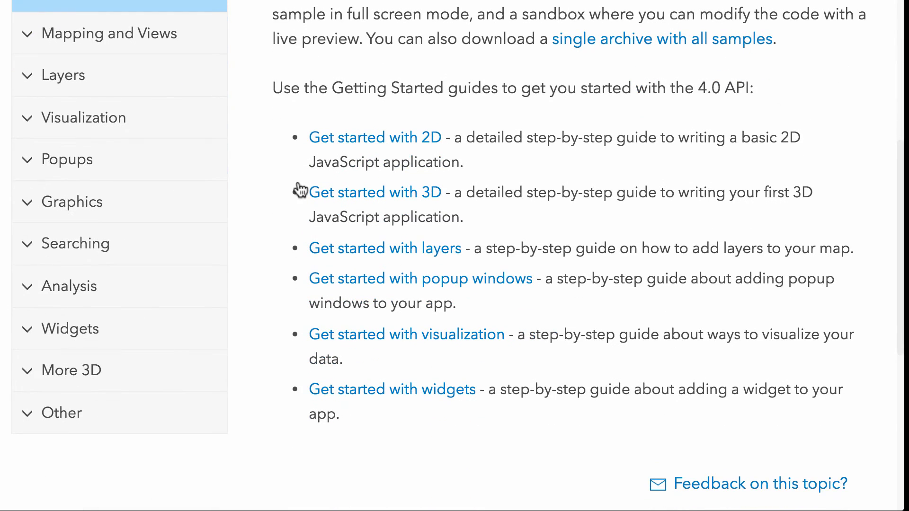
scroll(up, 3)
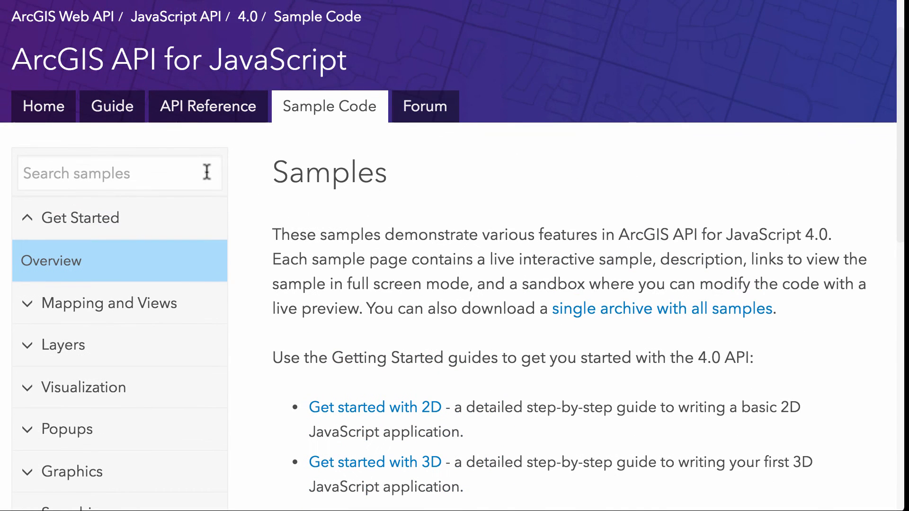
click(120, 173)
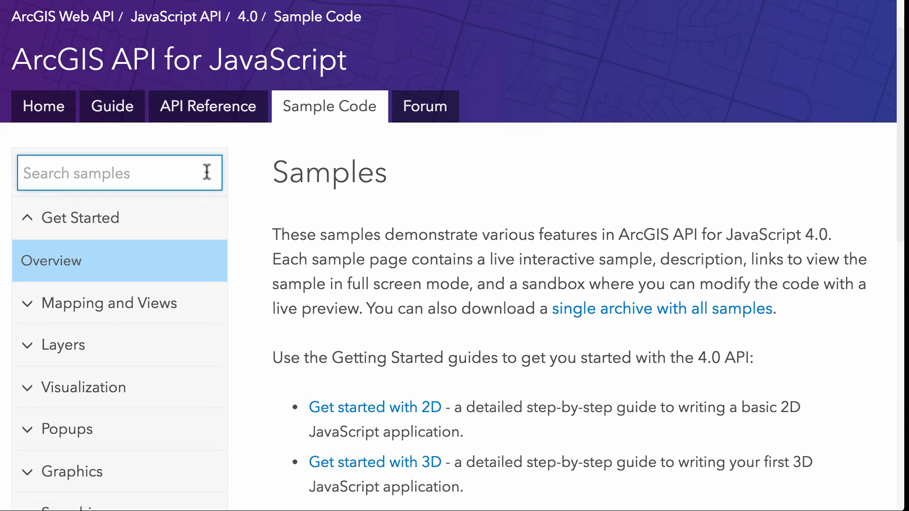
text(geome)
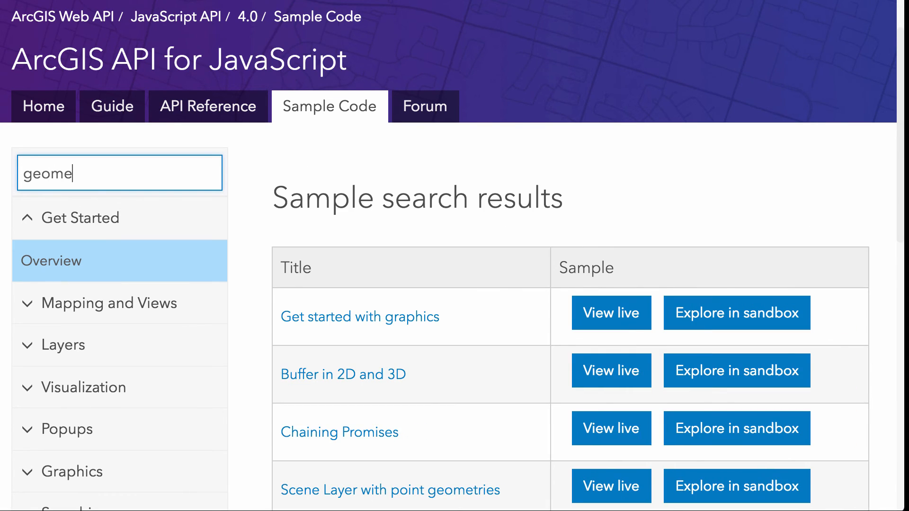
text(try)
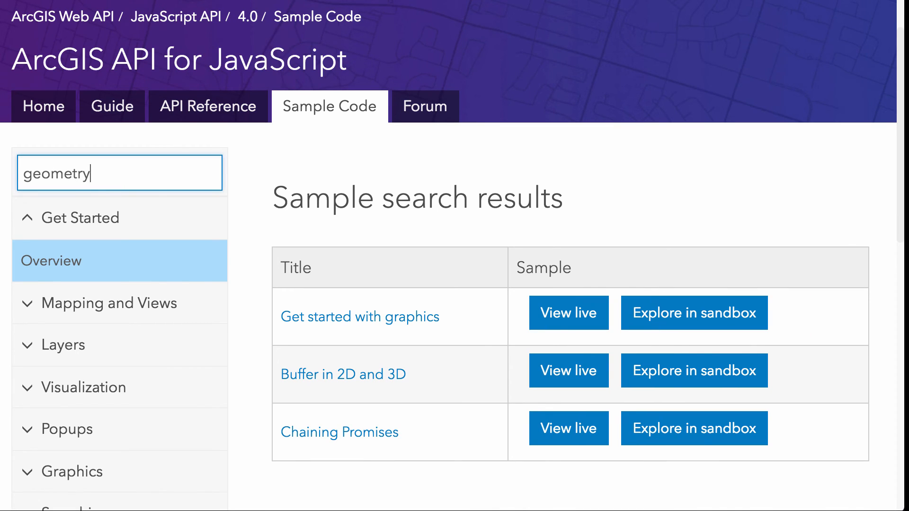
mouse_move(317, 366)
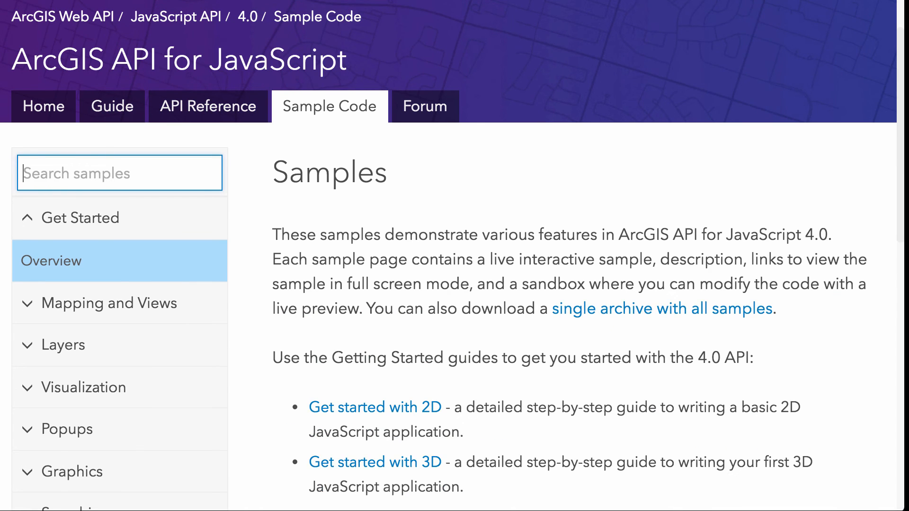
scroll(up, 3)
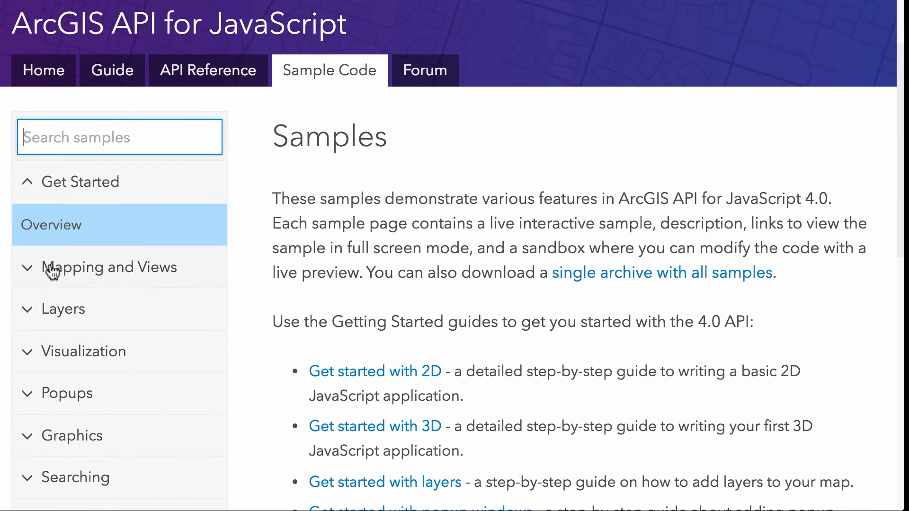
Expand the Mapping and Views and Widgets sample categories and open 'Using the view's UI'
click(112, 267)
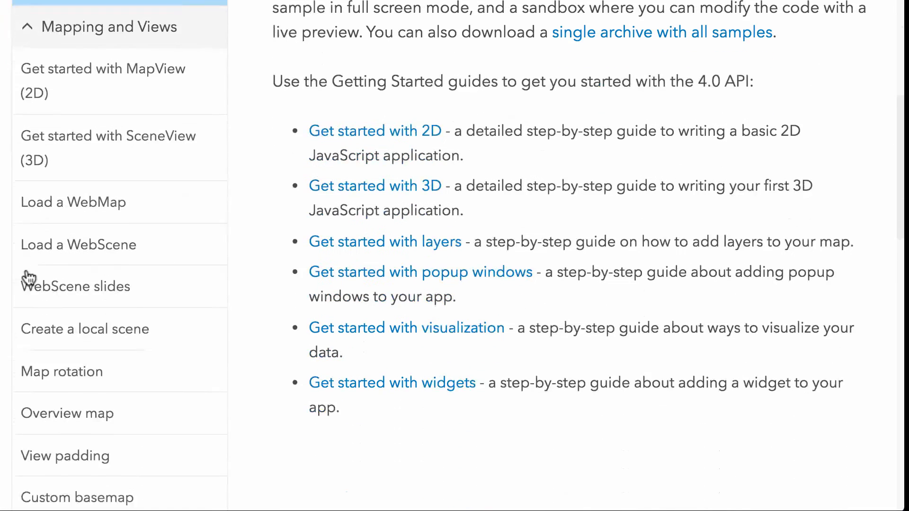
scroll(down, 3)
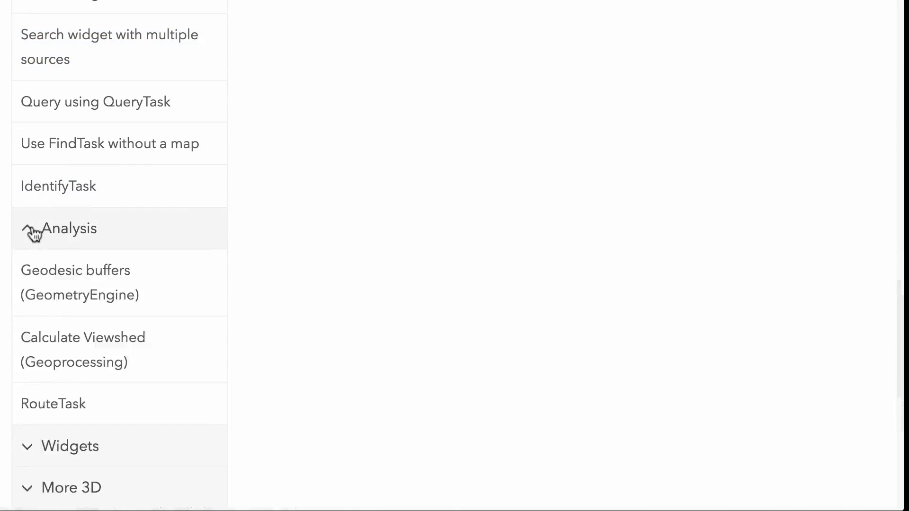
scroll(down, 3)
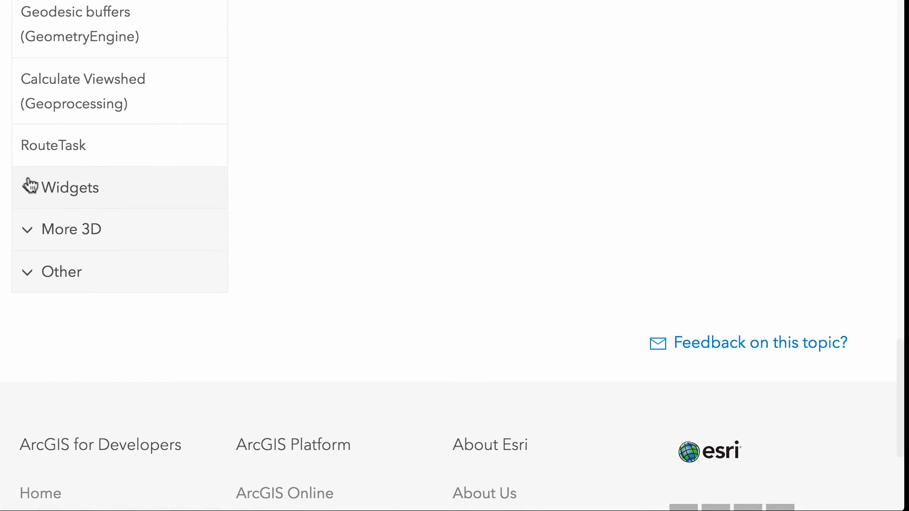
click(72, 186)
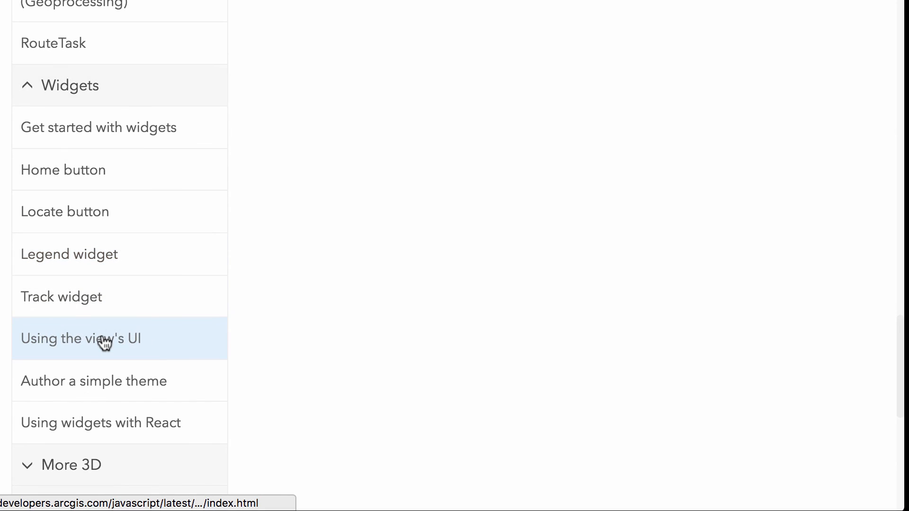
click(80, 338)
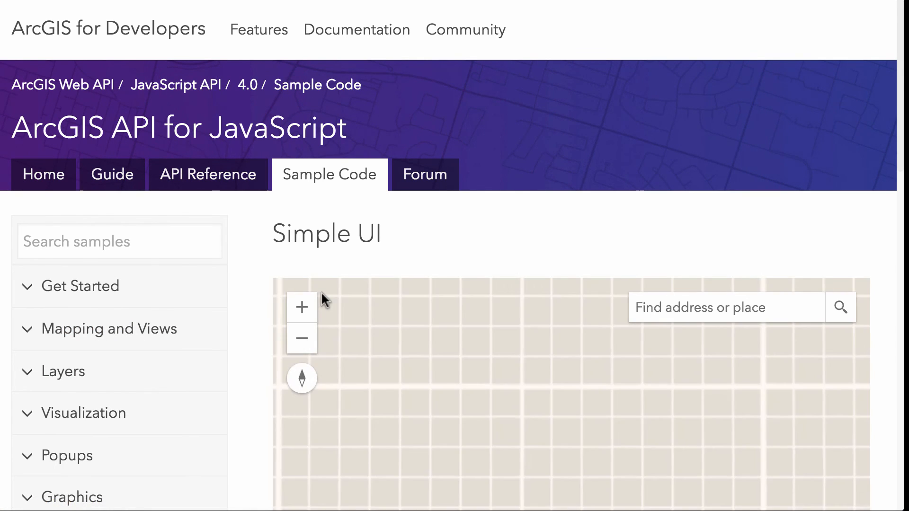
Scroll past the Simple UI map and open the 'Using widgets with React' sample
scroll(down, 3)
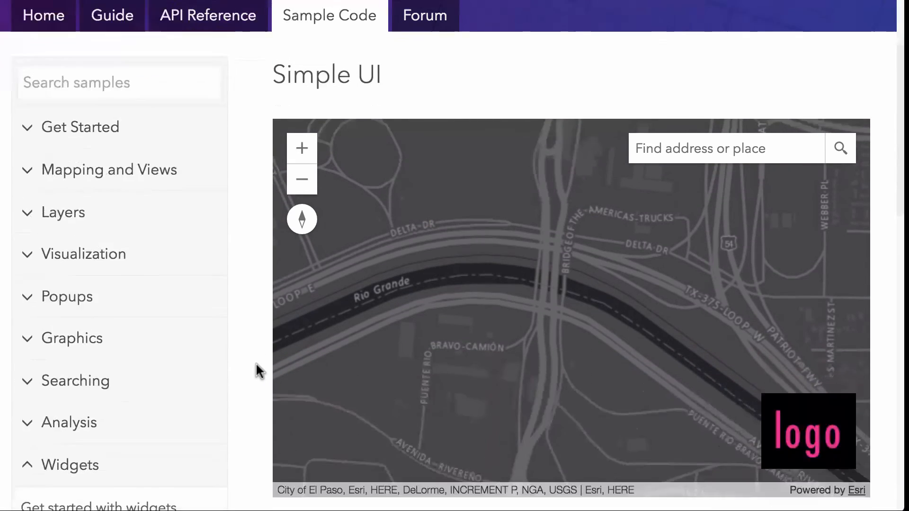
scroll(down, 3)
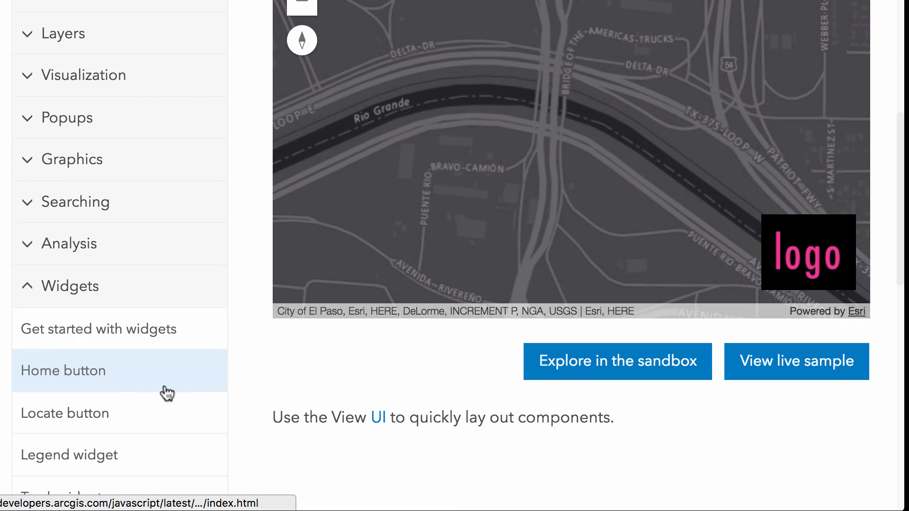
scroll(down, 3)
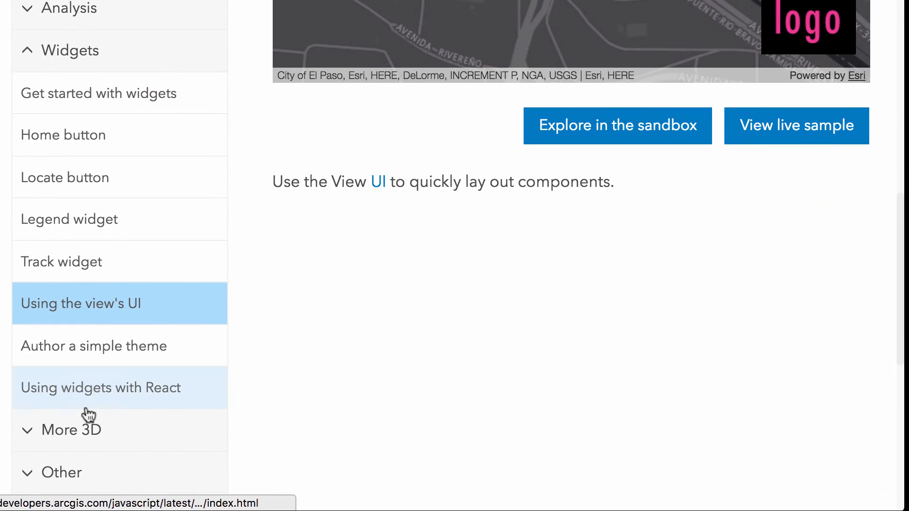
click(101, 387)
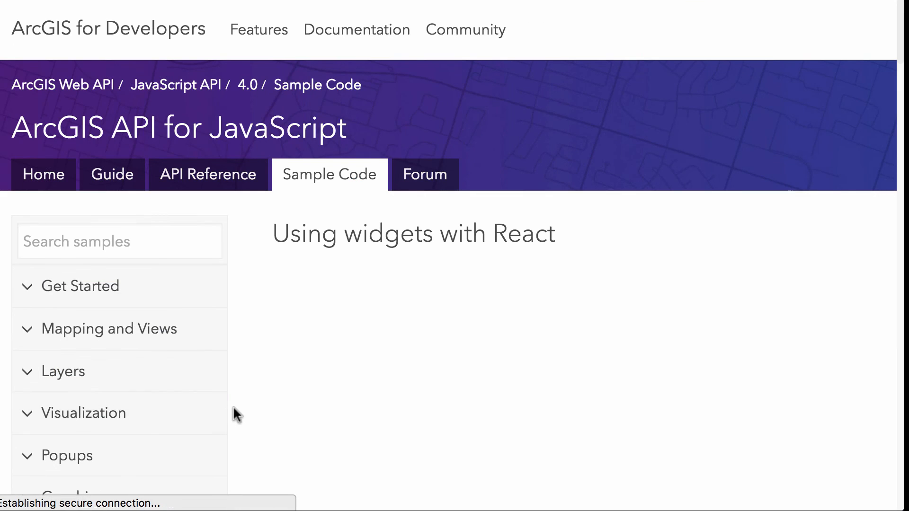
mouse_move(241, 375)
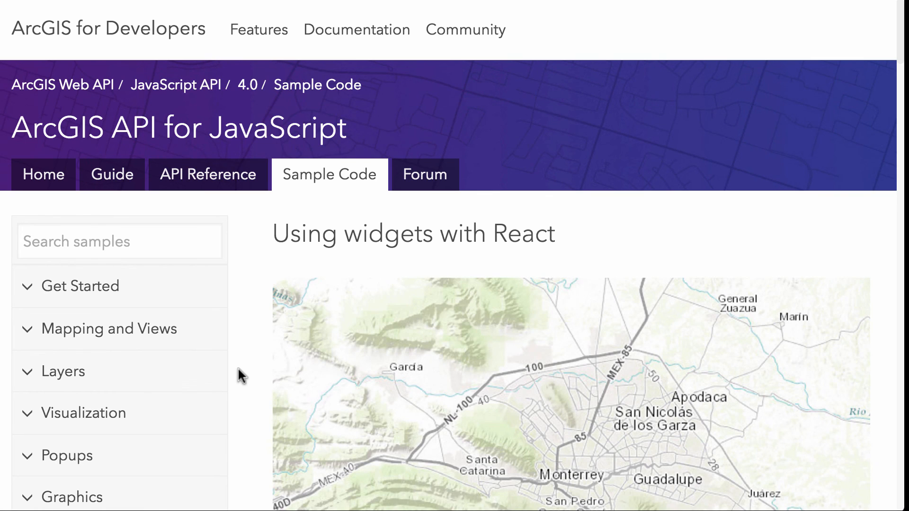
Scroll through the React sample's map and dojoConfig code, expanding the Other category
scroll(down, 3)
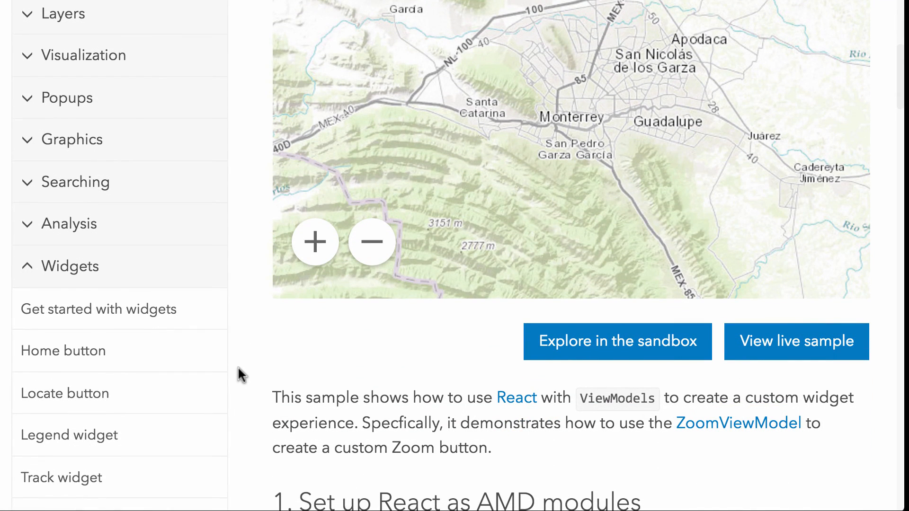
scroll(down, 3)
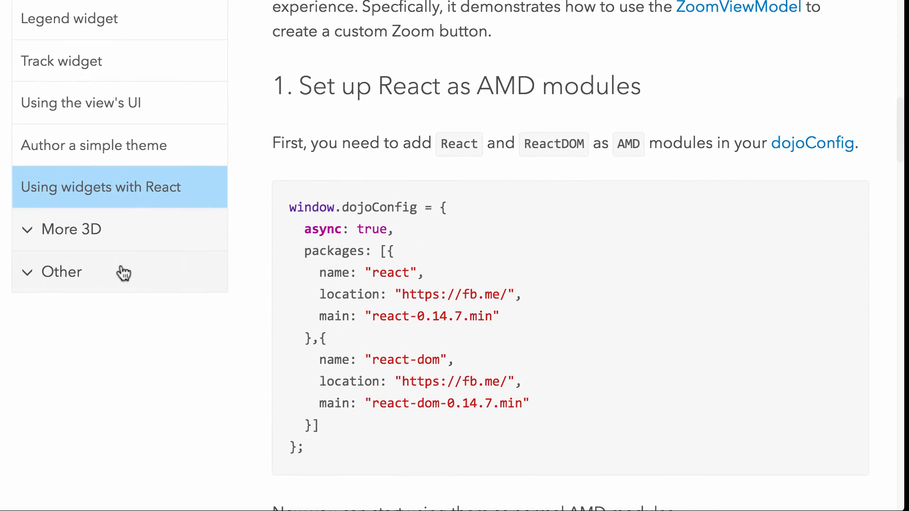
click(61, 271)
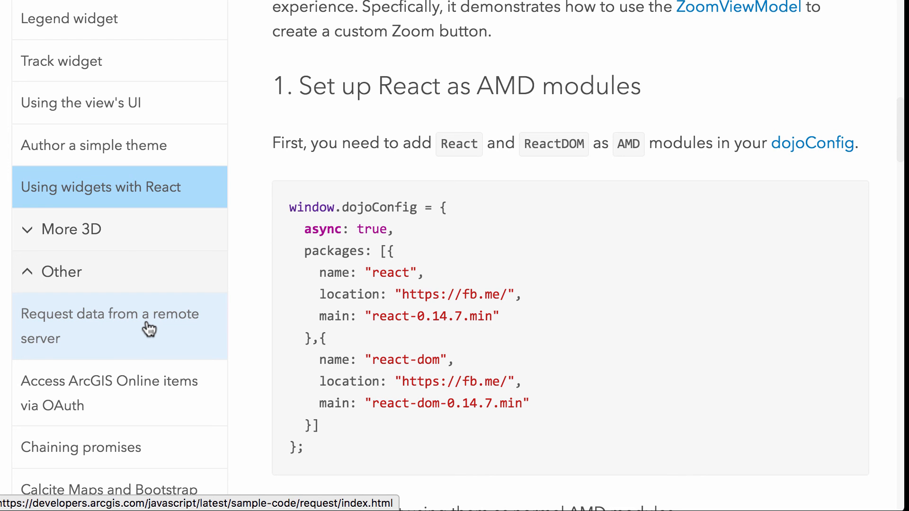
click(100, 186)
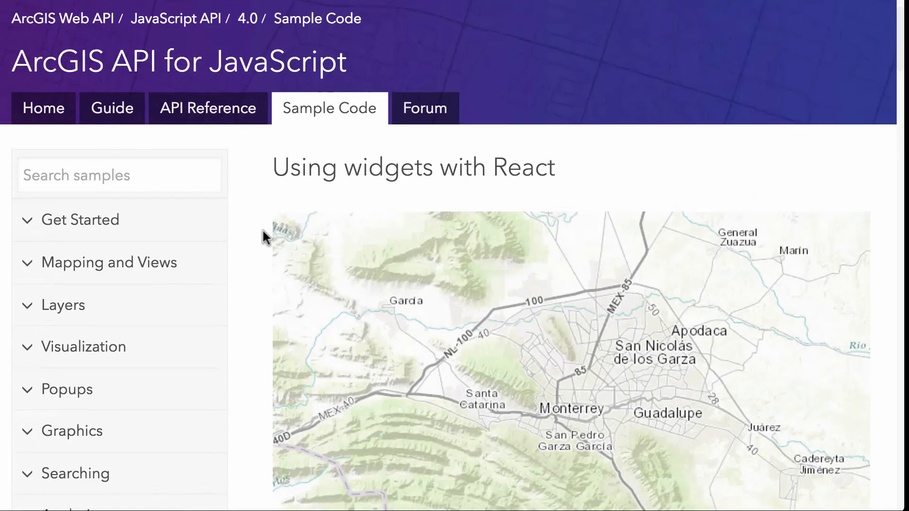